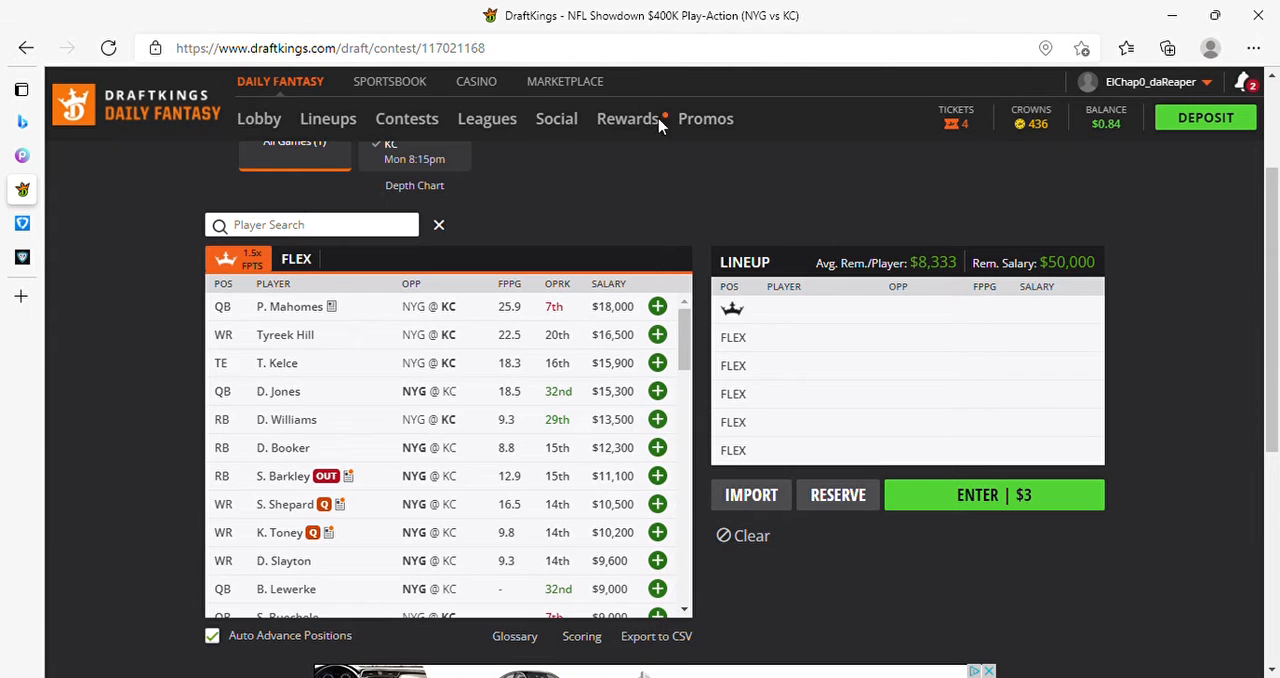
{"action": "mouse_move", "coordinate": [364, 244]}
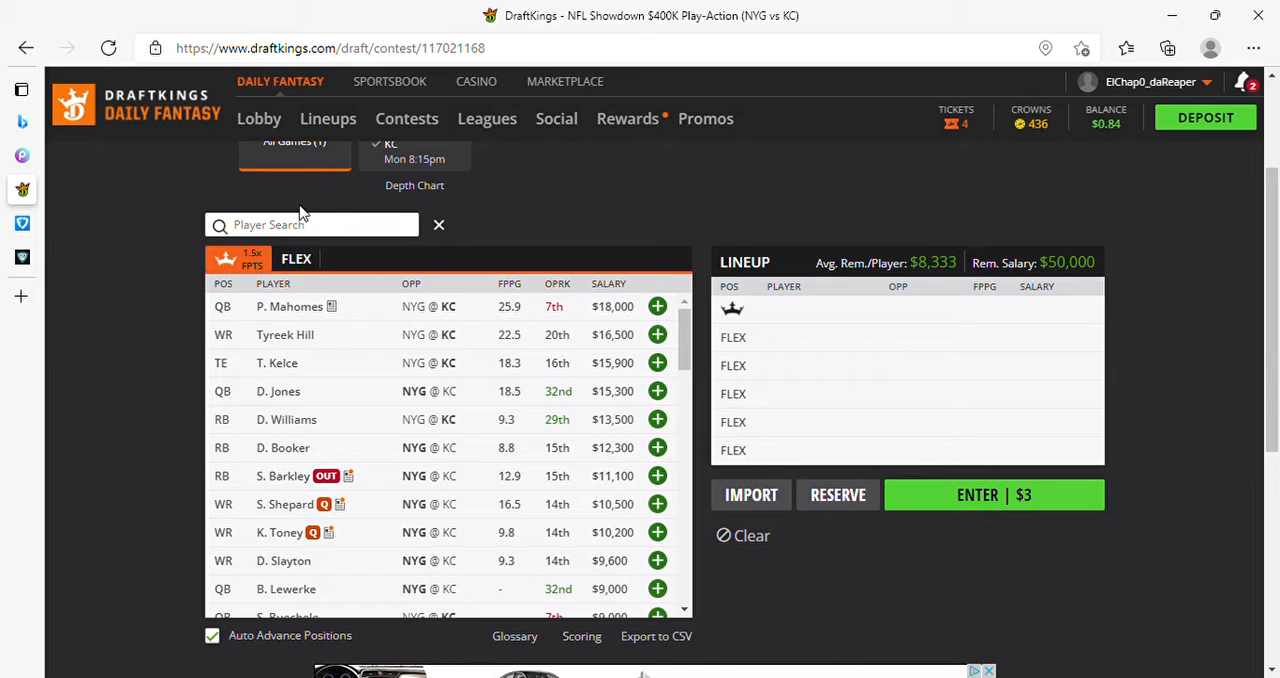
{"action": "mouse_move", "coordinate": [288, 246]}
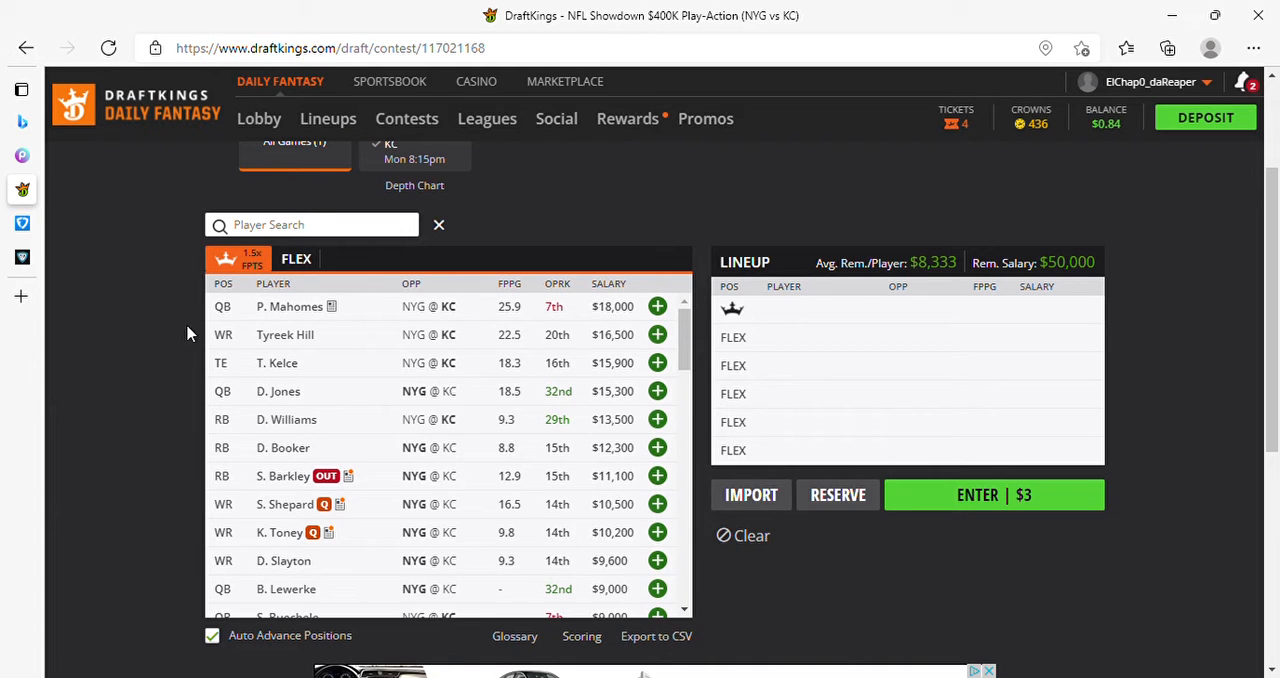
{"action": "mouse_move", "coordinate": [238, 316]}
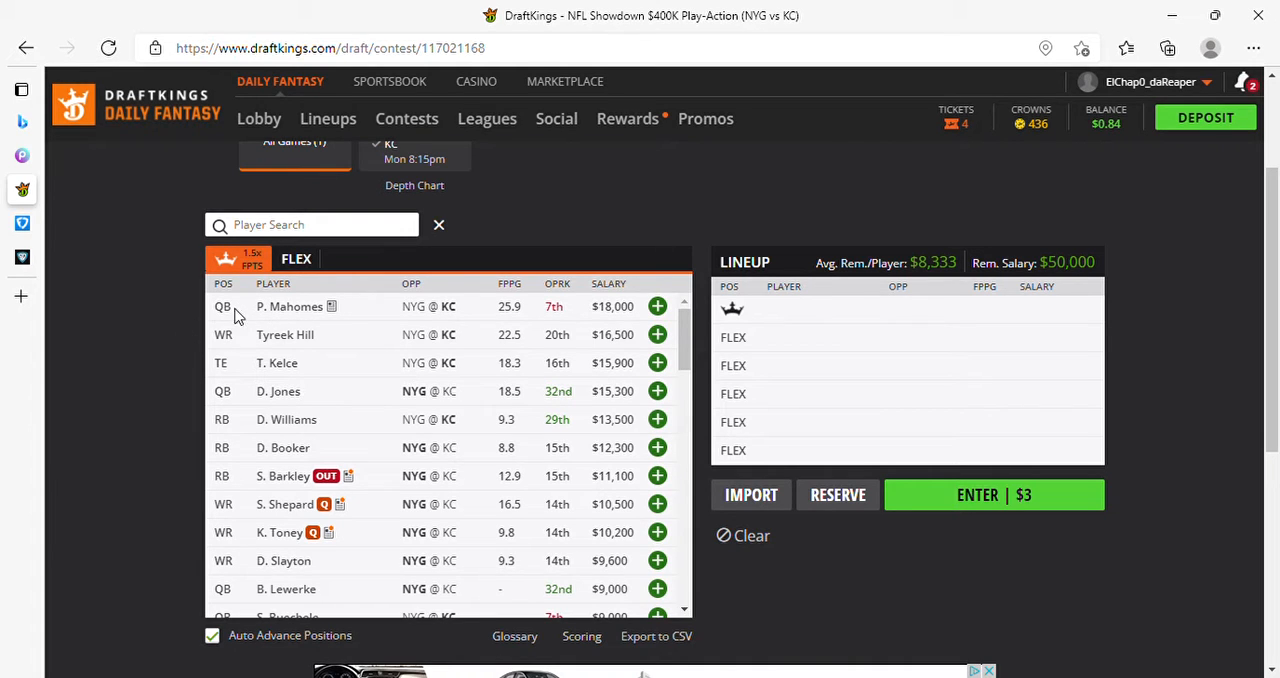
{"action": "mouse_move", "coordinate": [184, 360]}
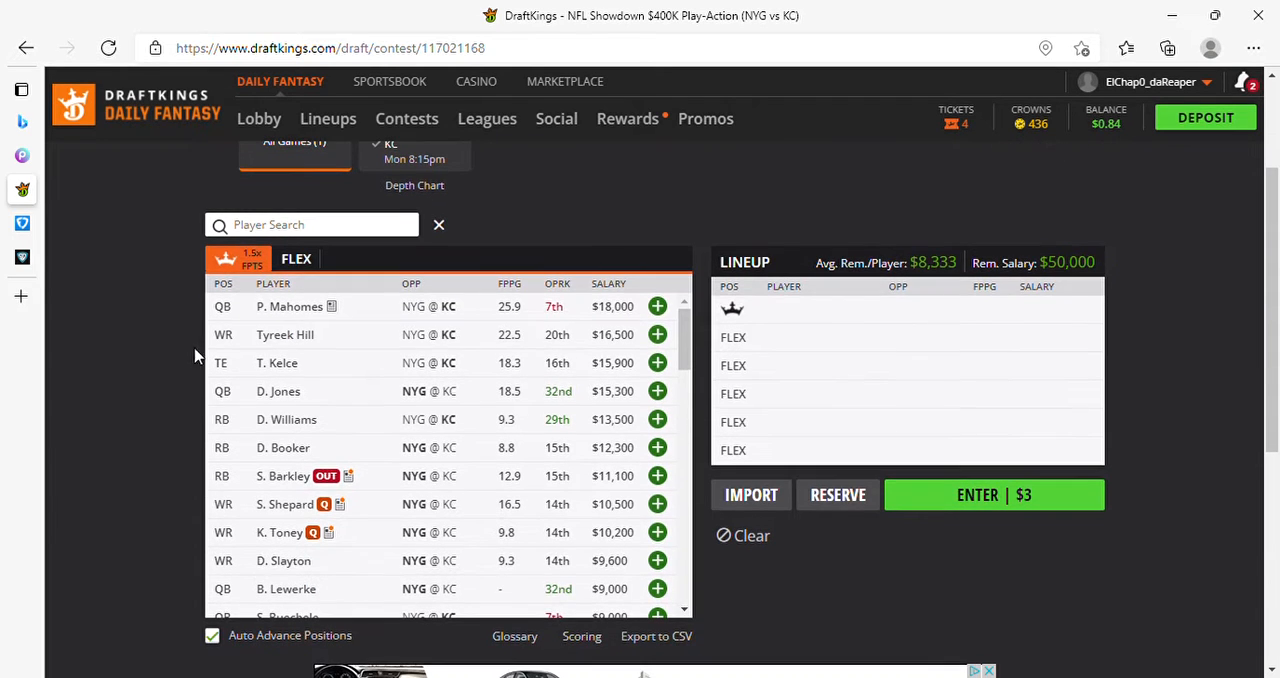
{"action": "mouse_move", "coordinate": [668, 342]}
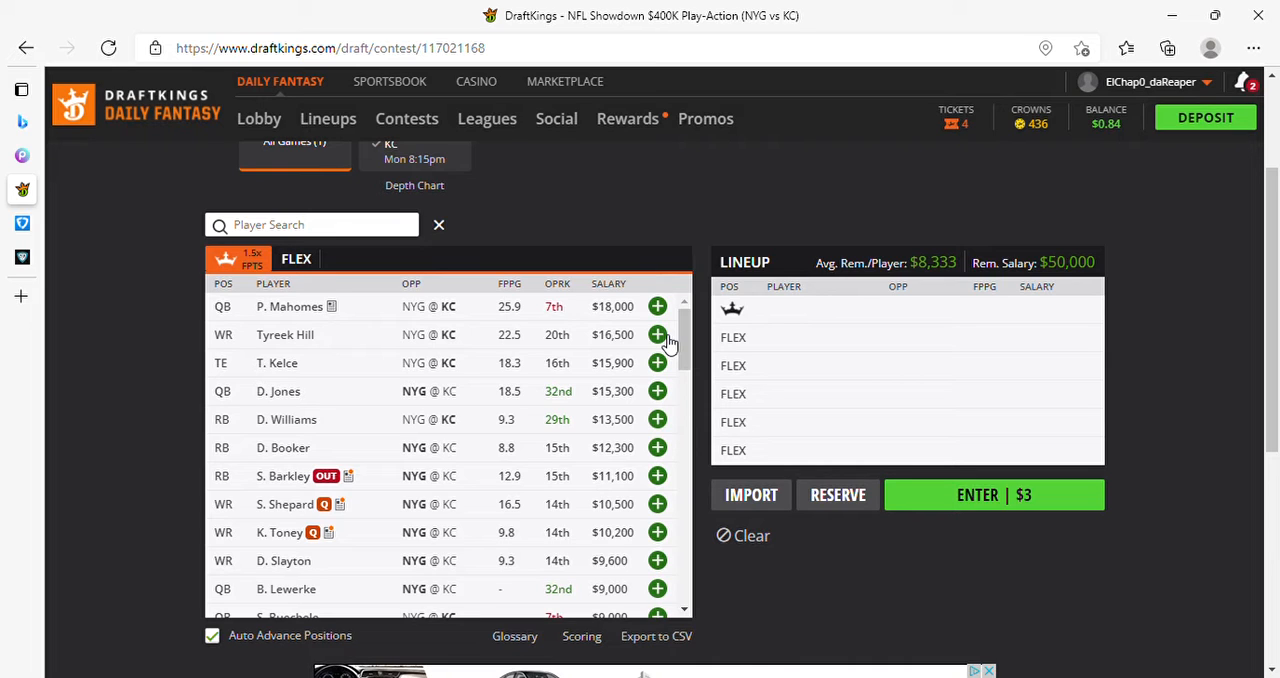
Draft Tyreek Hill as captain and P. Mahomes into the first FLEX spot.
{"action": "left_click", "coordinate": [656, 334]}
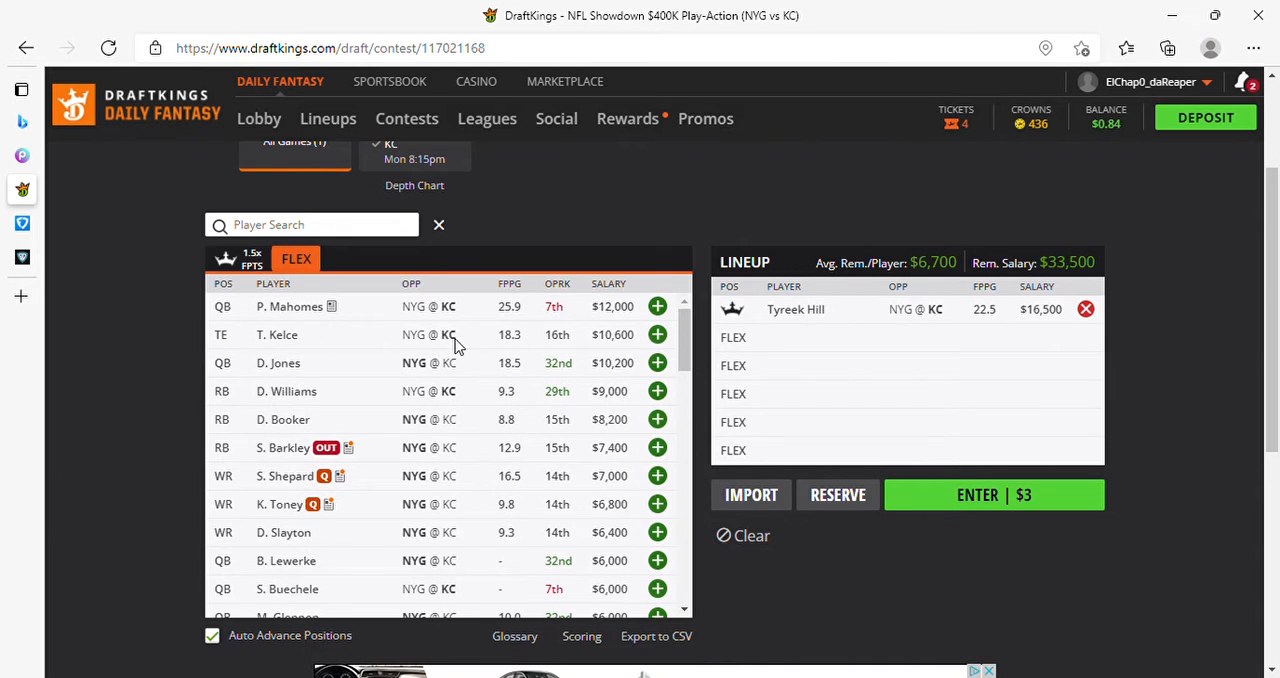
{"action": "mouse_move", "coordinate": [320, 362]}
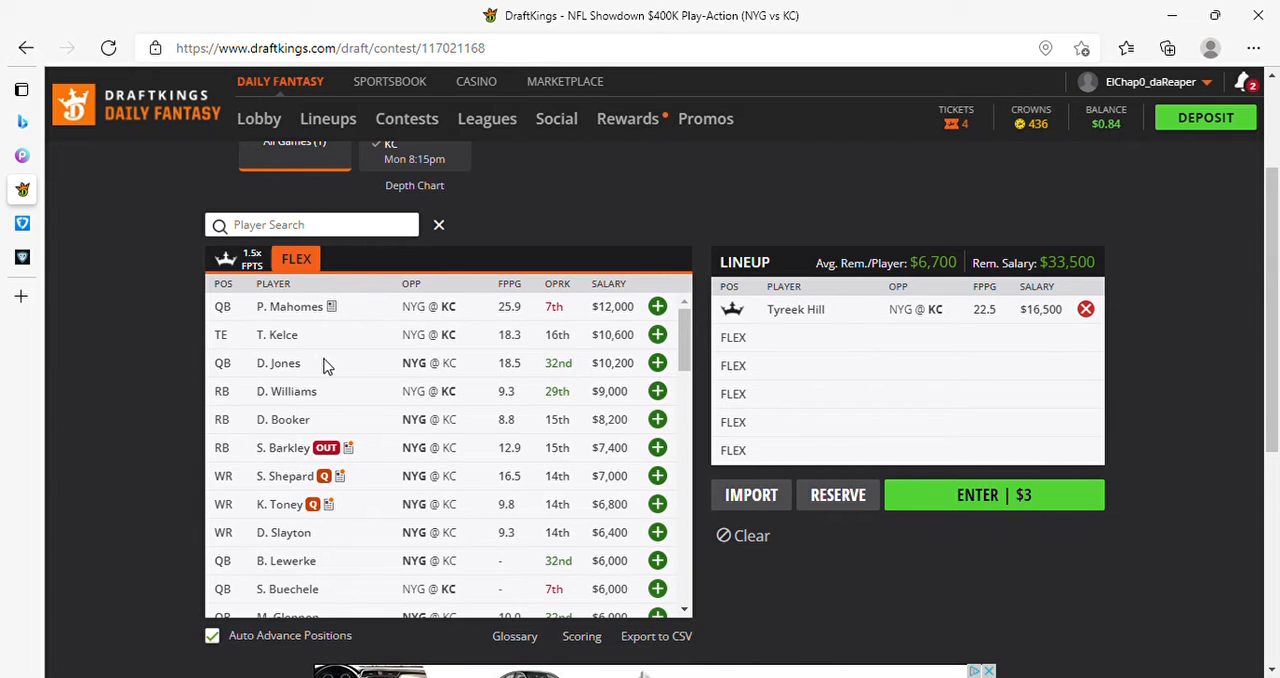
{"action": "mouse_move", "coordinate": [368, 372]}
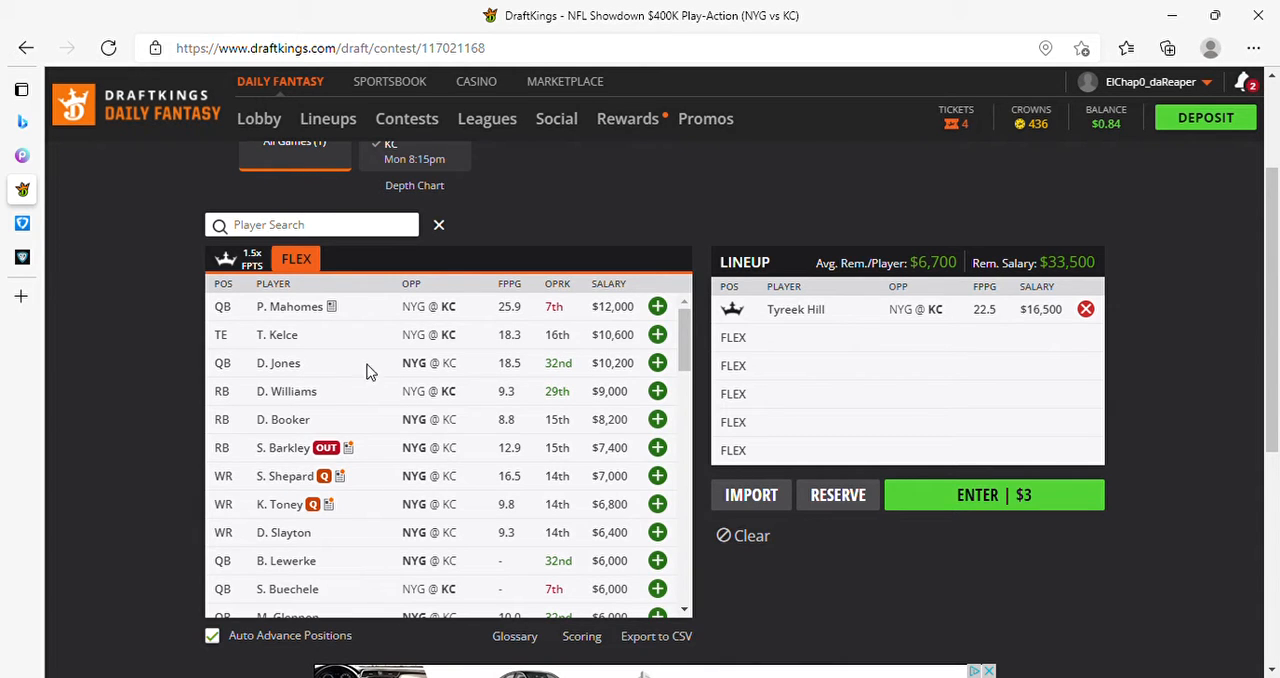
{"action": "left_click", "coordinate": [656, 306]}
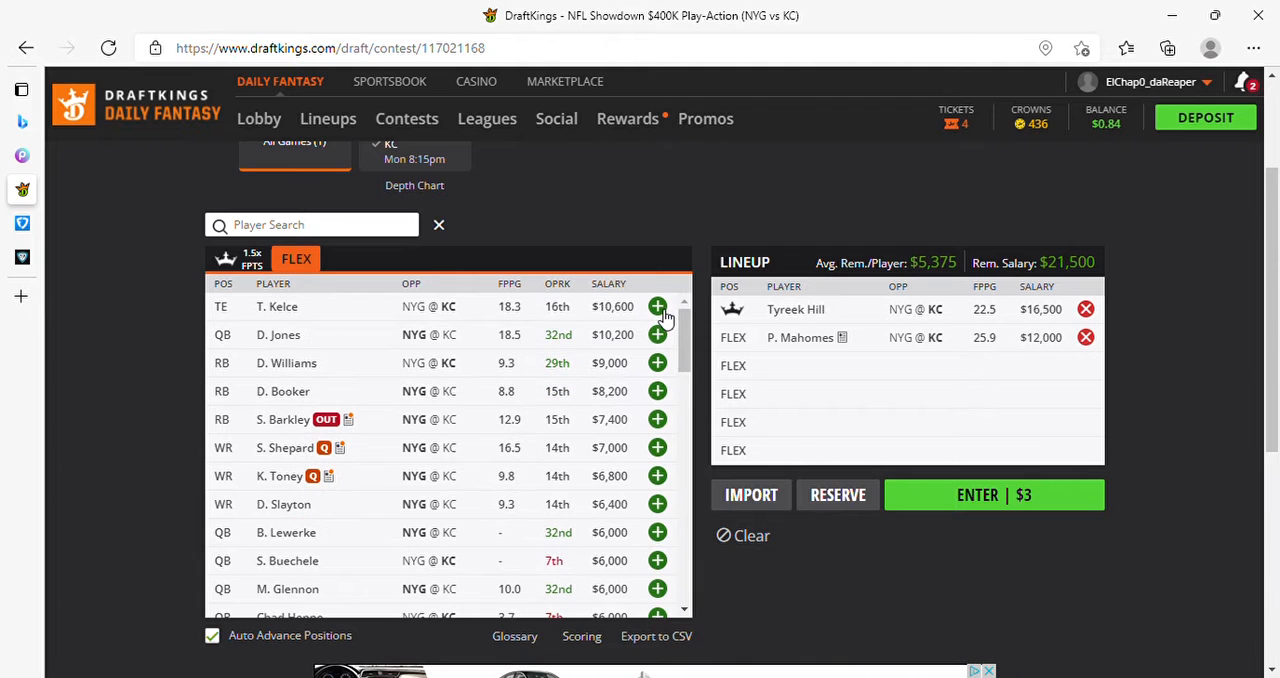
{"action": "mouse_move", "coordinate": [420, 400]}
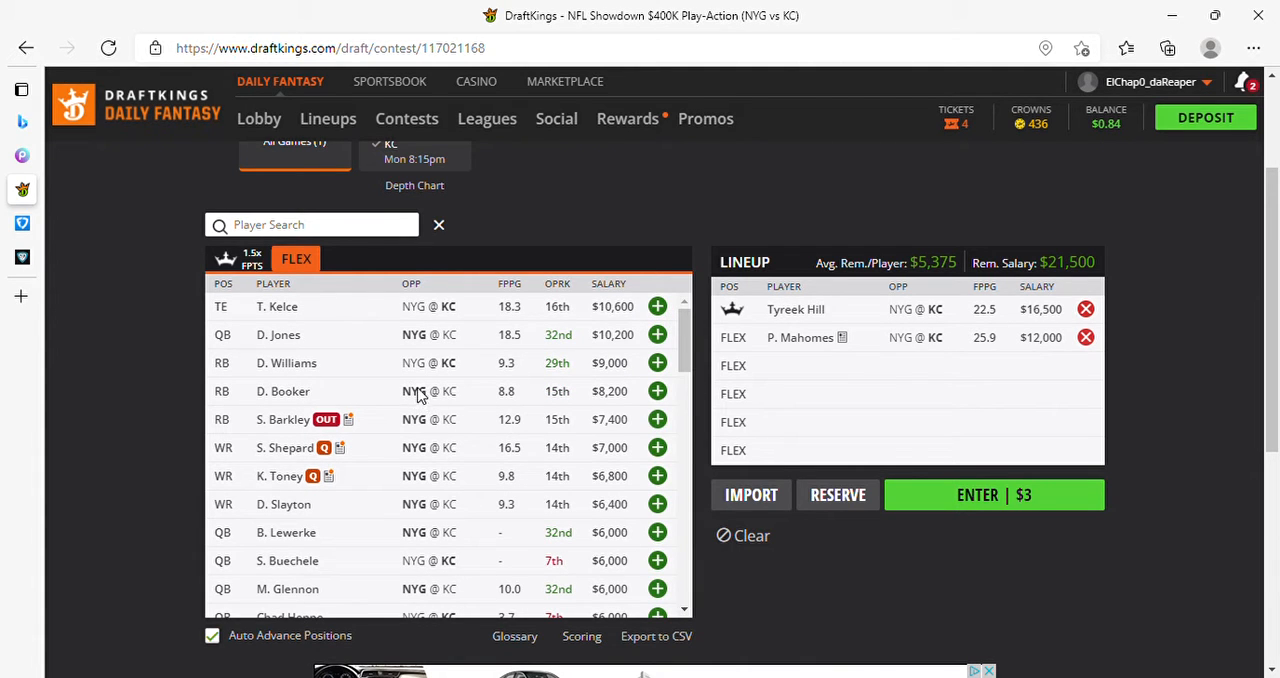
{"action": "mouse_move", "coordinate": [470, 382]}
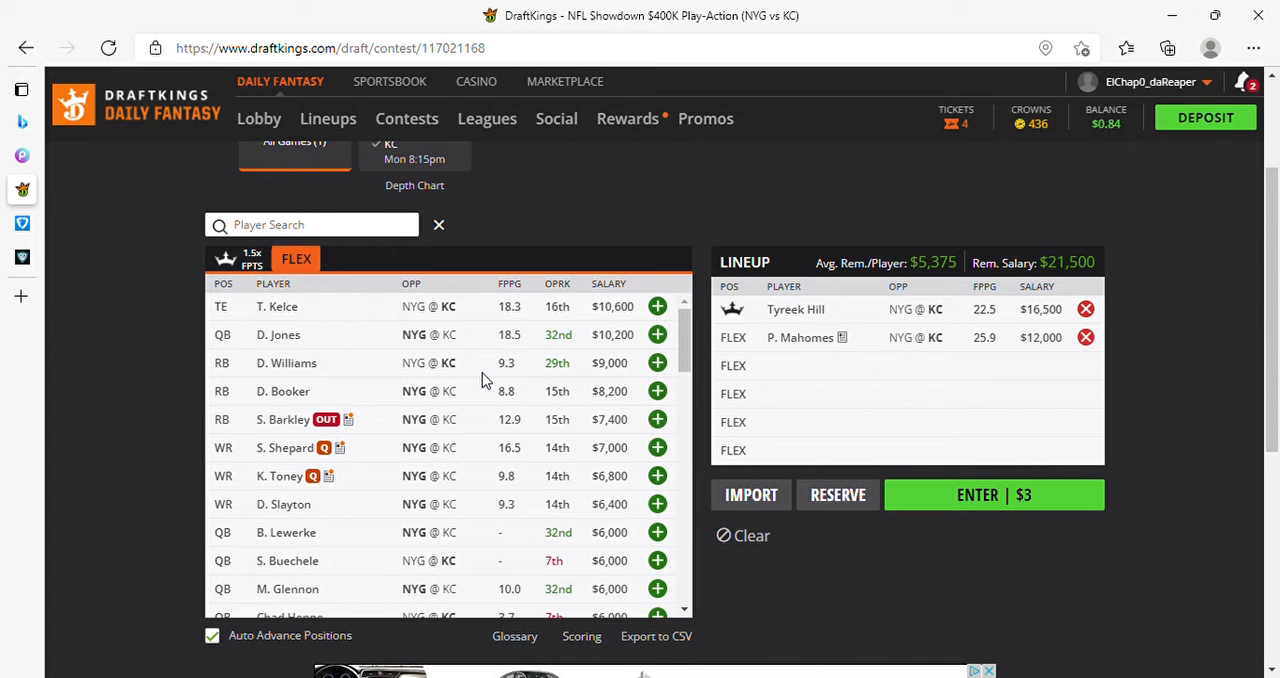
{"action": "mouse_move", "coordinate": [504, 376]}
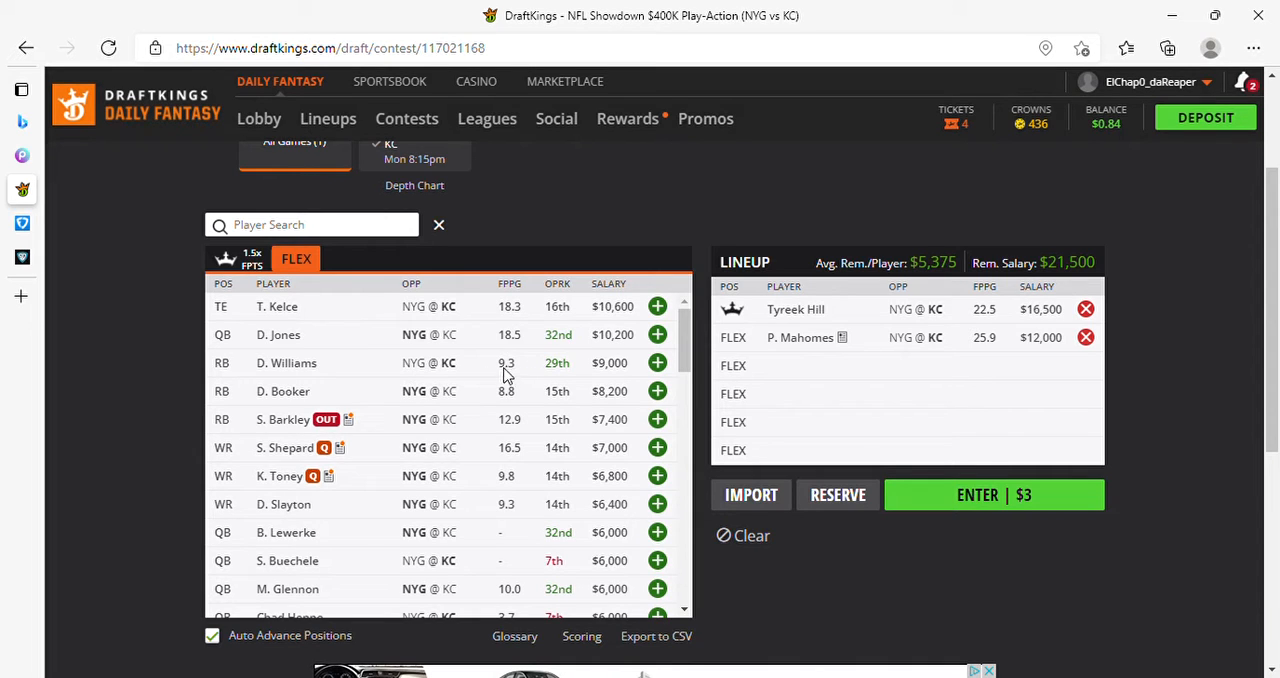
{"action": "mouse_move", "coordinate": [584, 384]}
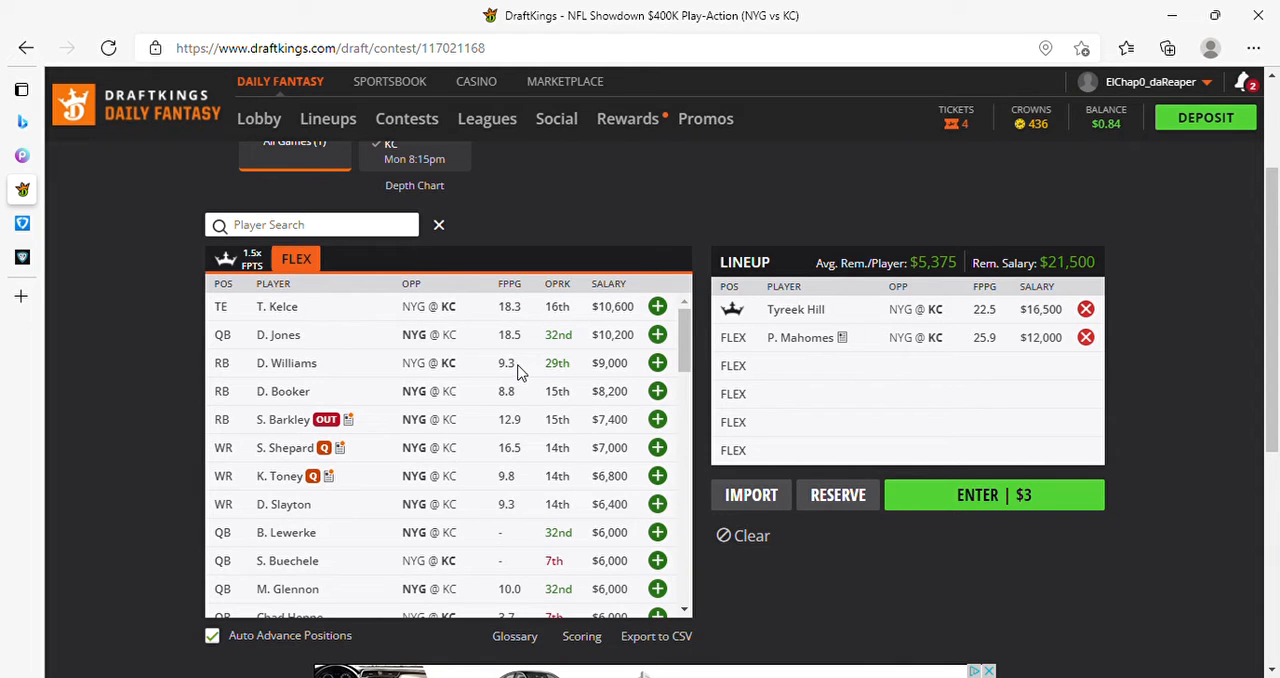
{"action": "mouse_move", "coordinate": [512, 376]}
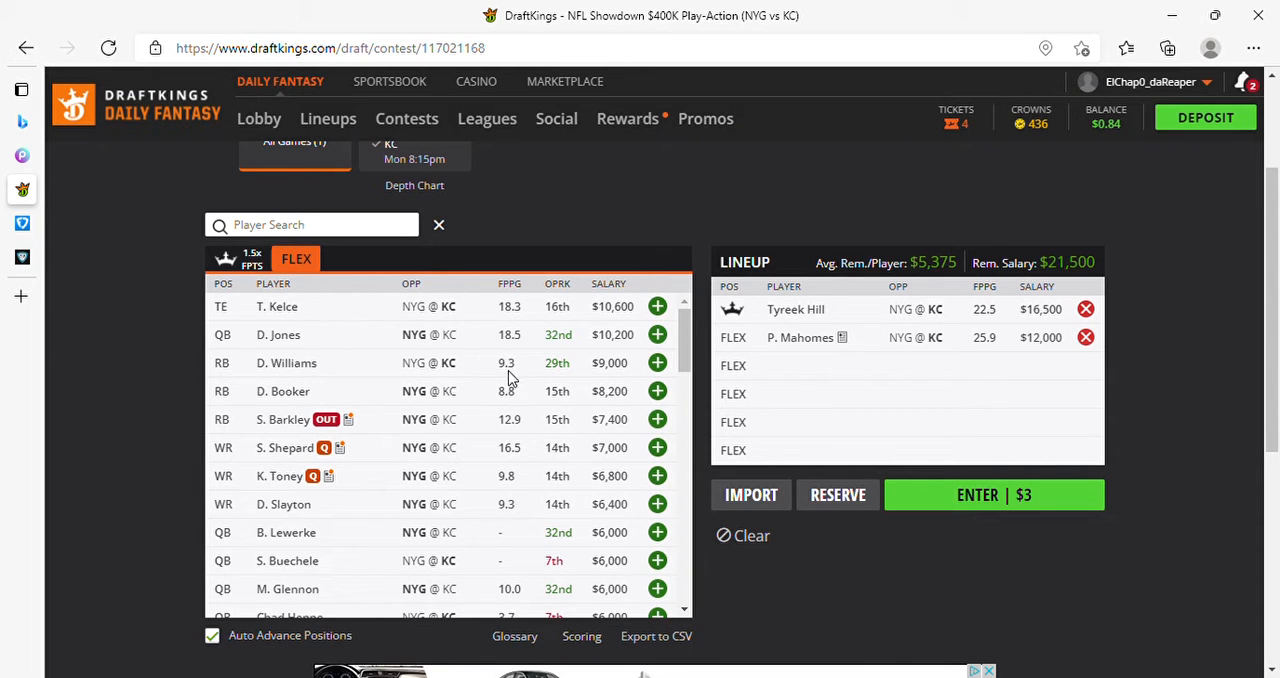
{"action": "mouse_move", "coordinate": [298, 472]}
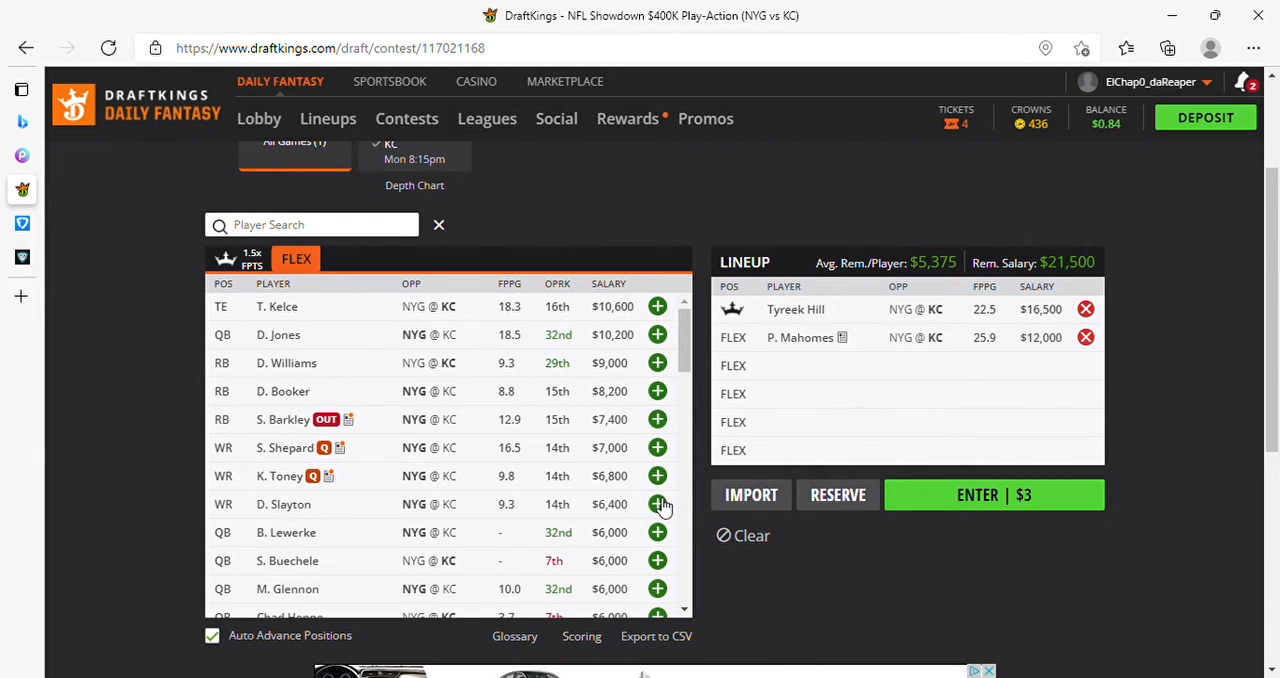
Add D. Slayton and D. Jones to the next two FLEX spots, leaving $4,900 salary.
{"action": "left_click", "coordinate": [656, 504]}
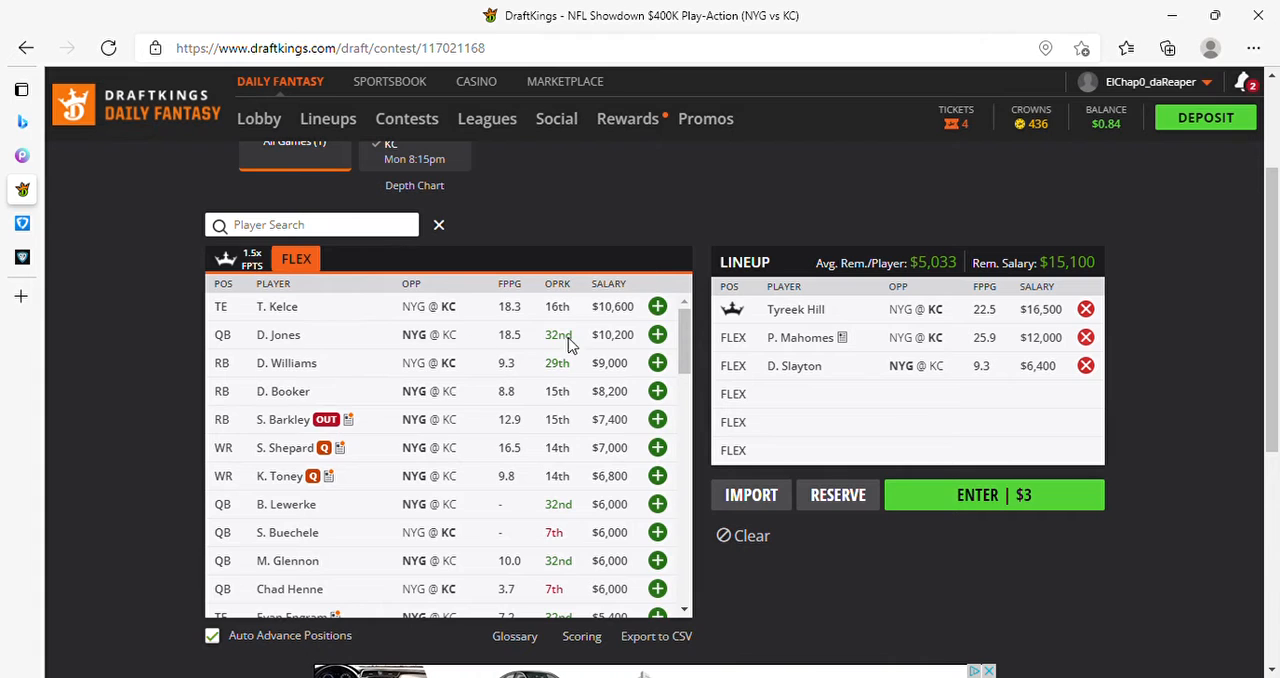
{"action": "left_click", "coordinate": [656, 334]}
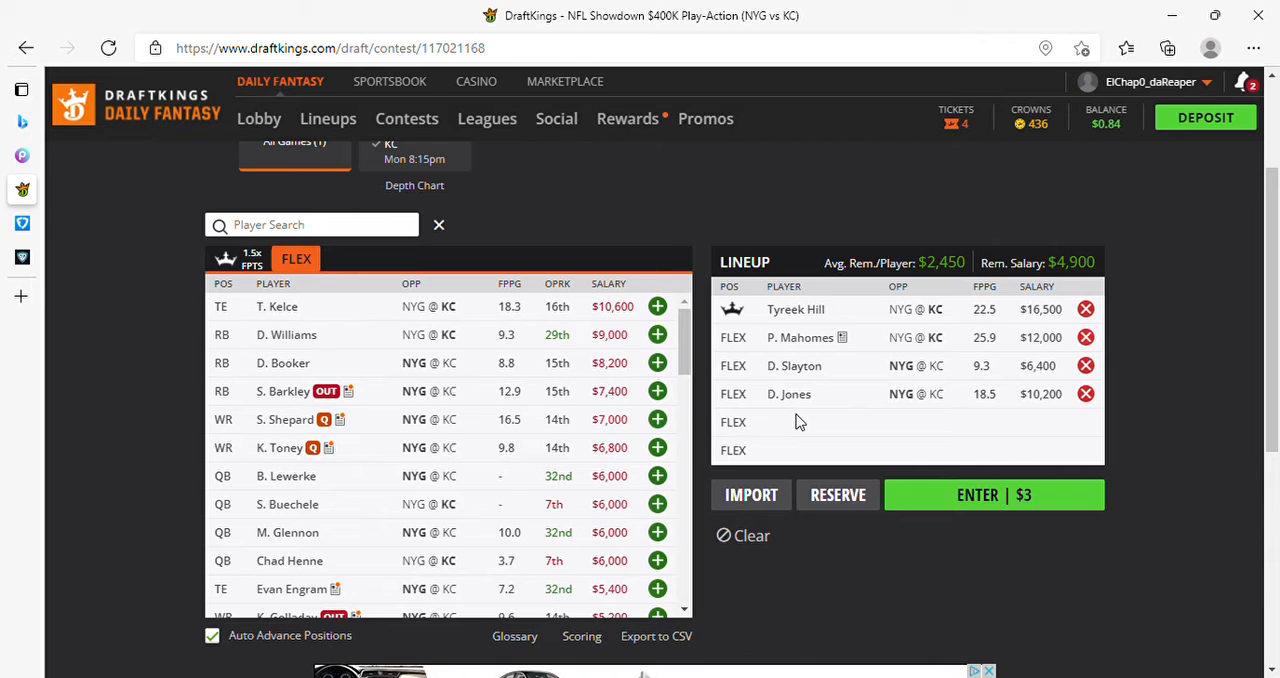
{"action": "mouse_move", "coordinate": [788, 394]}
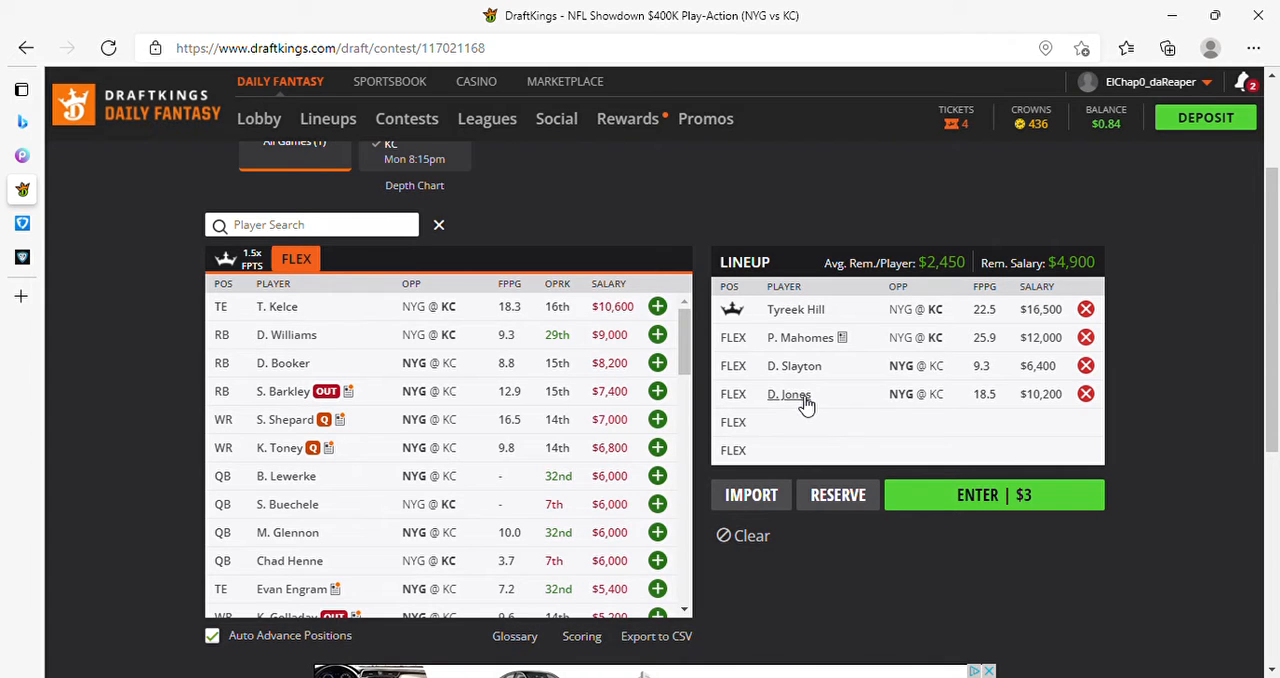
{"action": "mouse_move", "coordinate": [800, 404]}
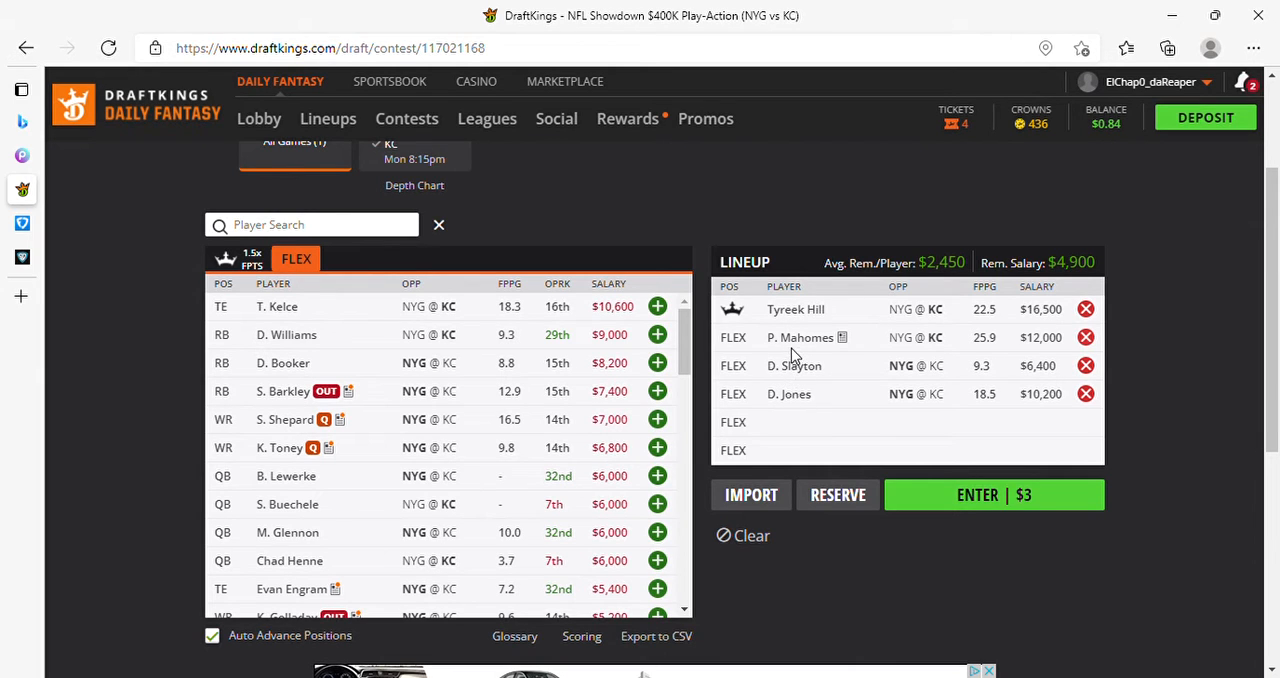
{"action": "mouse_move", "coordinate": [796, 308]}
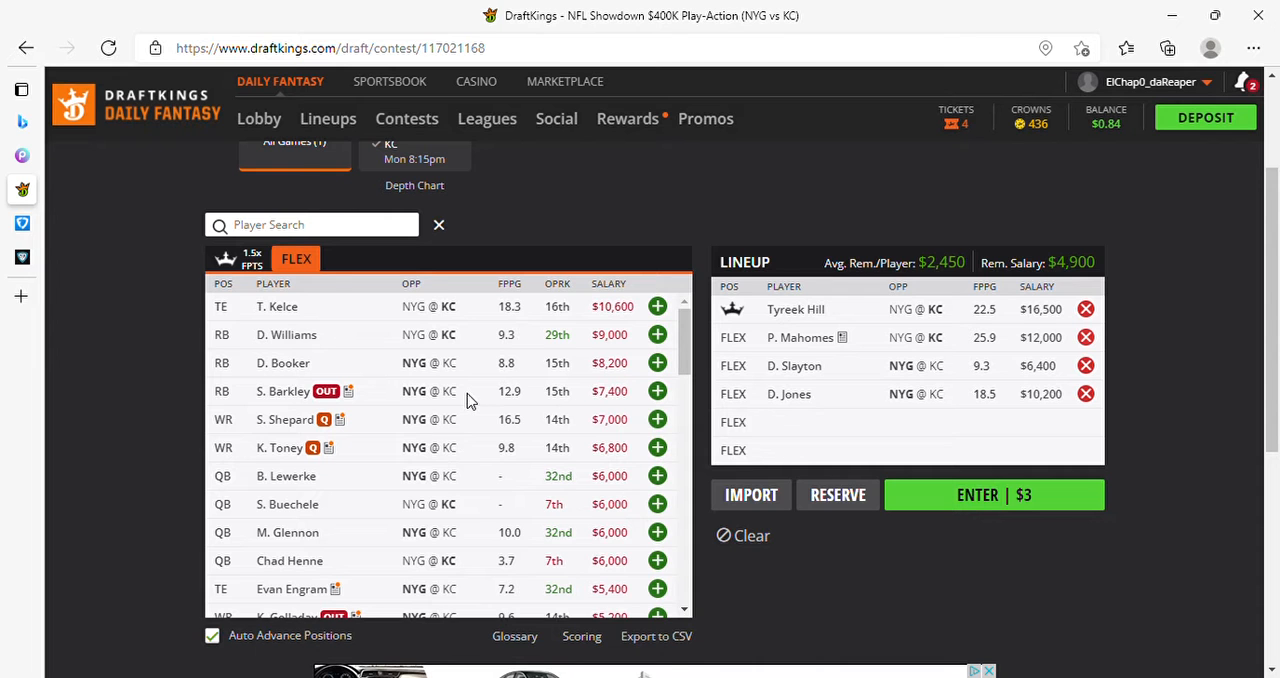
Add D. Robinson as the fourth FLEX pick, leaving $4,100 salary and one spot open.
{"action": "scroll", "scroll_direction": "down", "scroll_amount": 3}
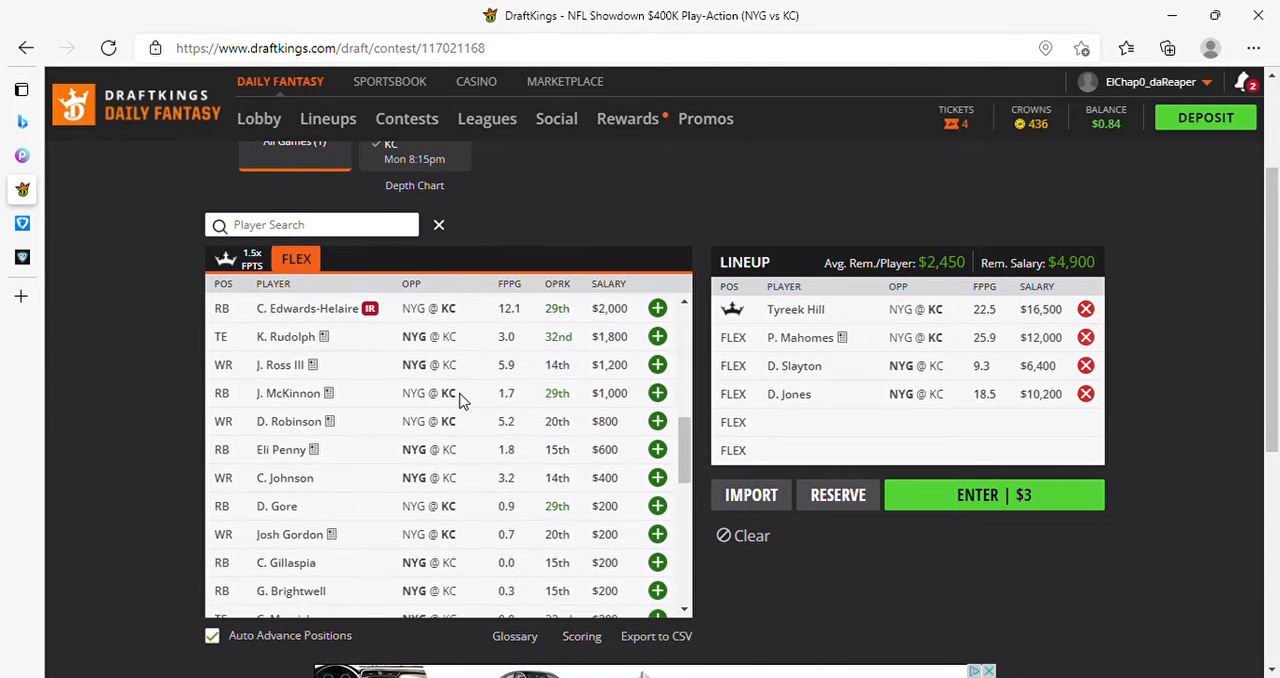
{"action": "scroll", "scroll_direction": "down", "scroll_amount": 3}
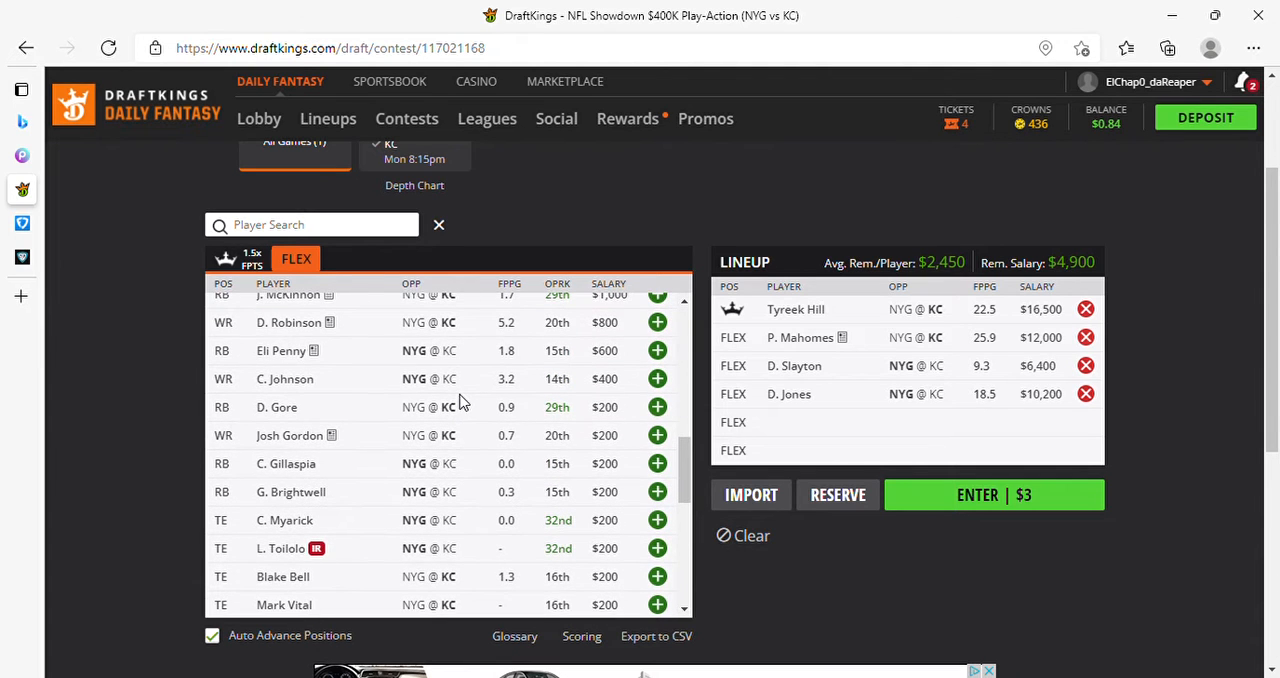
{"action": "mouse_move", "coordinate": [660, 324]}
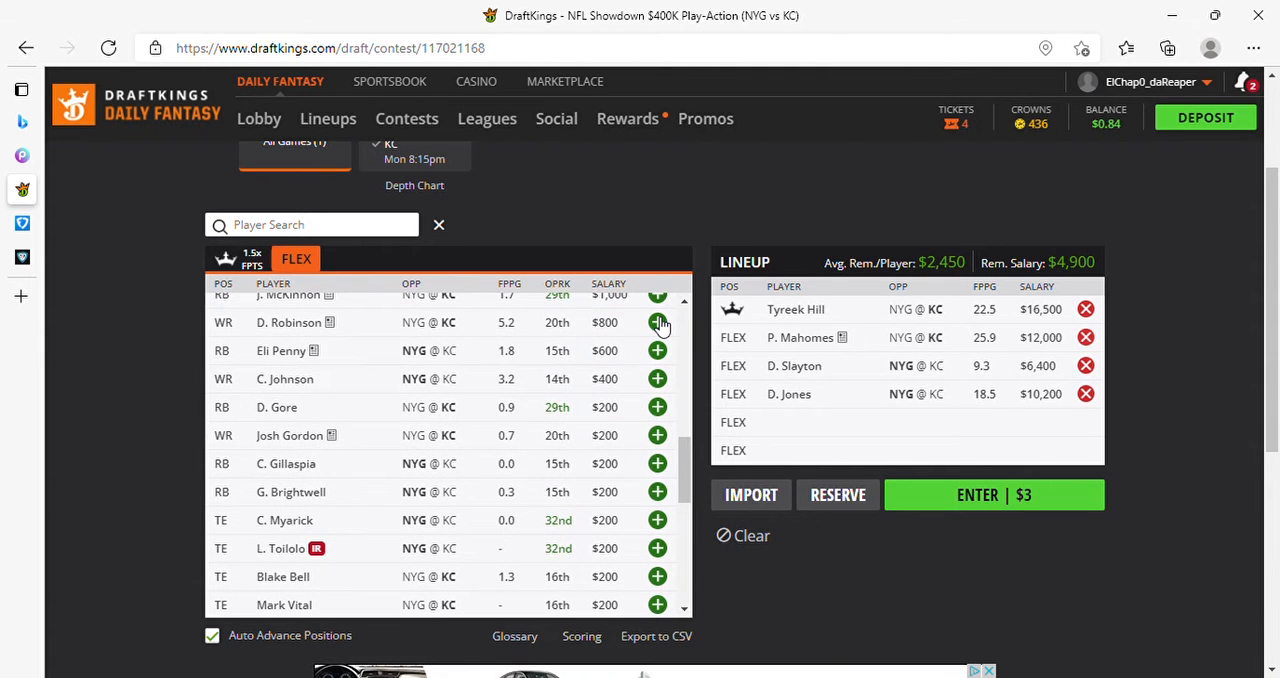
{"action": "left_click", "coordinate": [656, 322]}
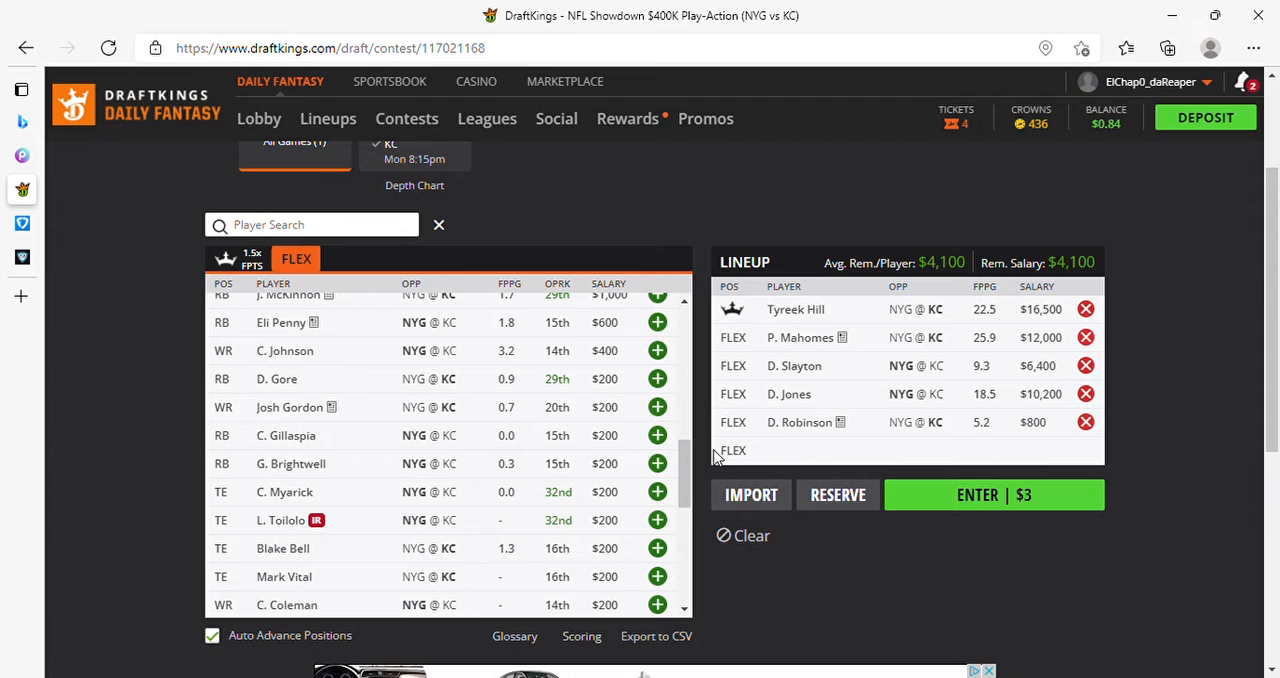
{"action": "mouse_move", "coordinate": [756, 430]}
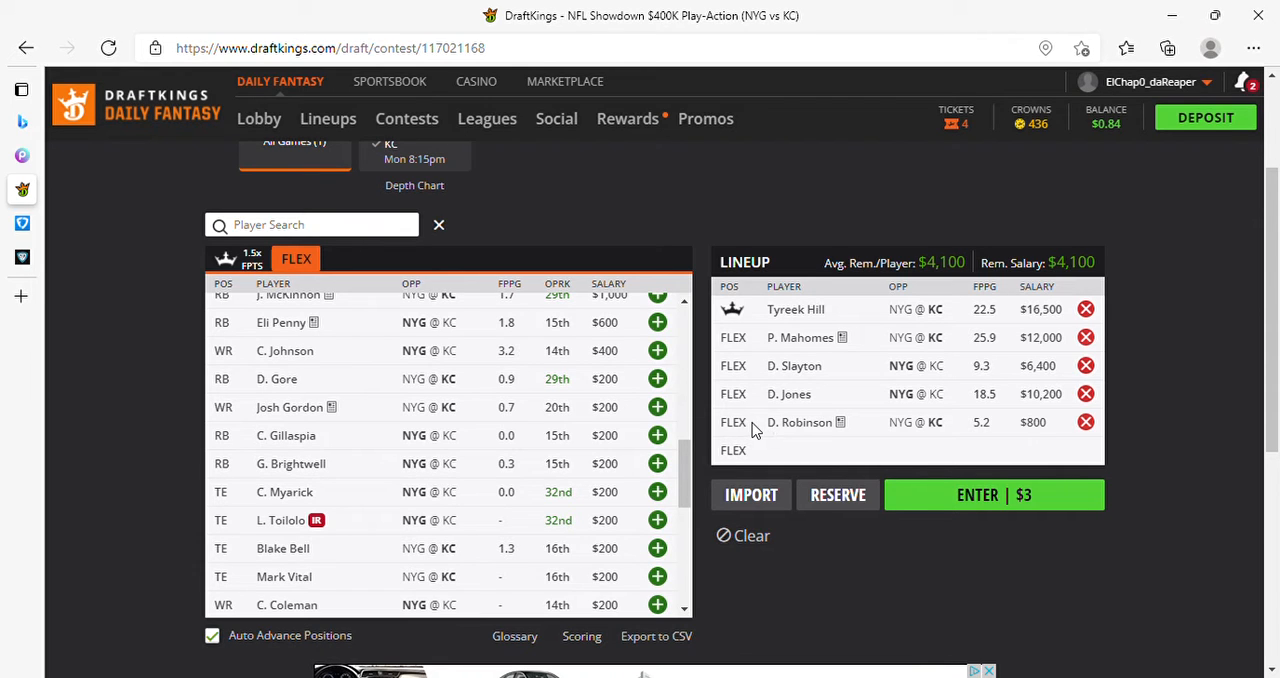
{"action": "mouse_move", "coordinate": [764, 420]}
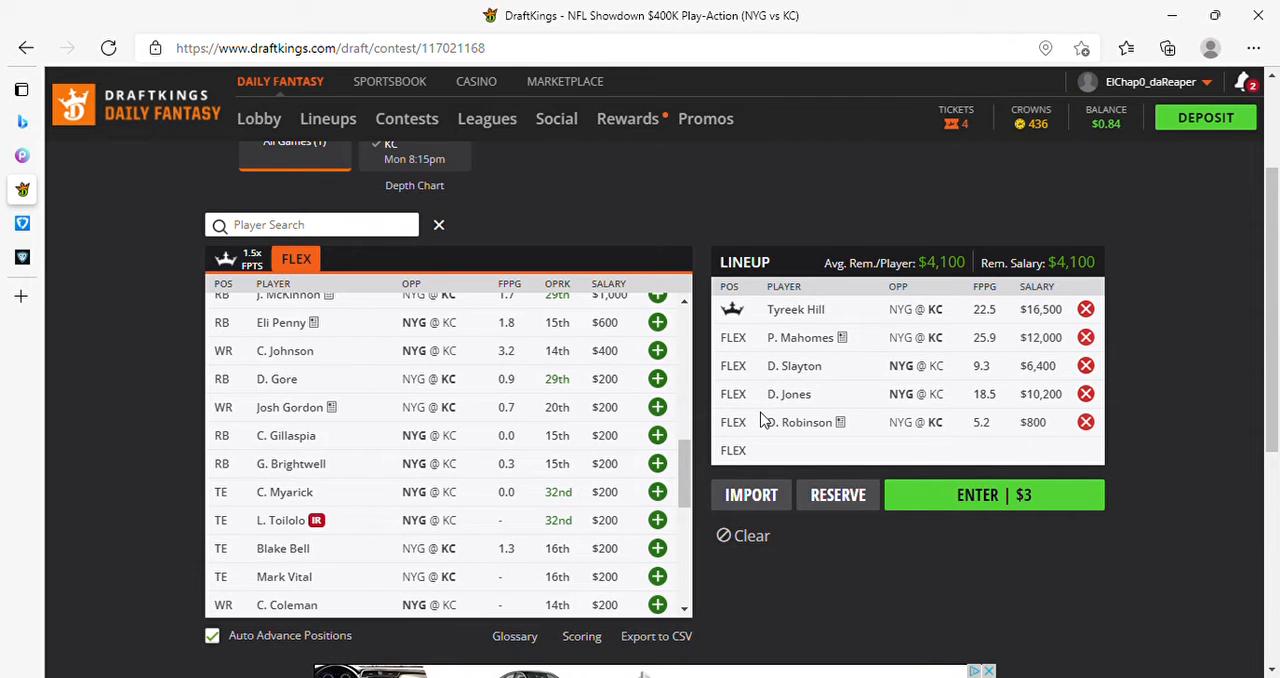
{"action": "mouse_move", "coordinate": [744, 412]}
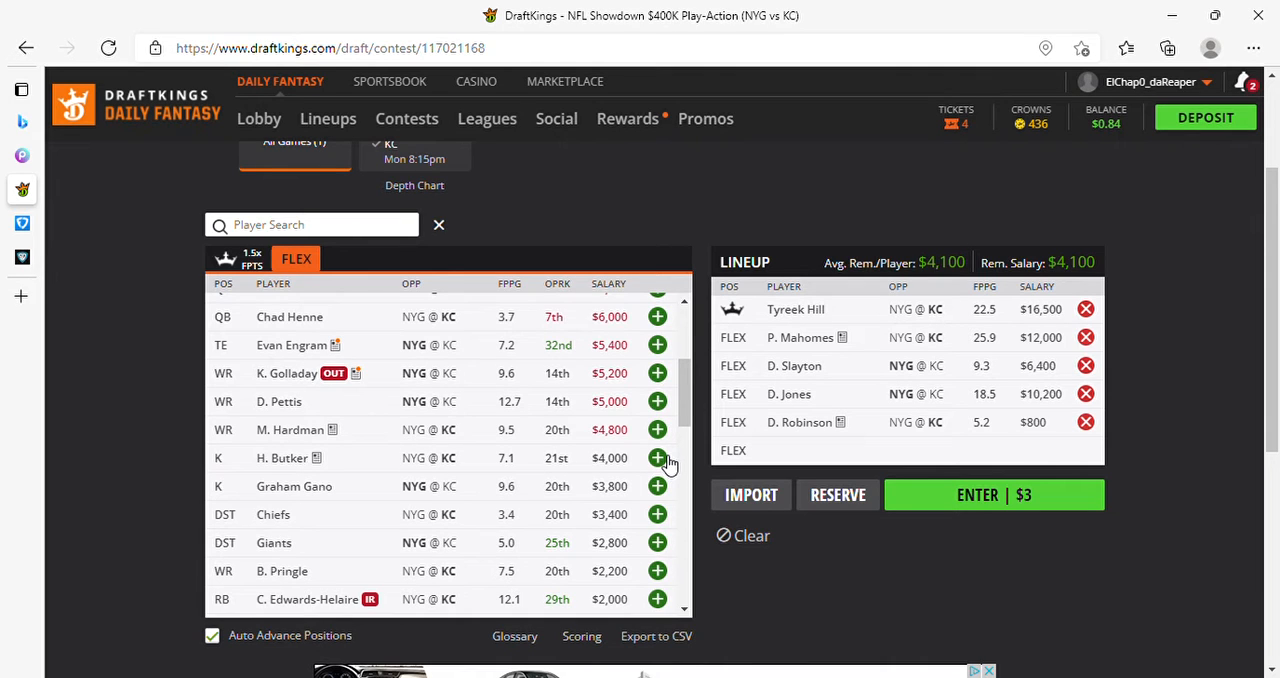
Fill the last FLEX spot with H. Butker and re-seat Tyreek Hill as captain, leaving $100 salary.
{"action": "left_click", "coordinate": [656, 458]}
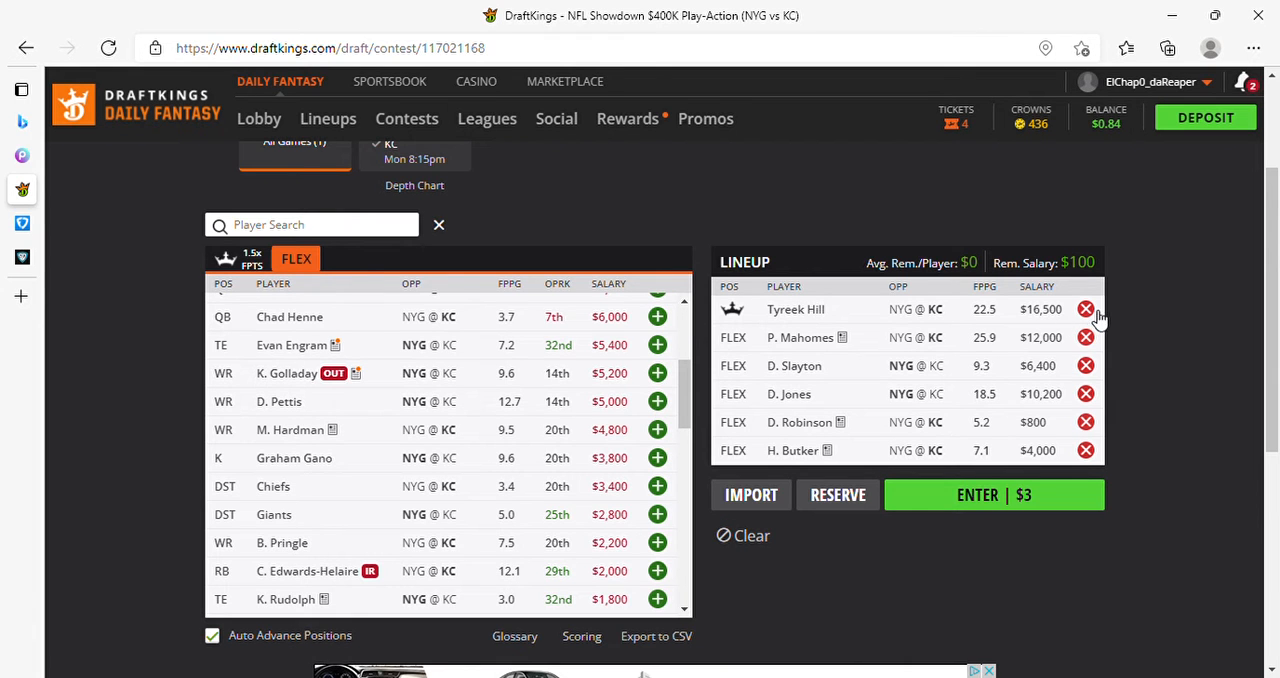
{"action": "left_click", "coordinate": [1084, 308]}
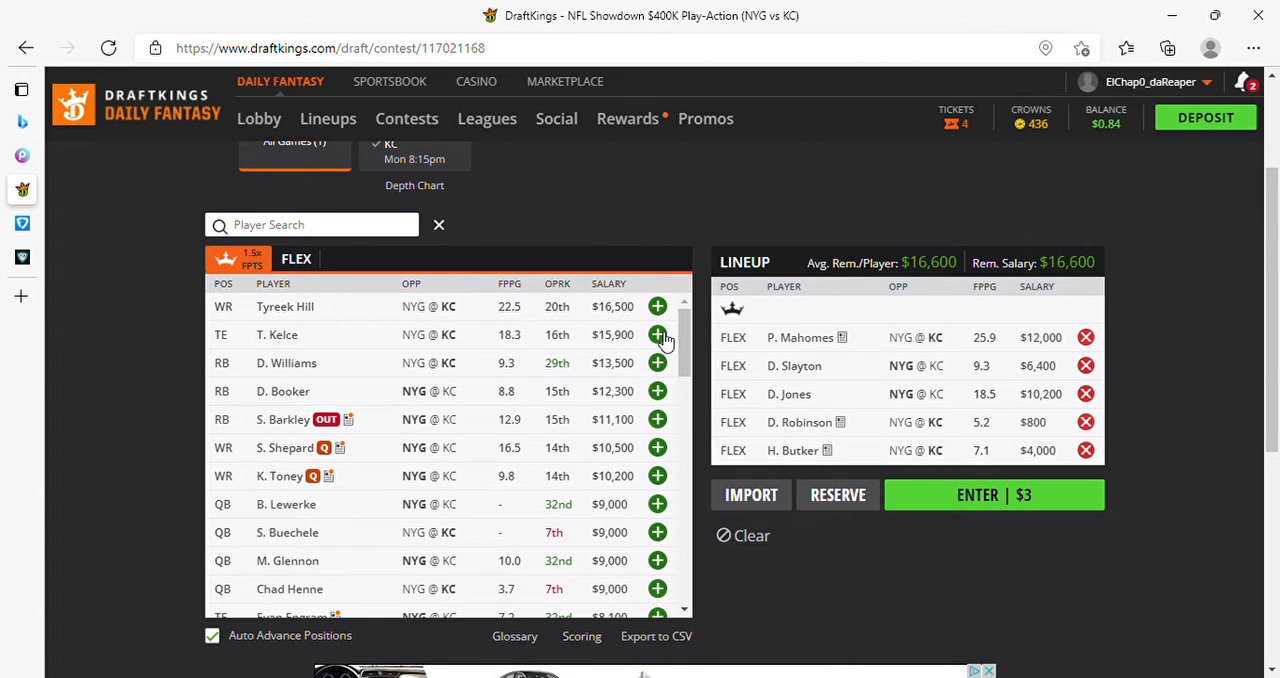
{"action": "mouse_move", "coordinate": [584, 336]}
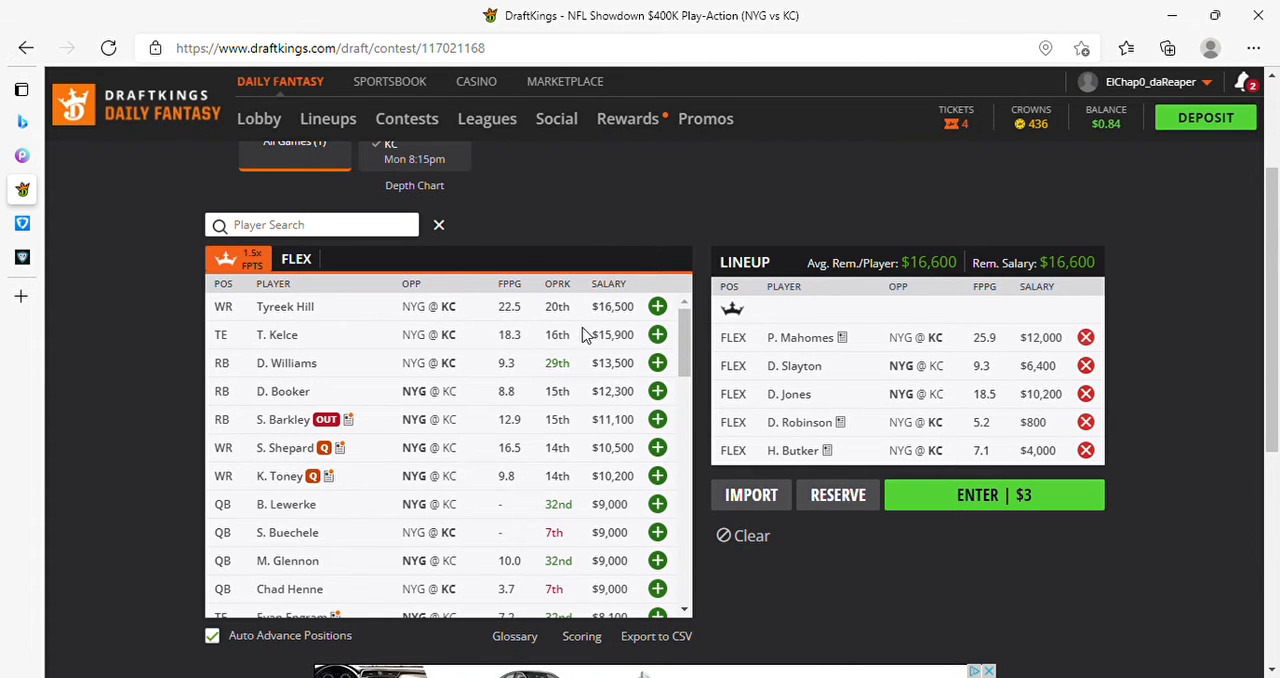
{"action": "mouse_move", "coordinate": [520, 336]}
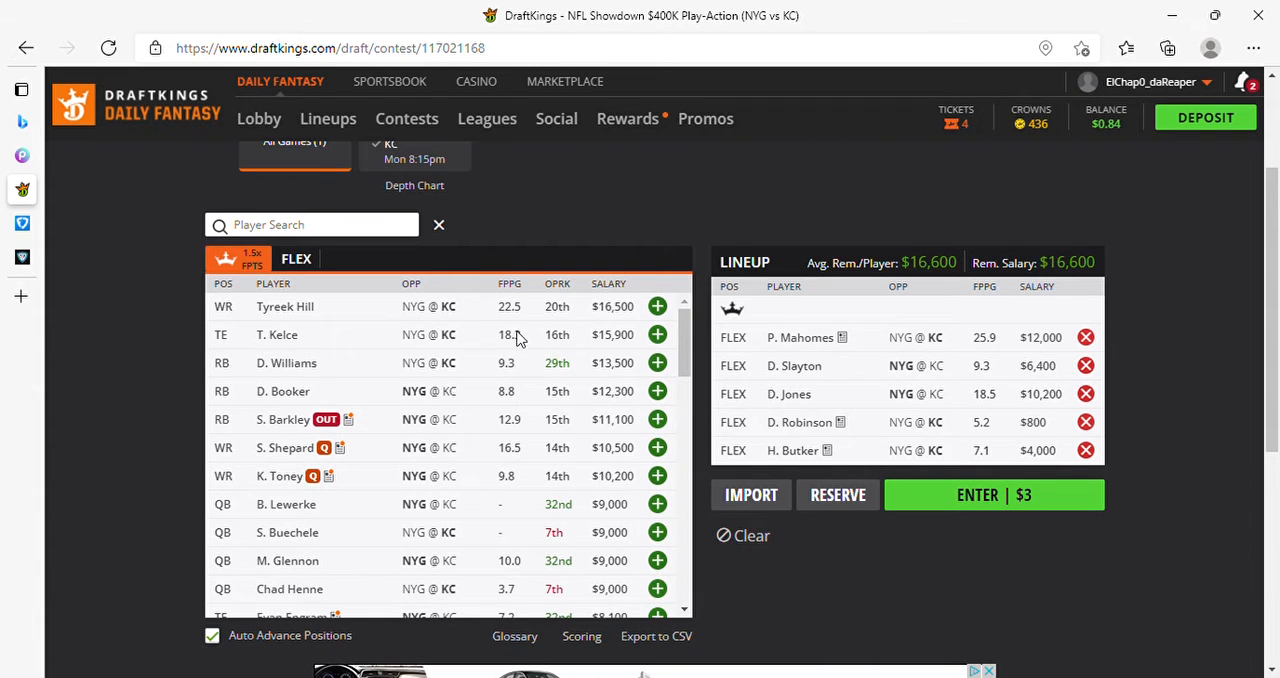
{"action": "mouse_move", "coordinate": [656, 308]}
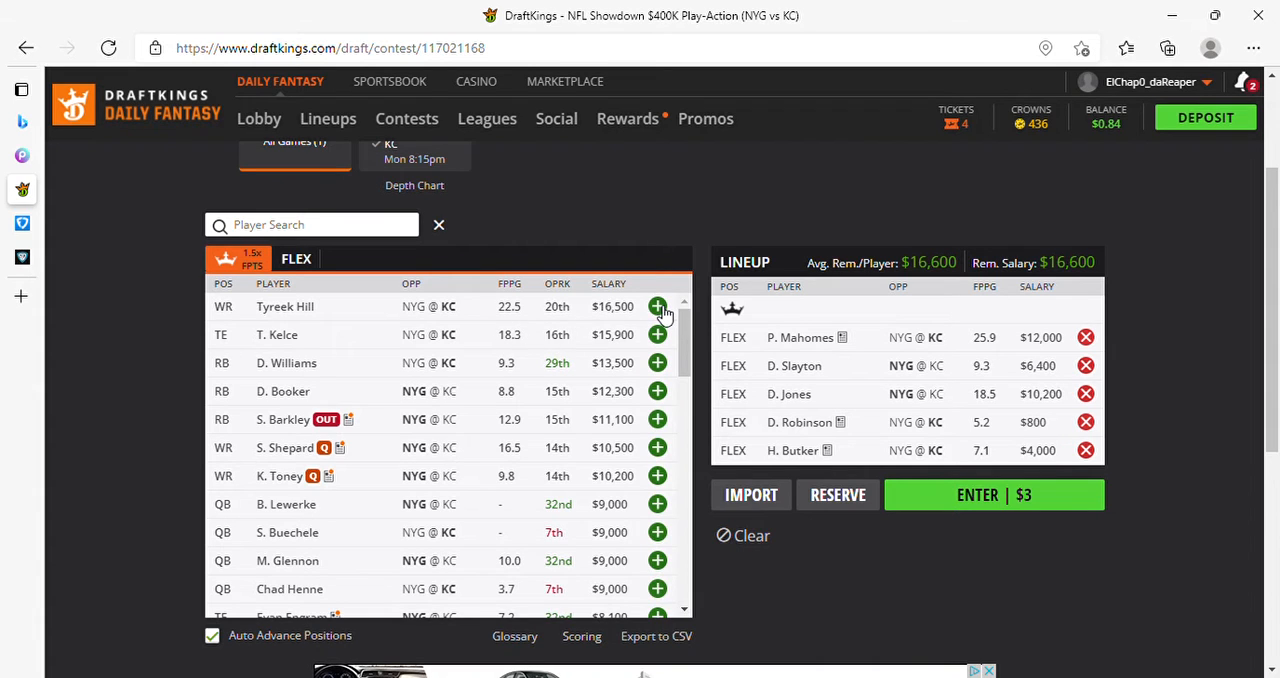
{"action": "left_click", "coordinate": [656, 306]}
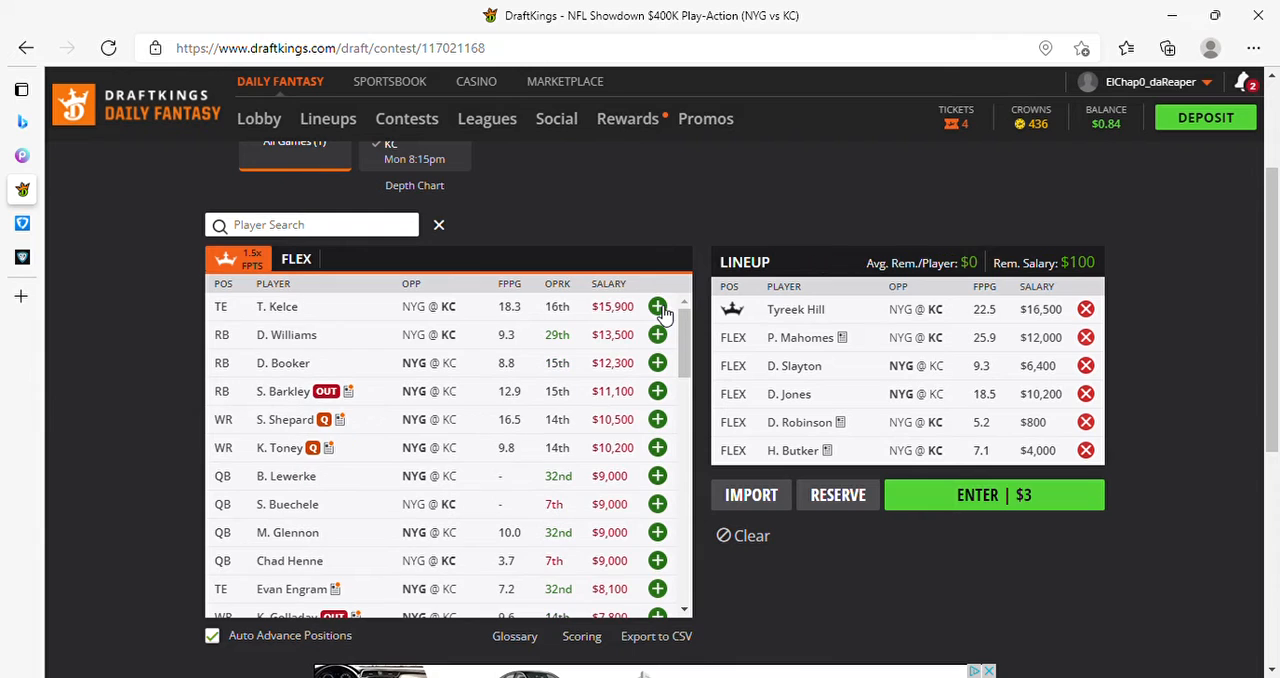
{"action": "mouse_move", "coordinate": [868, 404]}
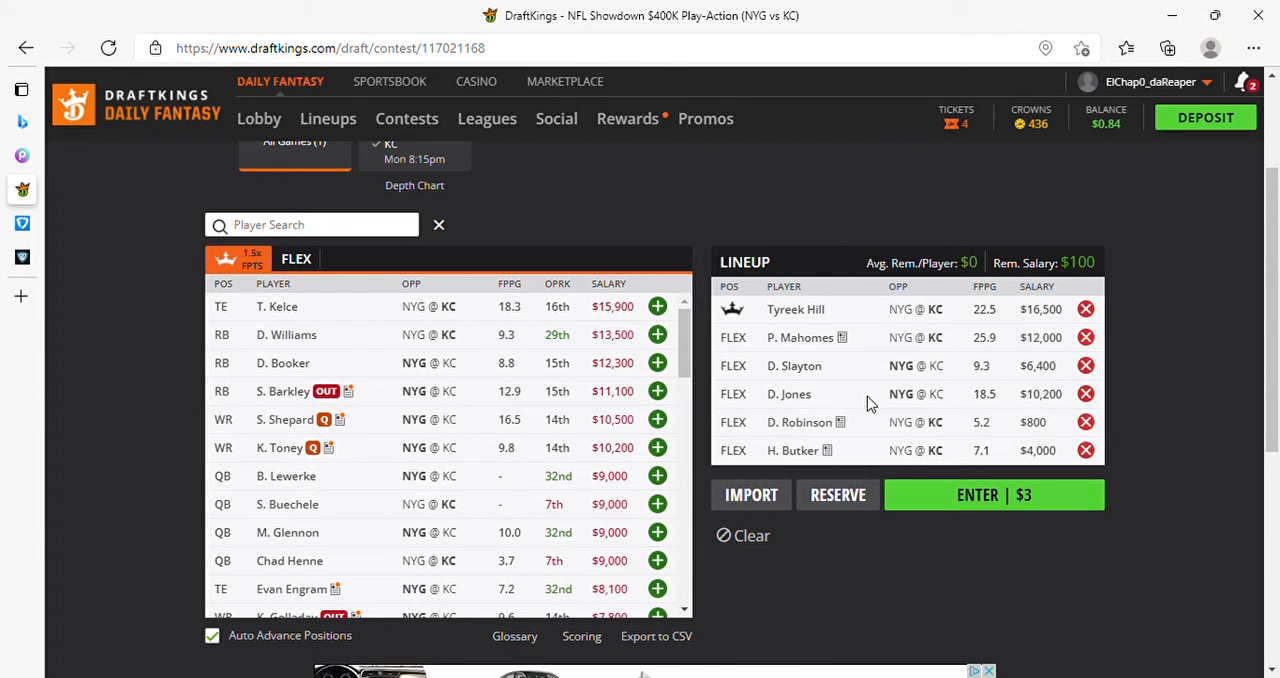
{"action": "mouse_move", "coordinate": [748, 414]}
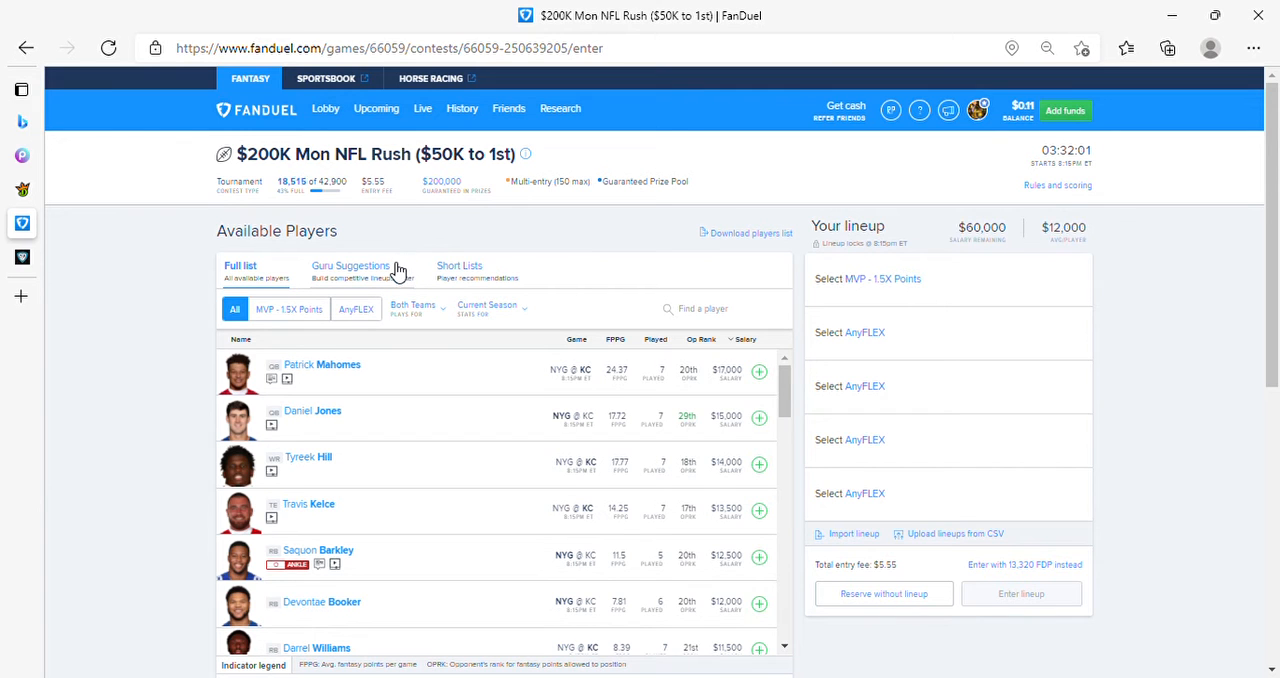
Bring up the $200K Mon NFL Rush entry's empty lineup and Available Players list.
{"action": "scroll", "scroll_direction": "down", "scroll_amount": 3}
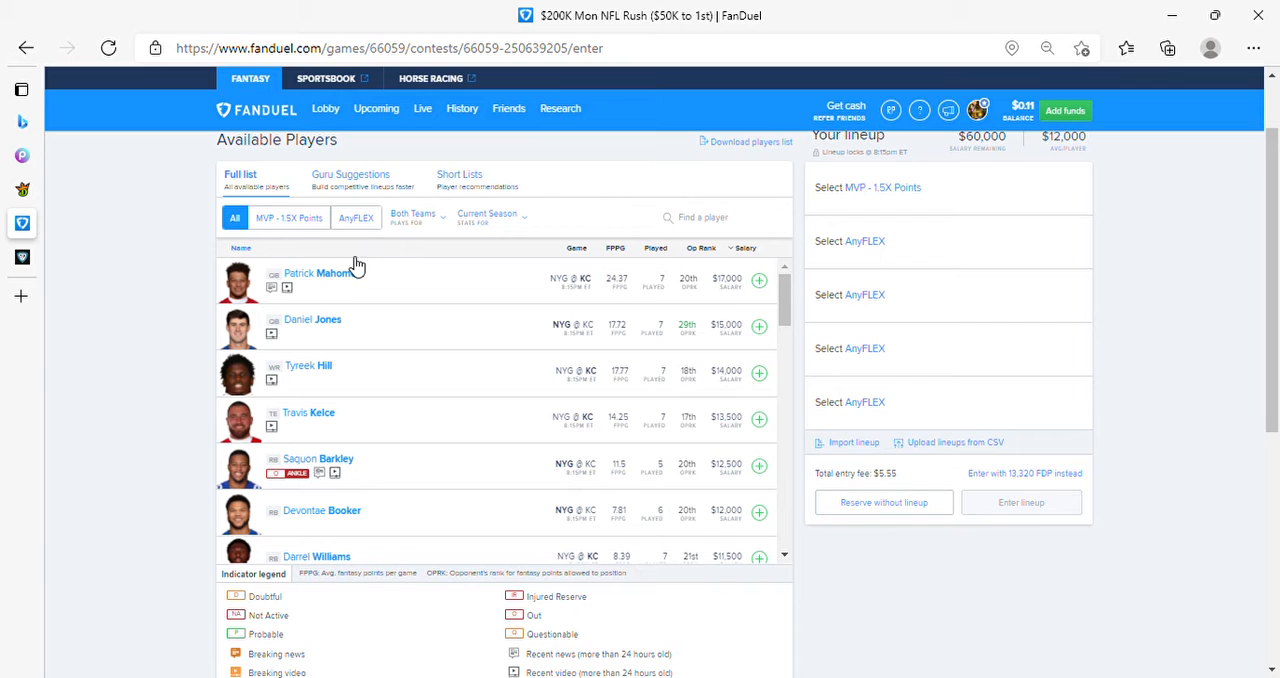
{"action": "mouse_move", "coordinate": [390, 404]}
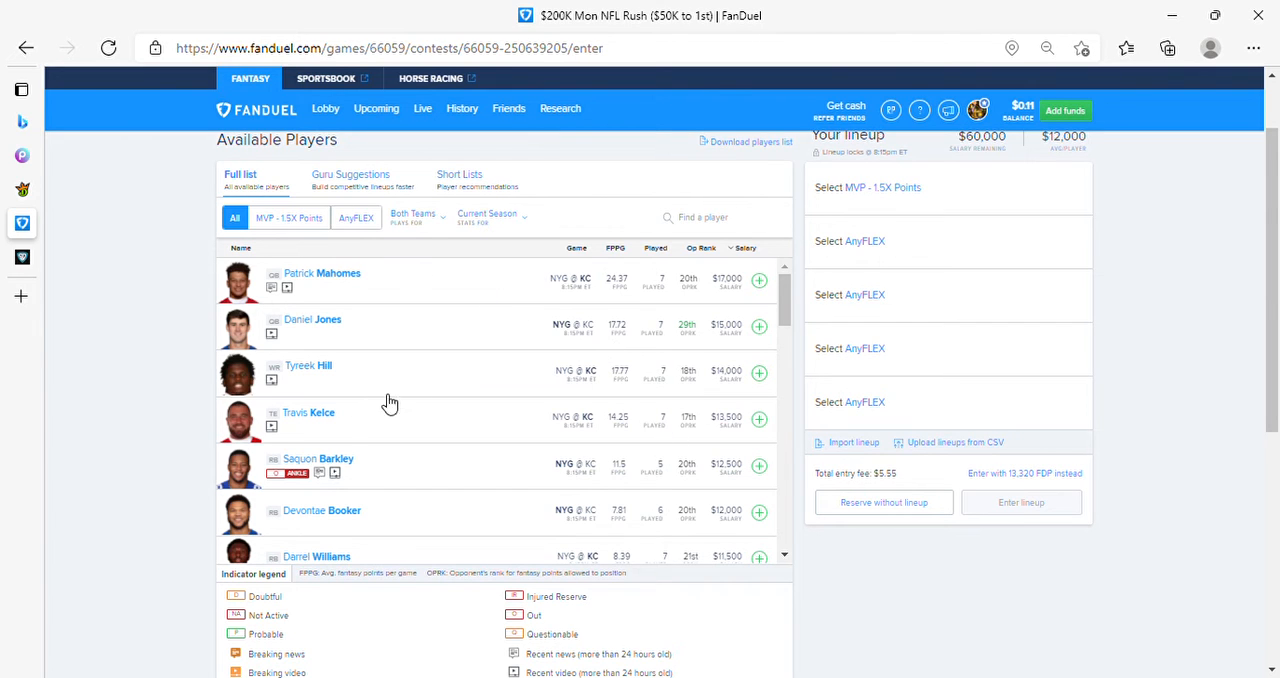
{"action": "mouse_move", "coordinate": [414, 384]}
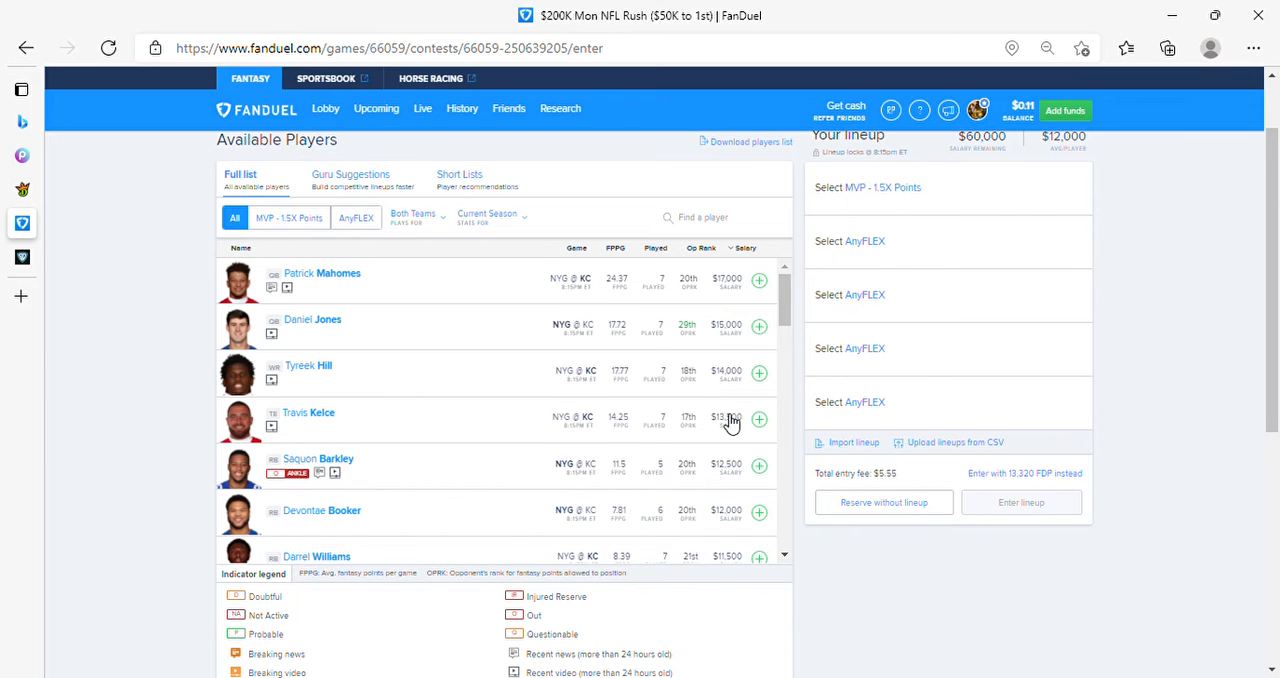
{"action": "mouse_move", "coordinate": [728, 412]}
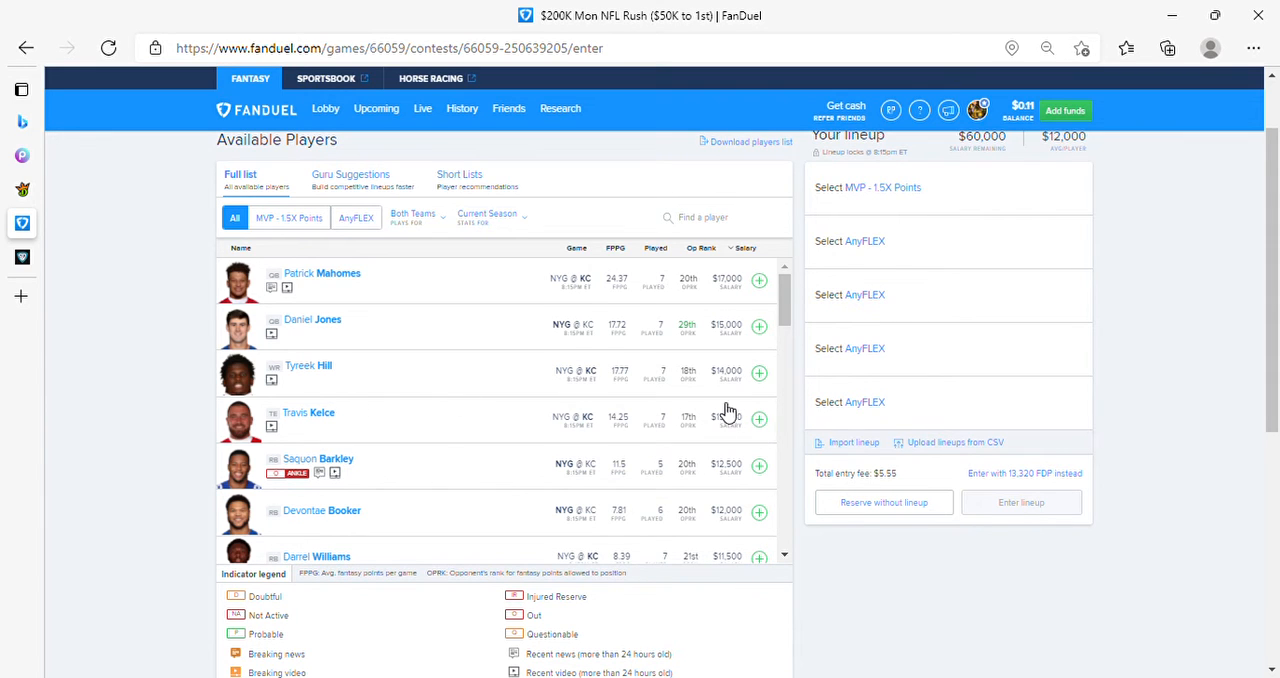
{"action": "left_click", "coordinate": [758, 420]}
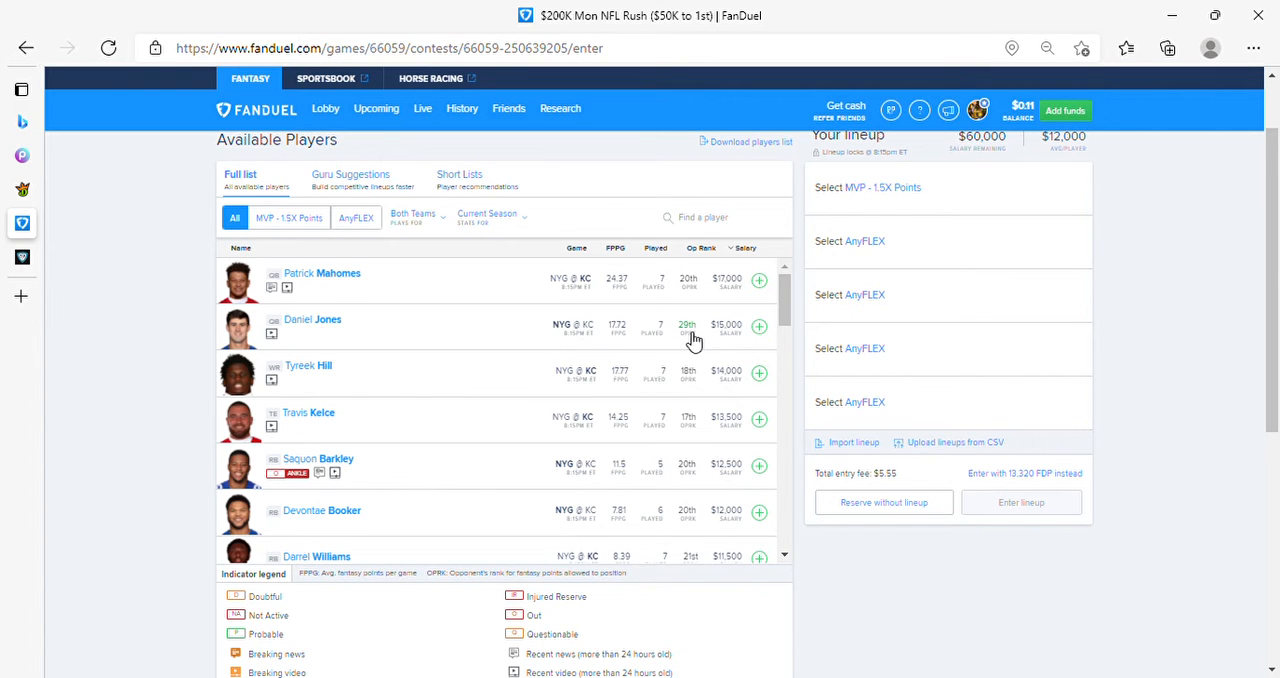
Draft Daniel Jones as MVP and add Darius Slayton and Tyreek Hill.
{"action": "left_click", "coordinate": [760, 328]}
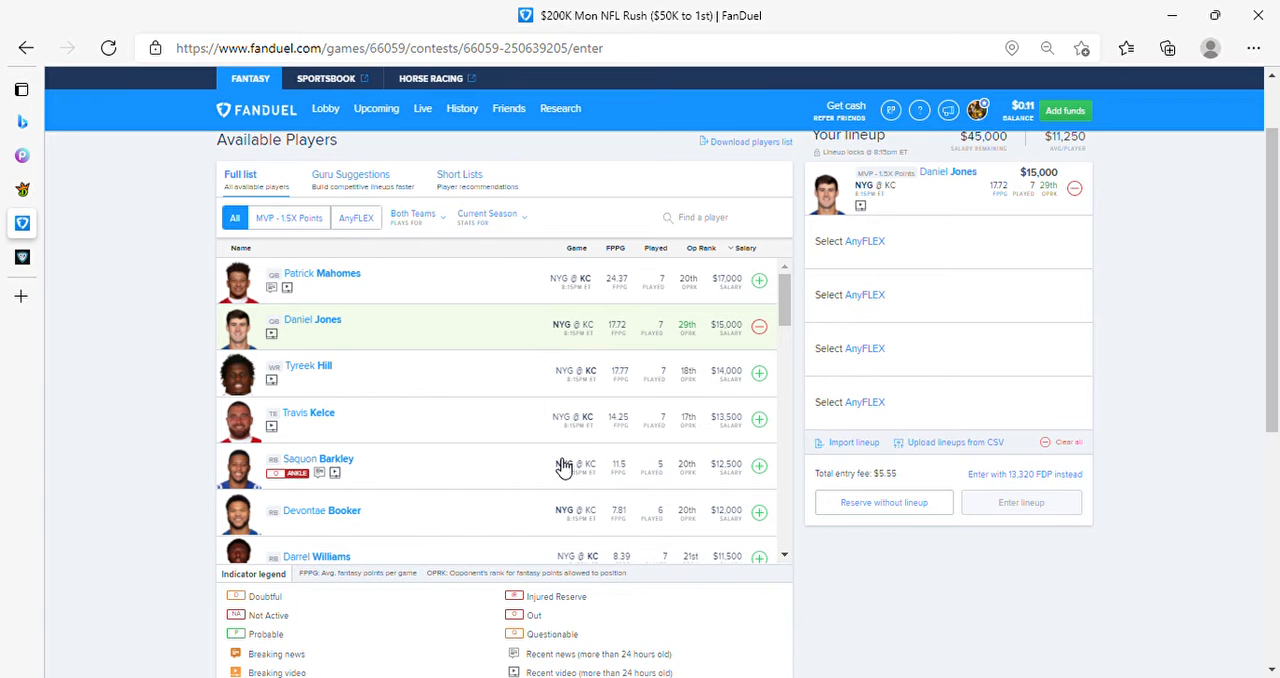
{"action": "scroll", "scroll_direction": "down", "scroll_amount": 3}
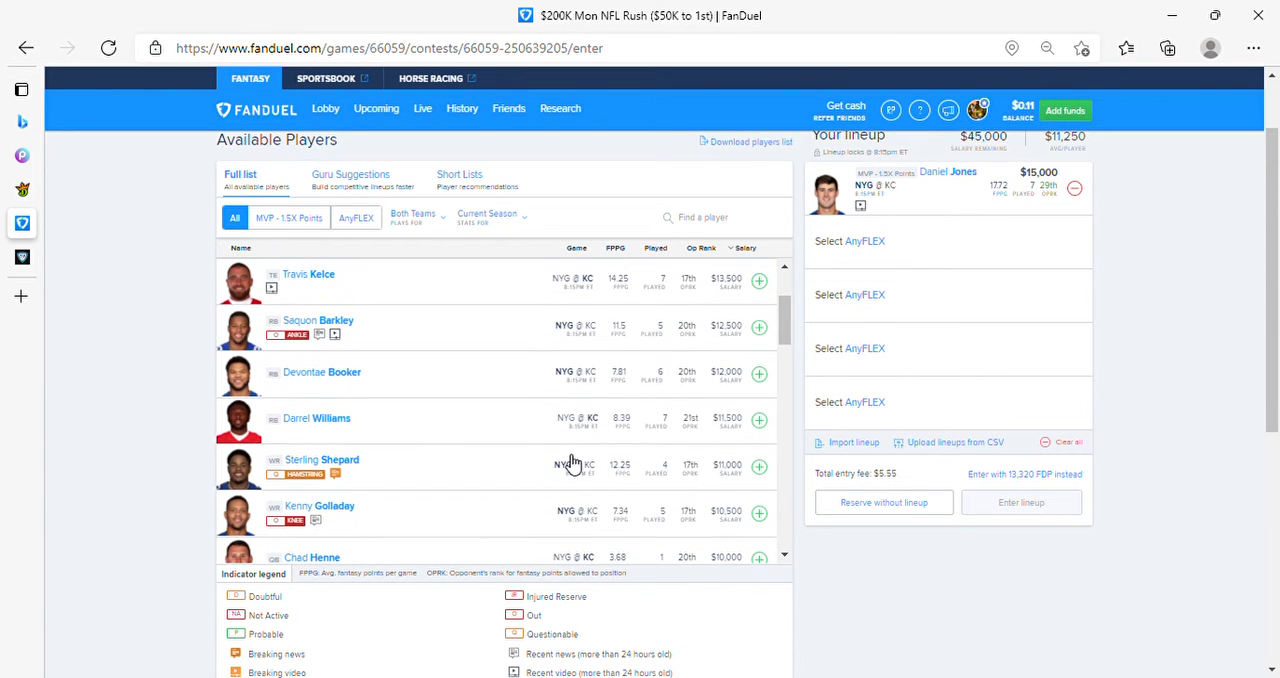
{"action": "scroll", "scroll_direction": "down", "scroll_amount": 3}
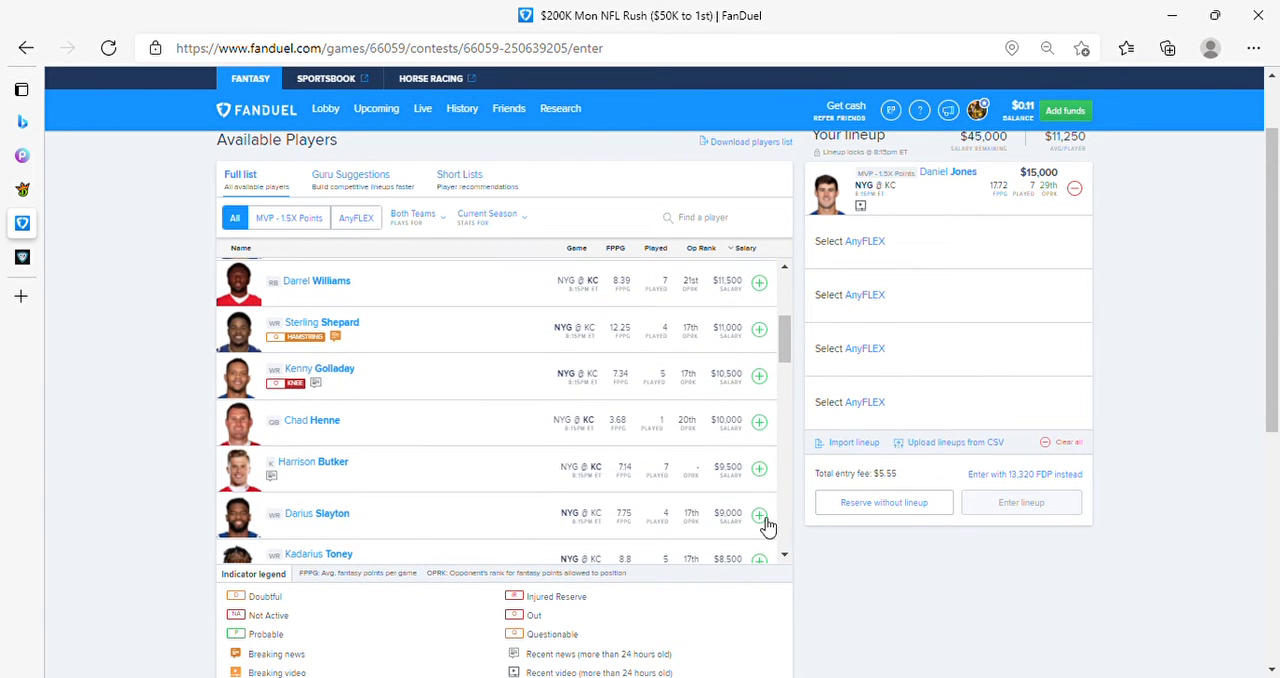
{"action": "left_click", "coordinate": [760, 520]}
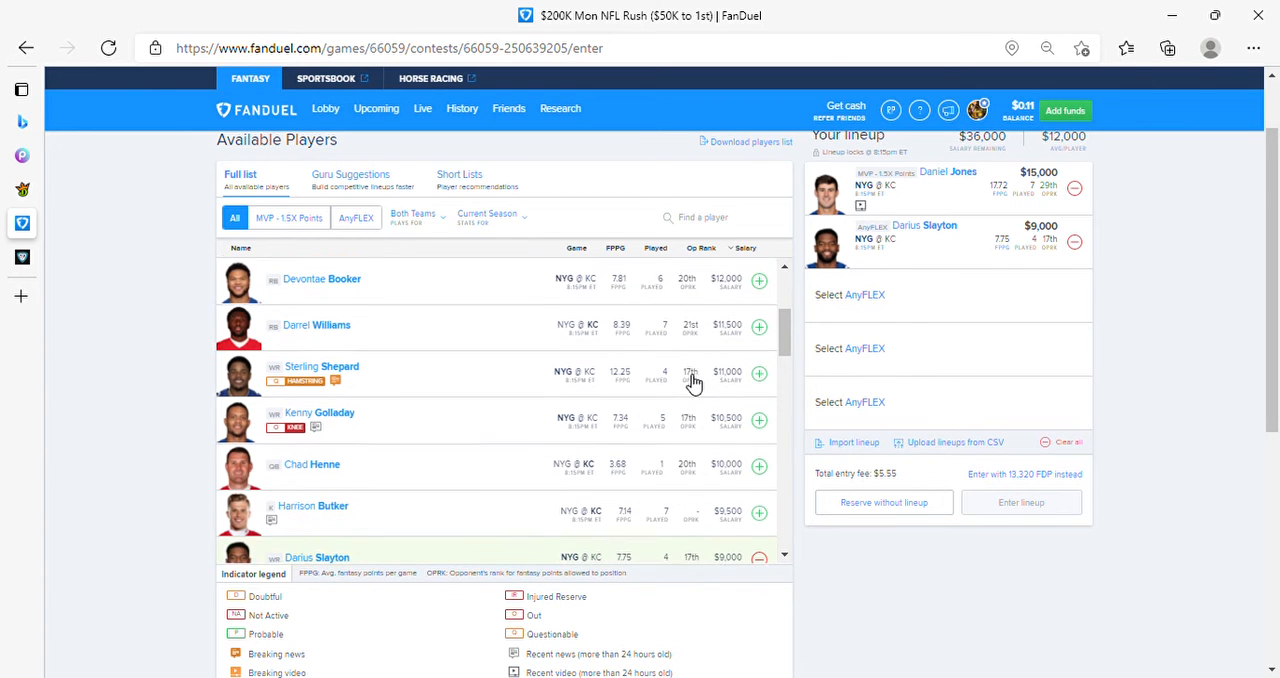
{"action": "scroll", "scroll_direction": "up", "scroll_amount": 3}
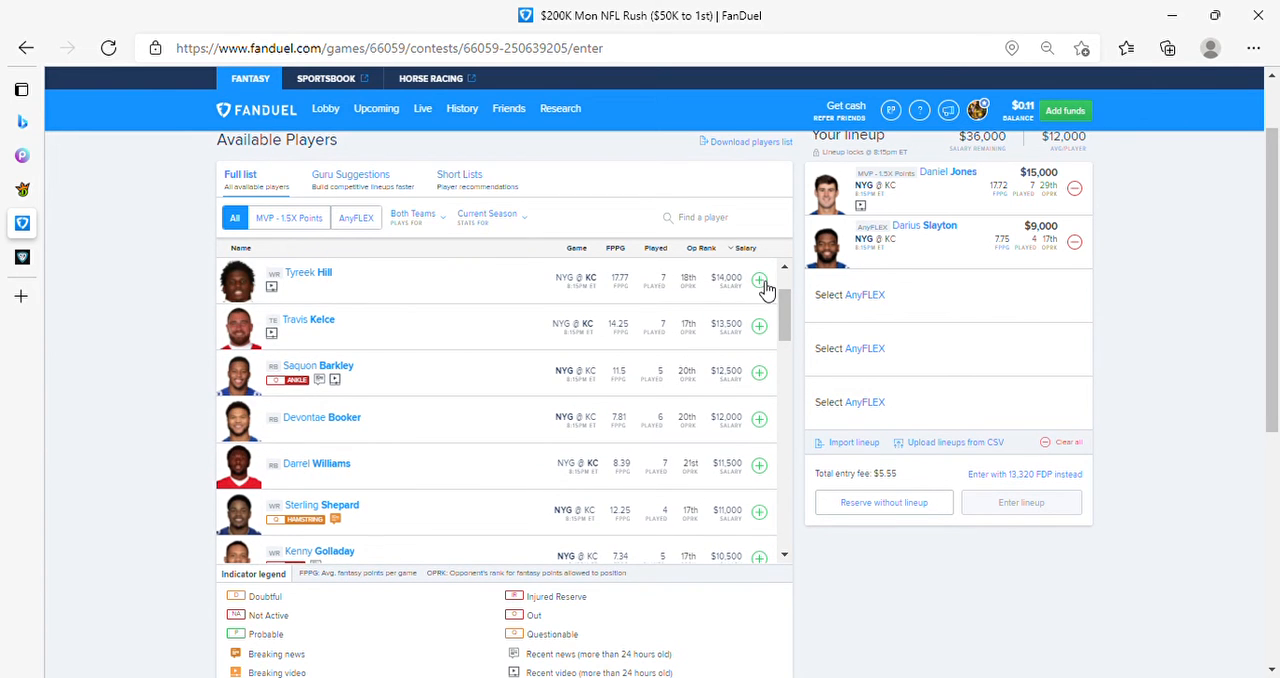
{"action": "left_click", "coordinate": [760, 278]}
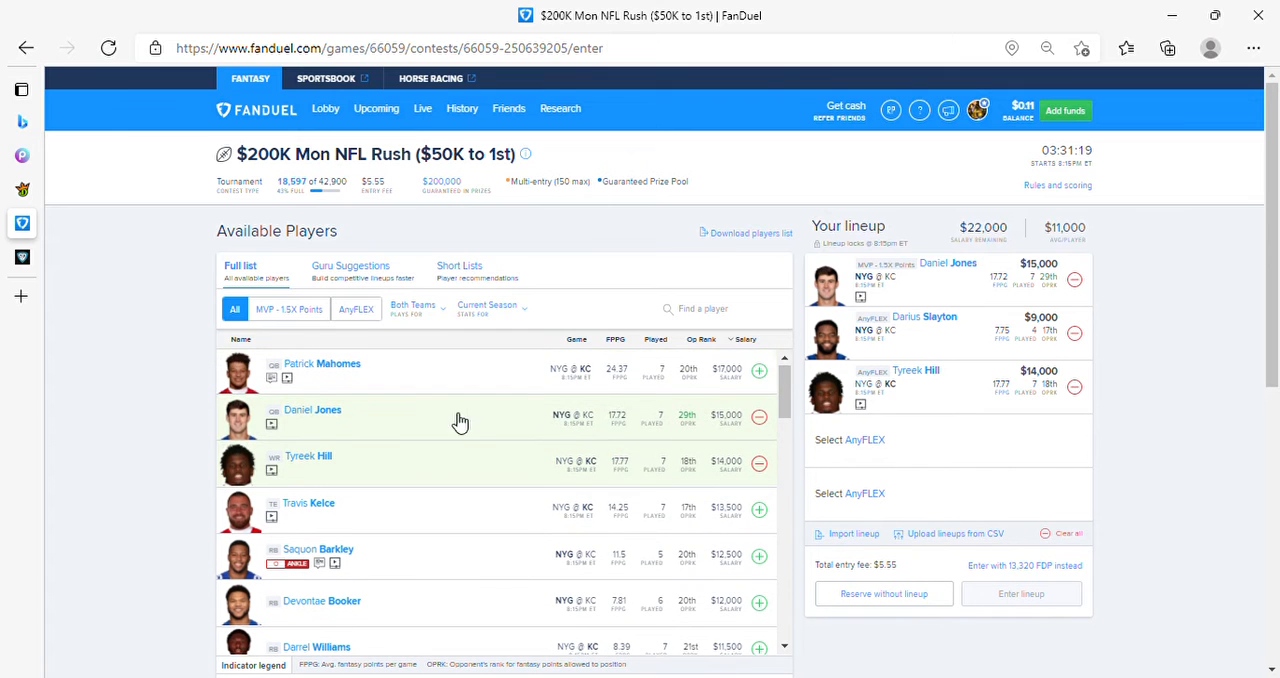
{"action": "mouse_move", "coordinate": [692, 390]}
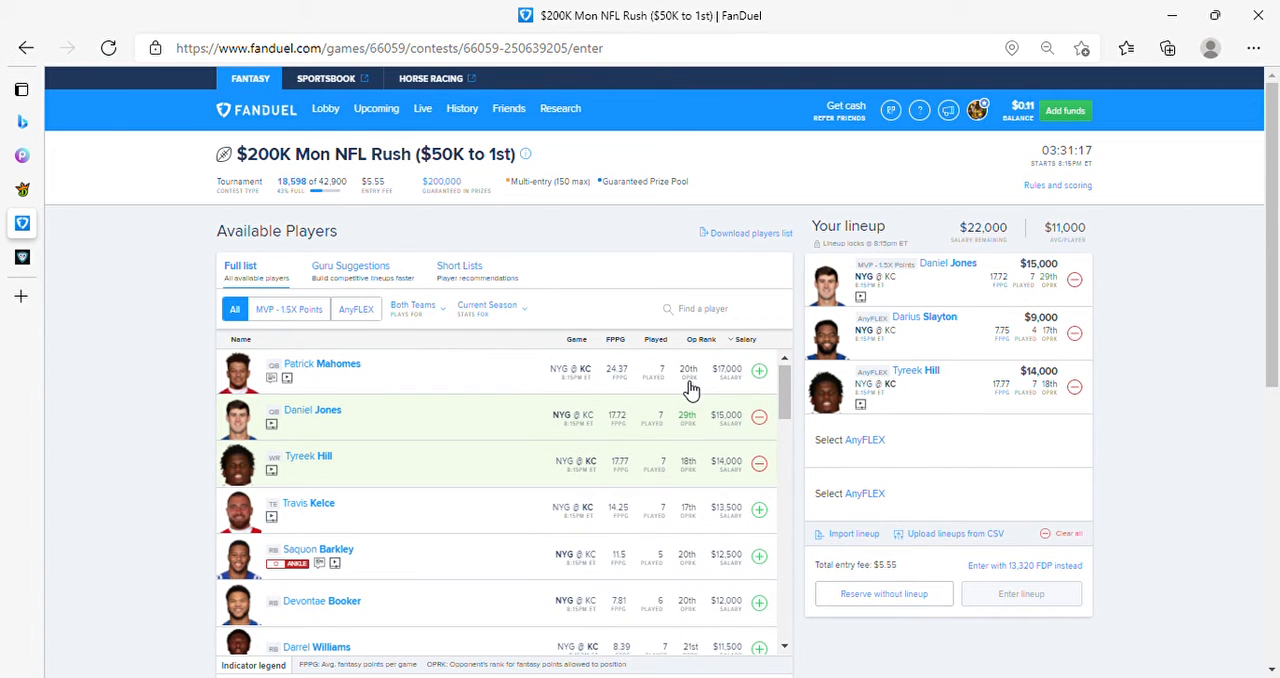
{"action": "mouse_move", "coordinate": [518, 518]}
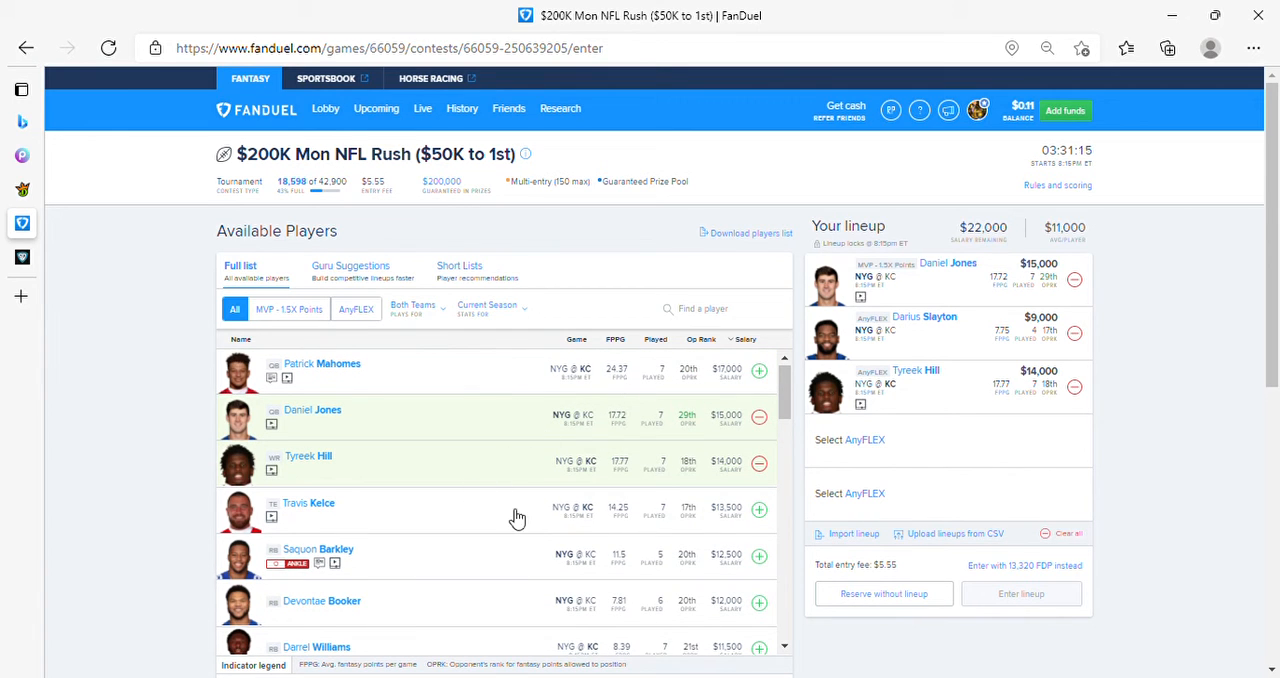
Add Travis Kelce and Mecole Hardman to fill the lineup, leaving $1,000 salary.
{"action": "left_click", "coordinate": [760, 510]}
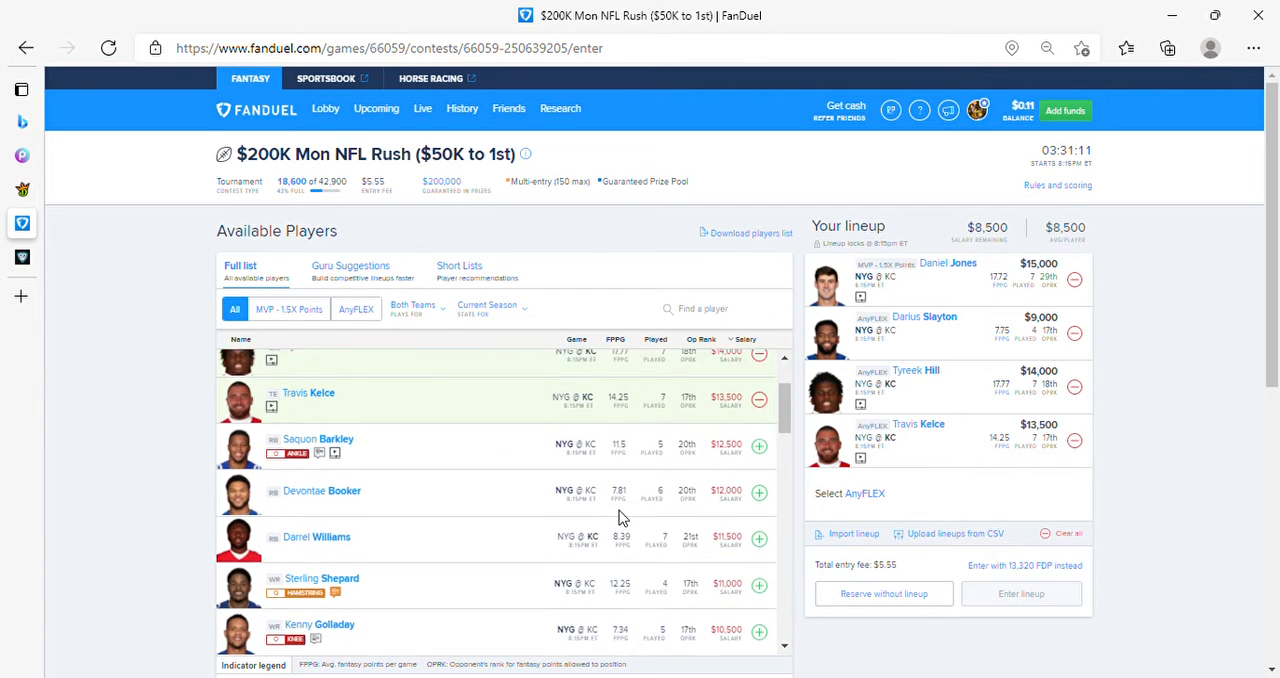
{"action": "scroll", "scroll_direction": "down", "scroll_amount": 3}
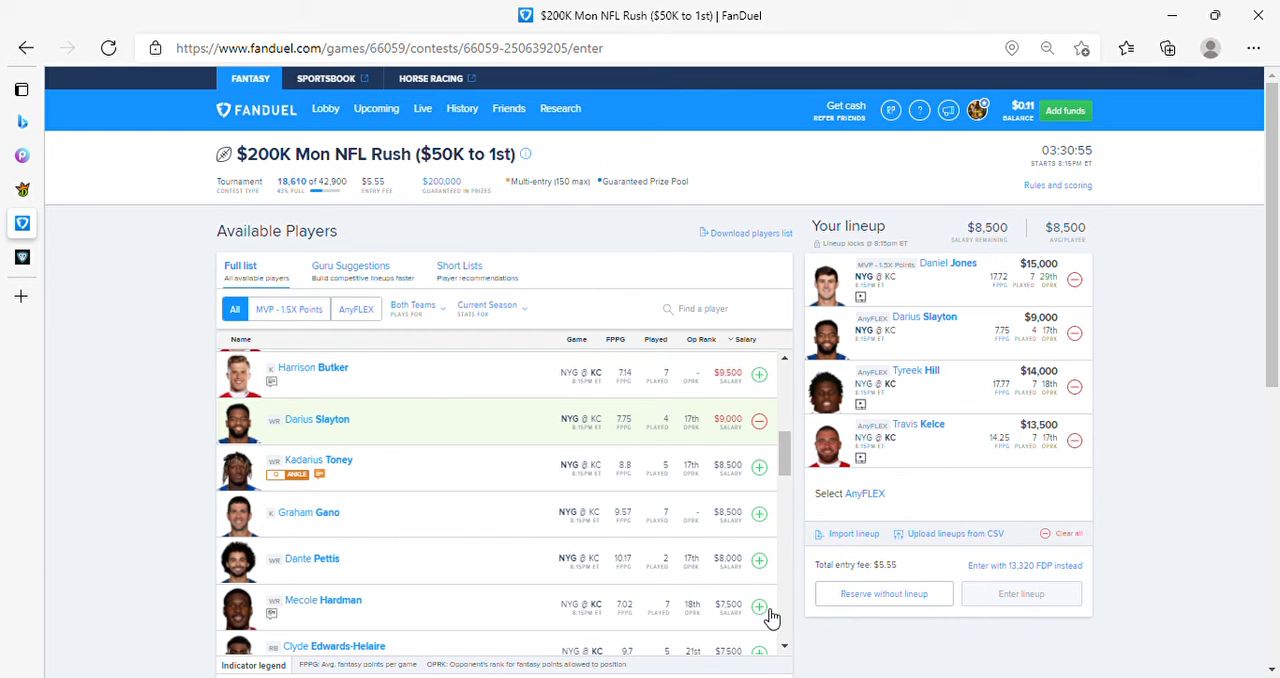
{"action": "left_click", "coordinate": [760, 608]}
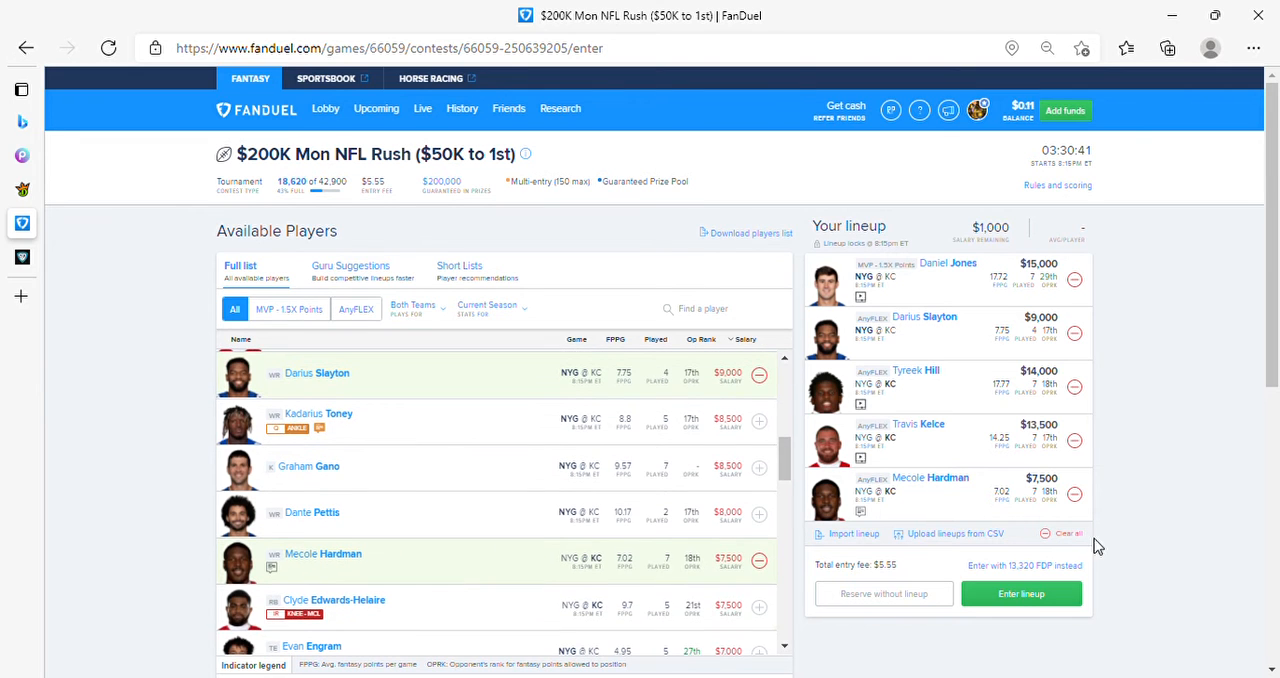
Remove Mecole Hardman, reopening the last AnyFLEX slot with $8,500 remaining.
{"action": "left_click", "coordinate": [1074, 494]}
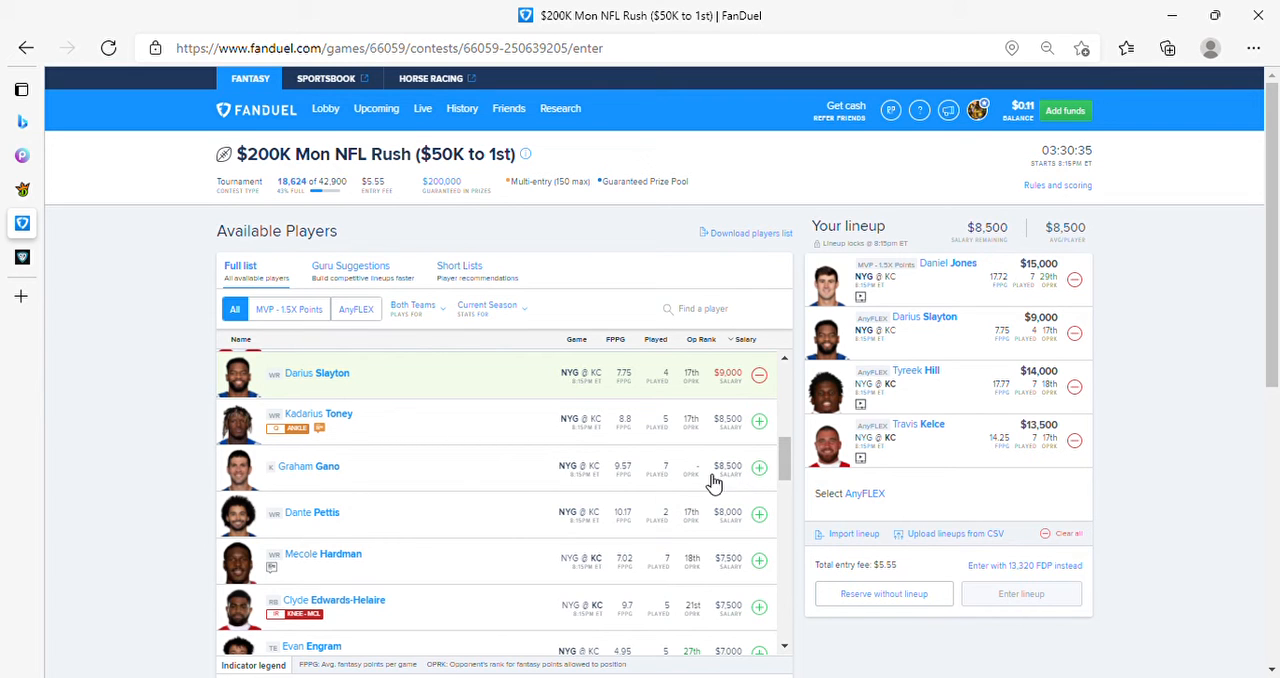
{"action": "mouse_move", "coordinate": [530, 530]}
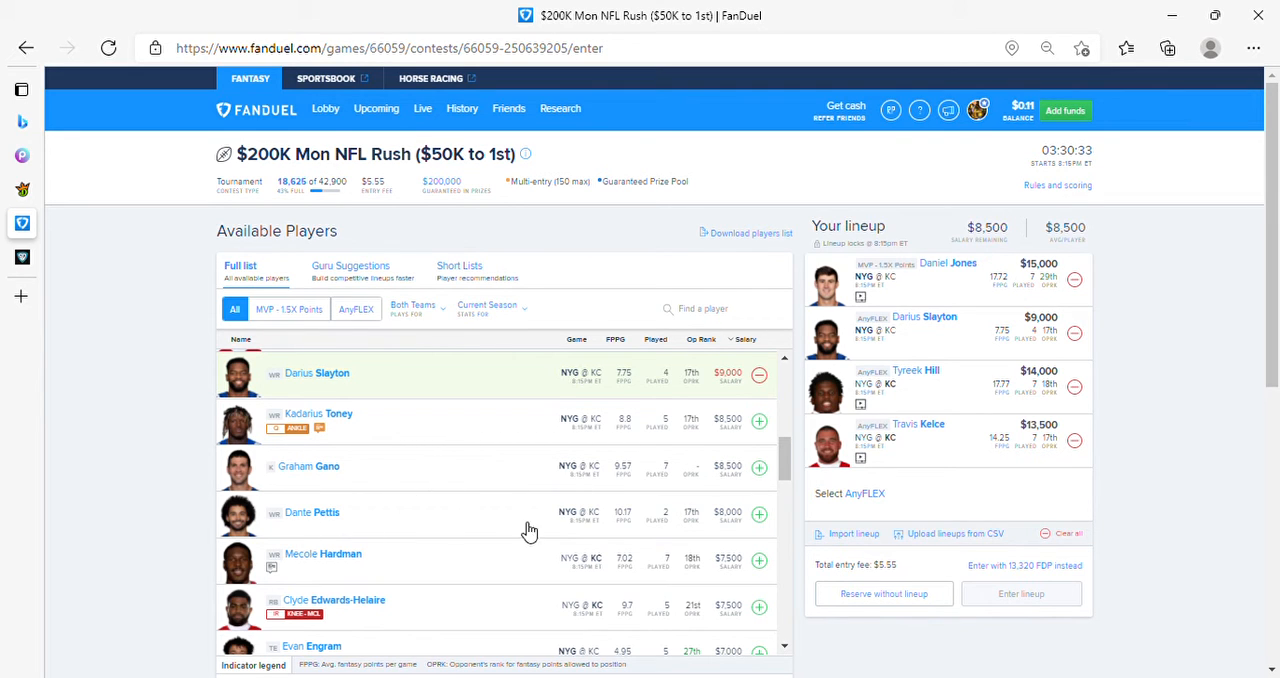
{"action": "mouse_move", "coordinate": [304, 518]}
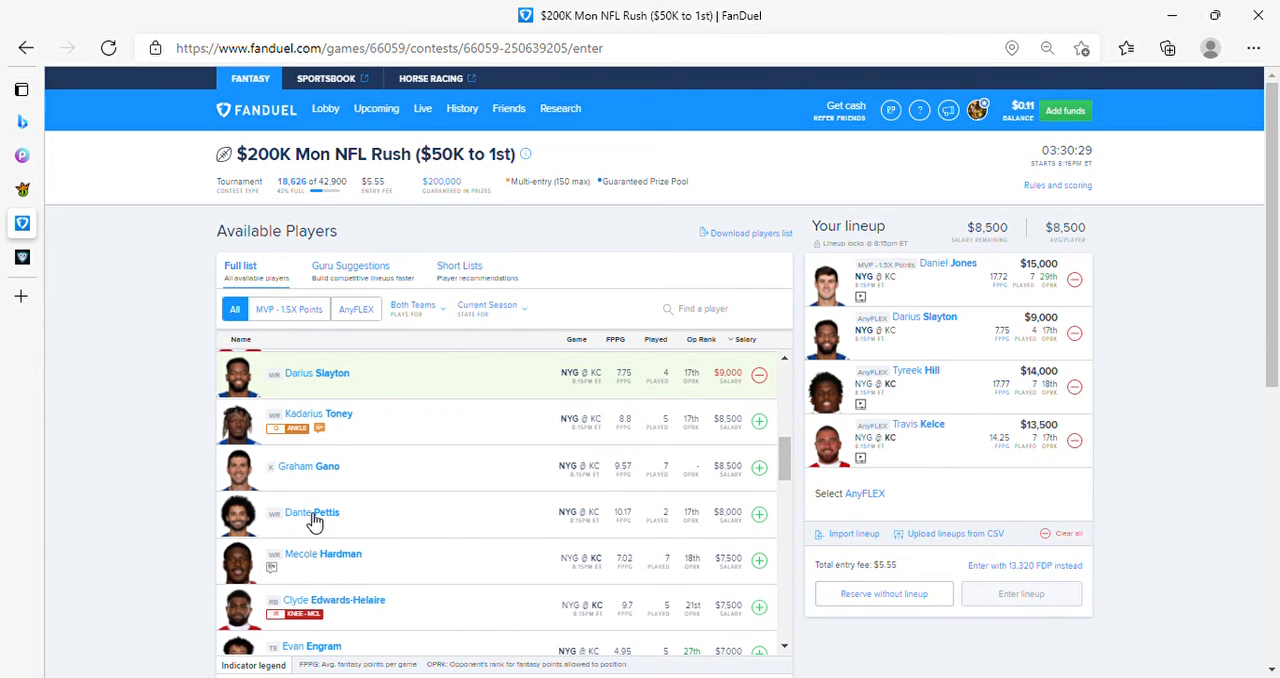
Review Dante Pettis's and Mecole Hardman's game logs, then return to Available Players.
{"action": "left_click", "coordinate": [312, 512]}
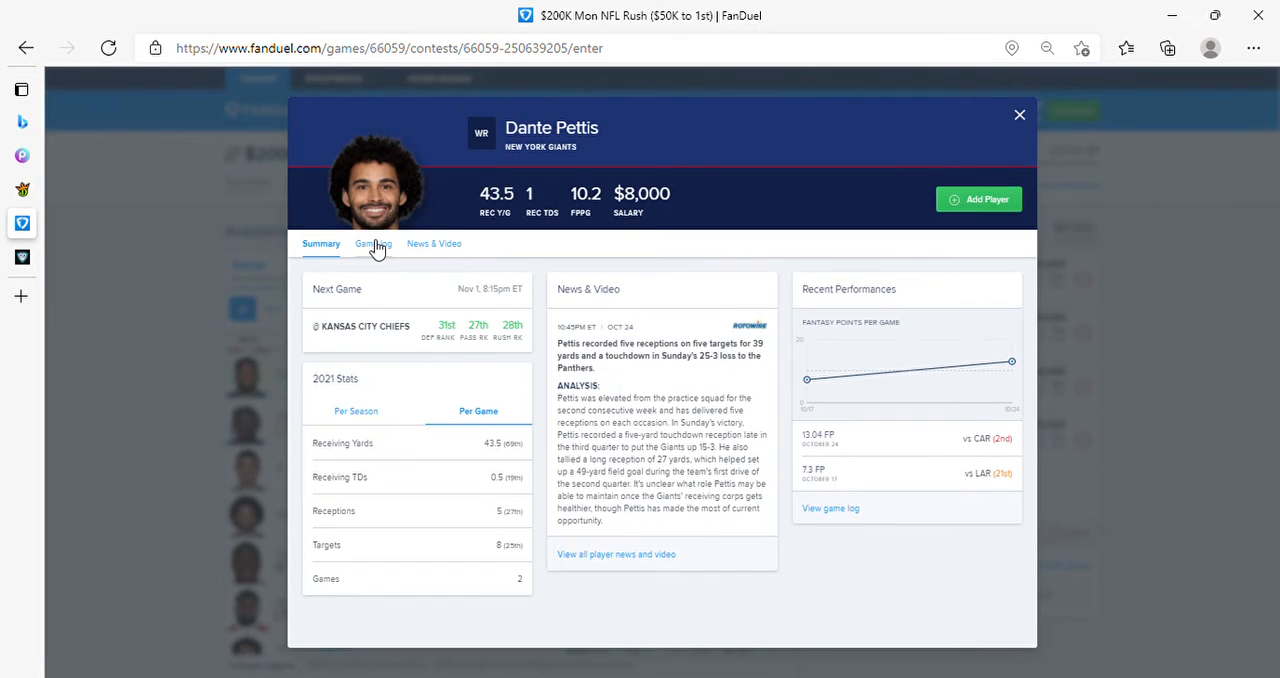
{"action": "left_click", "coordinate": [372, 244]}
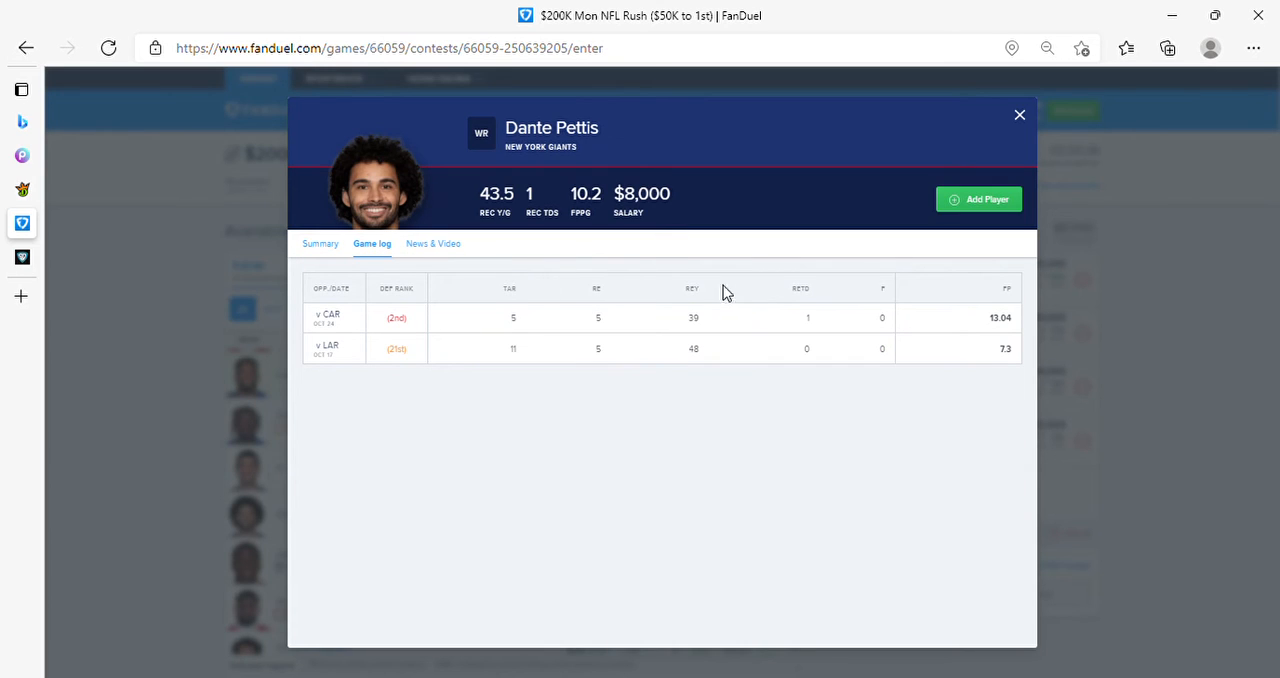
{"action": "mouse_move", "coordinate": [722, 292]}
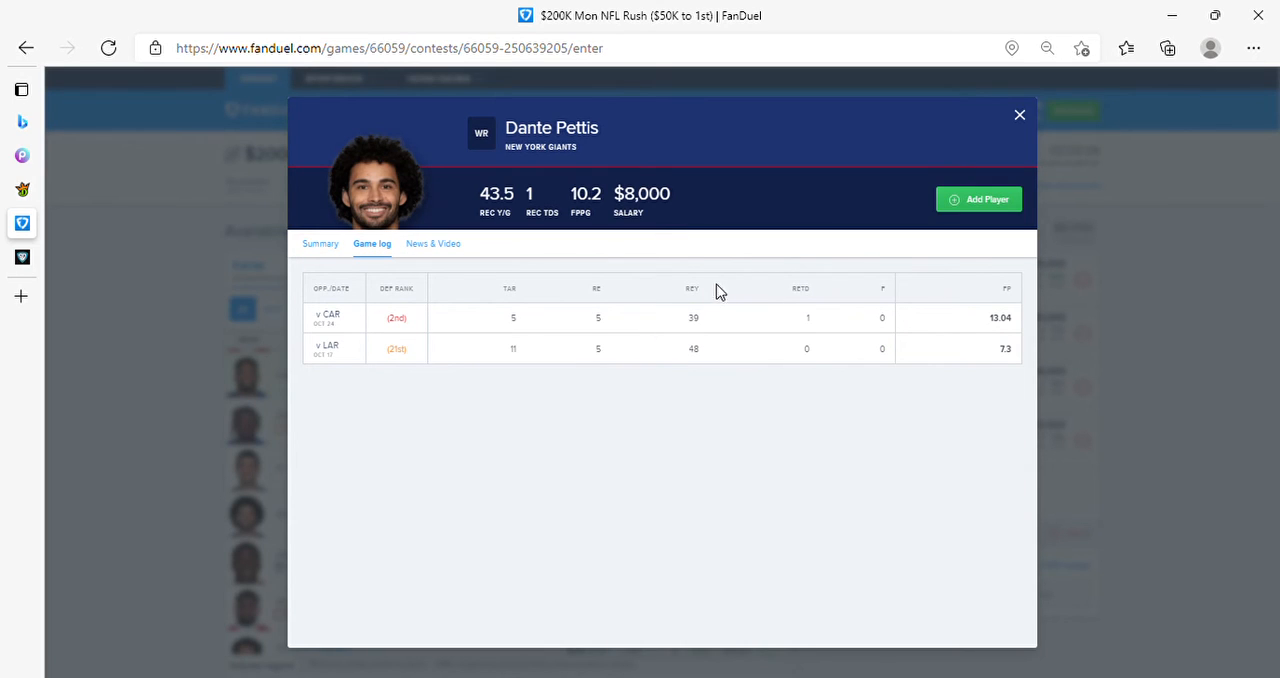
{"action": "mouse_move", "coordinate": [544, 236]}
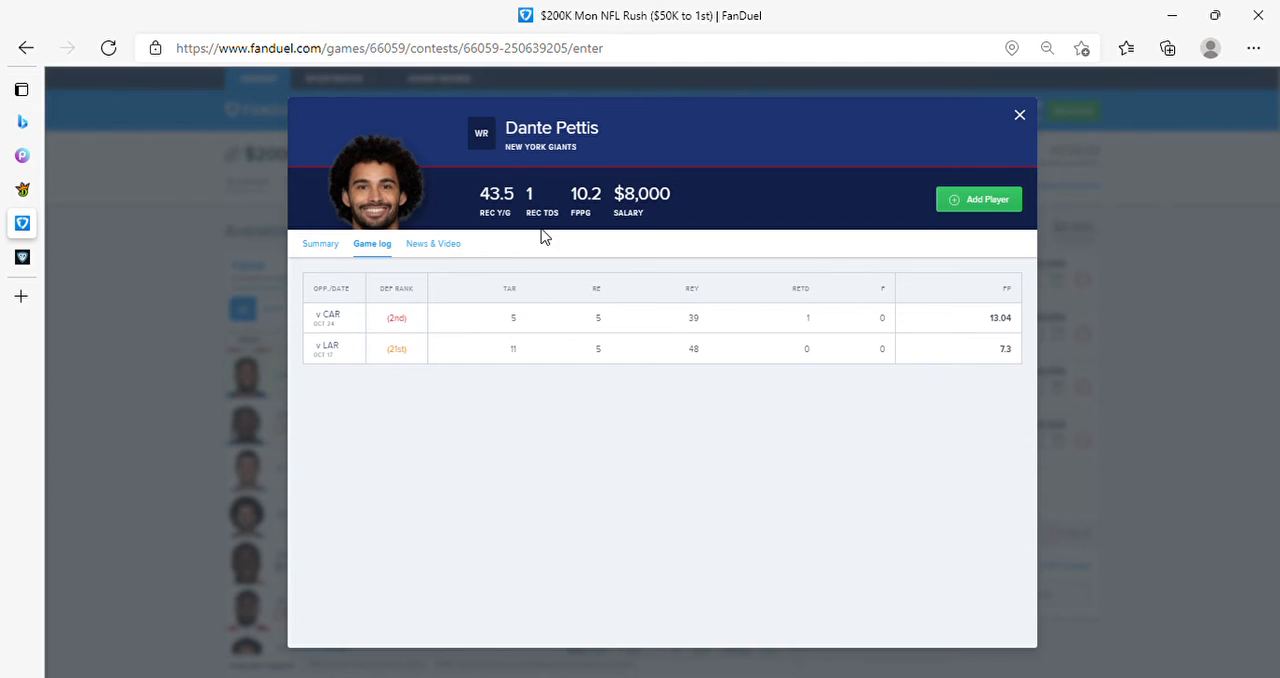
{"action": "mouse_move", "coordinate": [988, 164]}
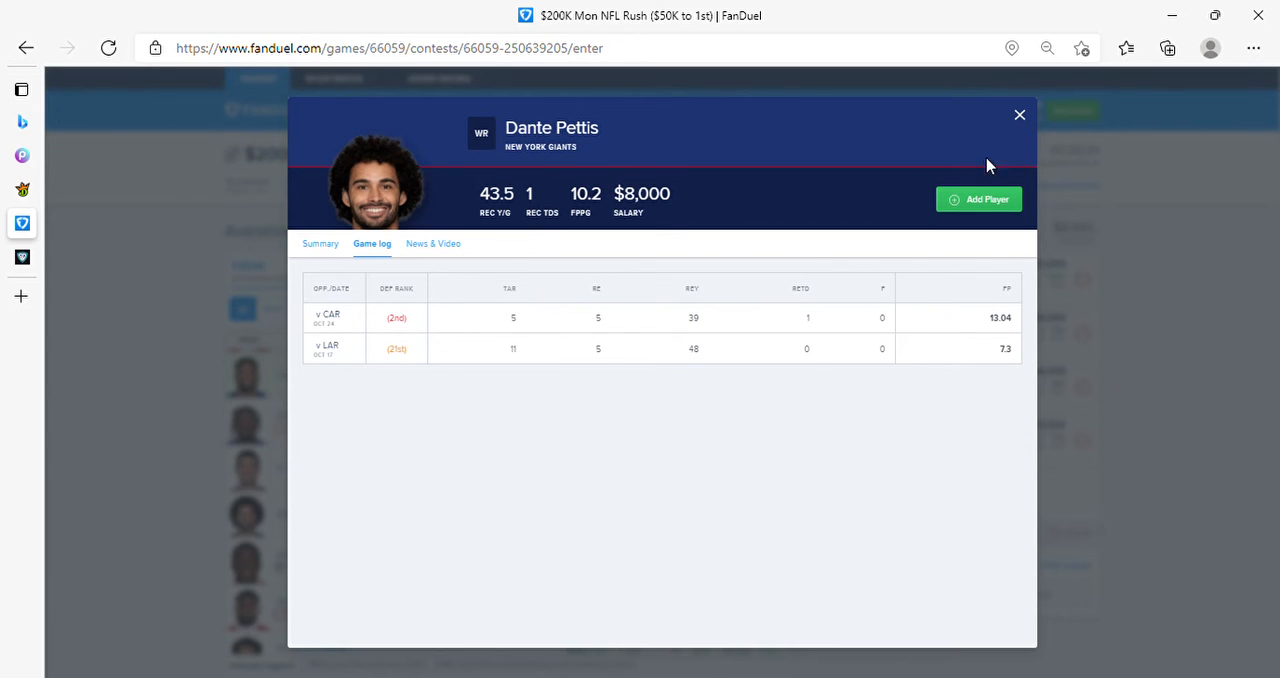
{"action": "left_click", "coordinate": [1020, 116]}
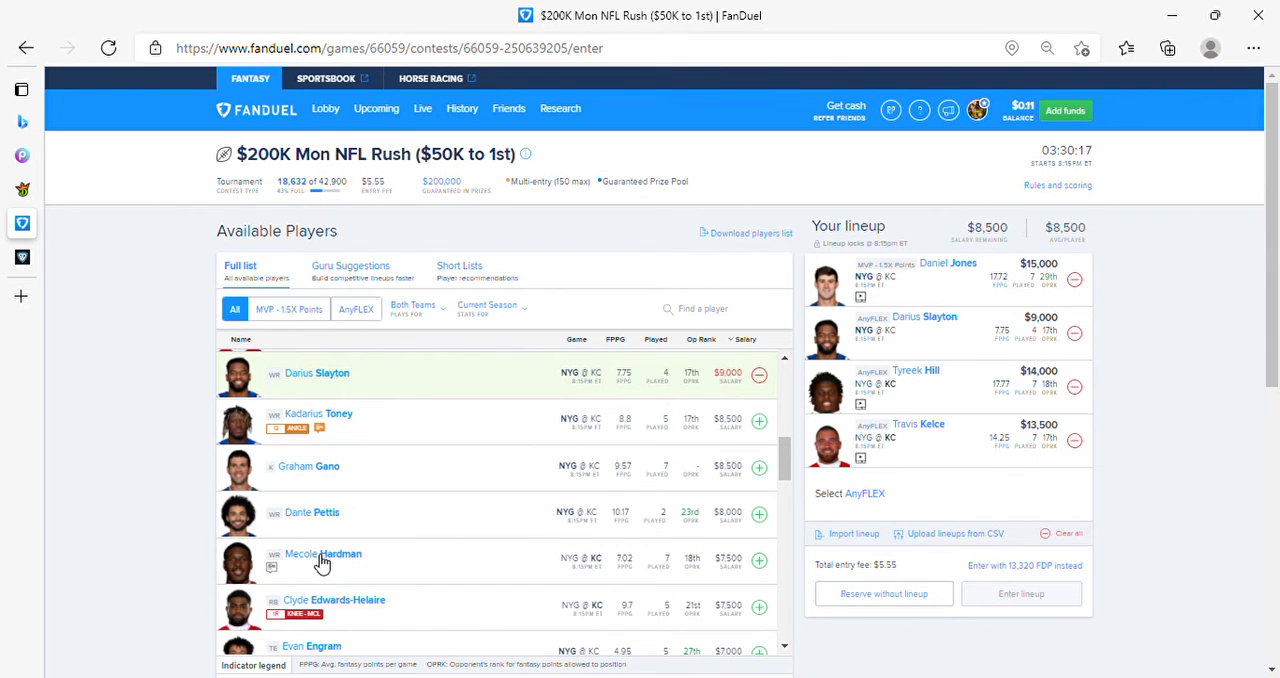
{"action": "left_click", "coordinate": [324, 554]}
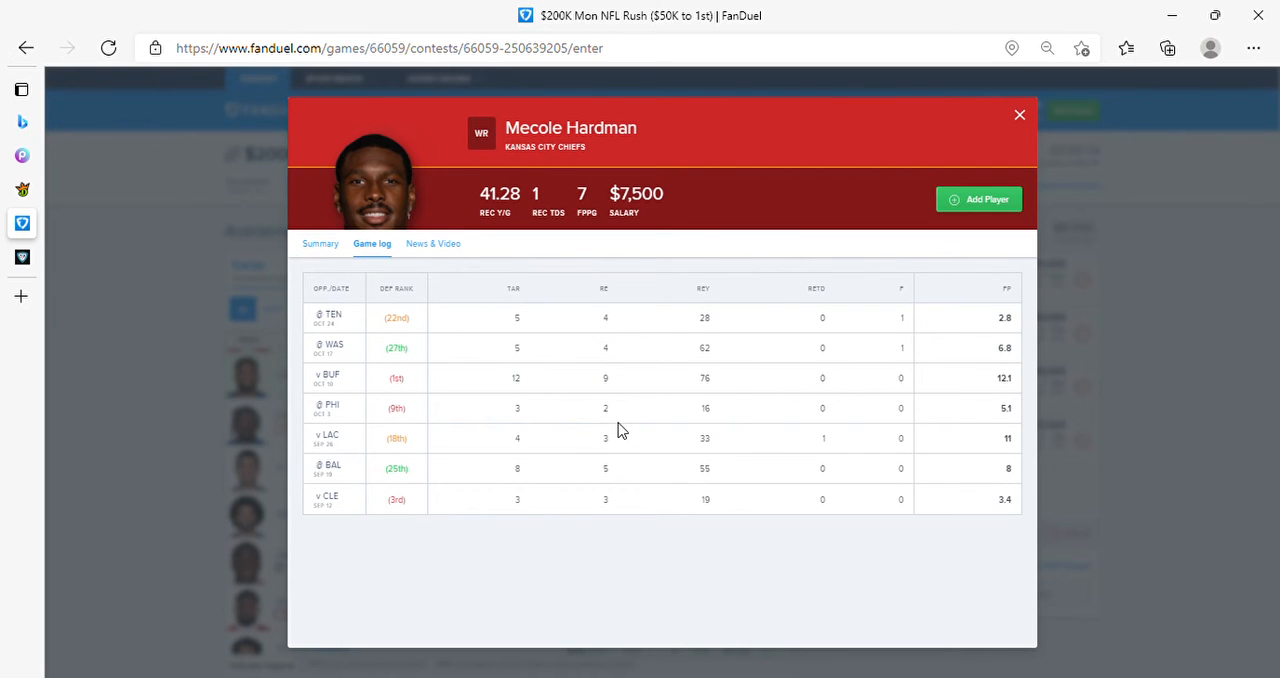
{"action": "mouse_move", "coordinate": [764, 270]}
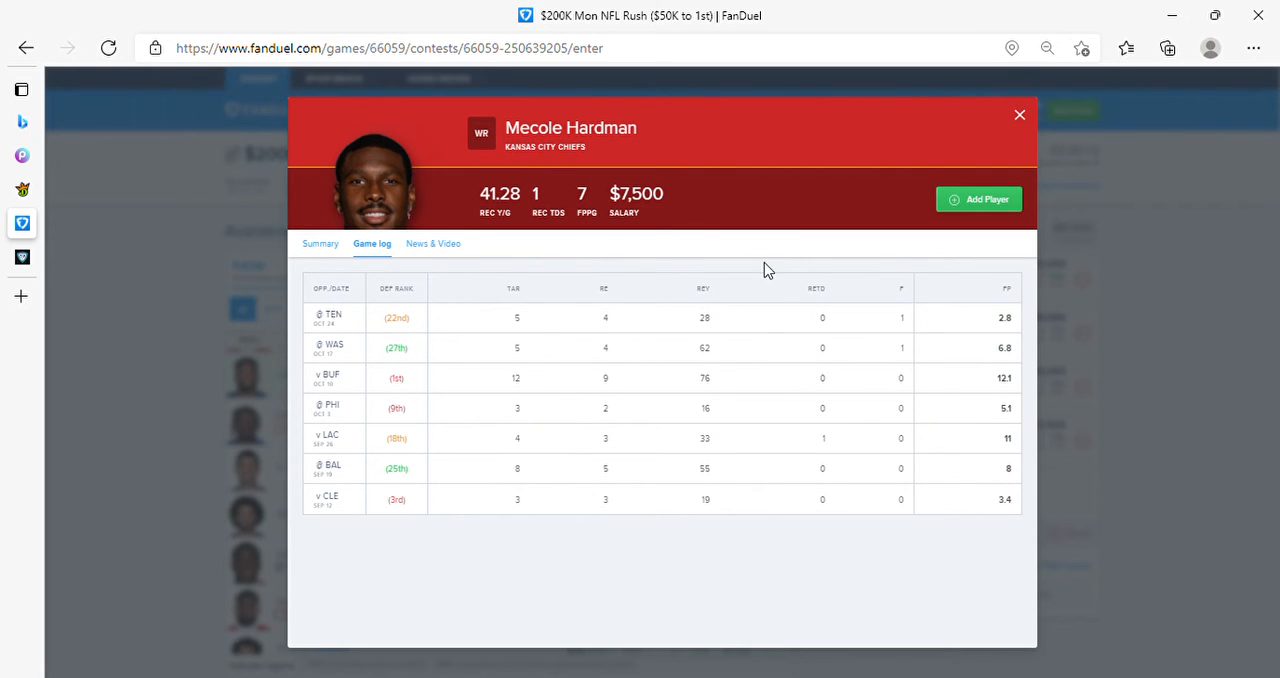
{"action": "mouse_move", "coordinate": [476, 384]}
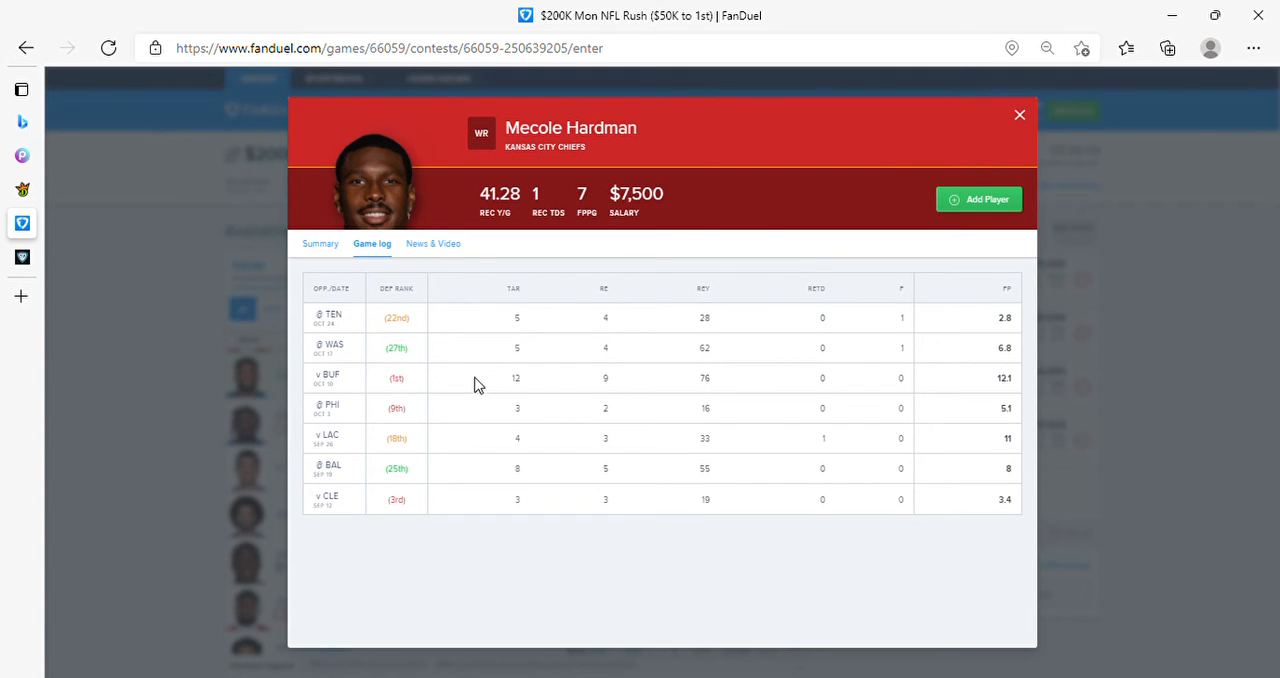
{"action": "mouse_move", "coordinate": [704, 202]}
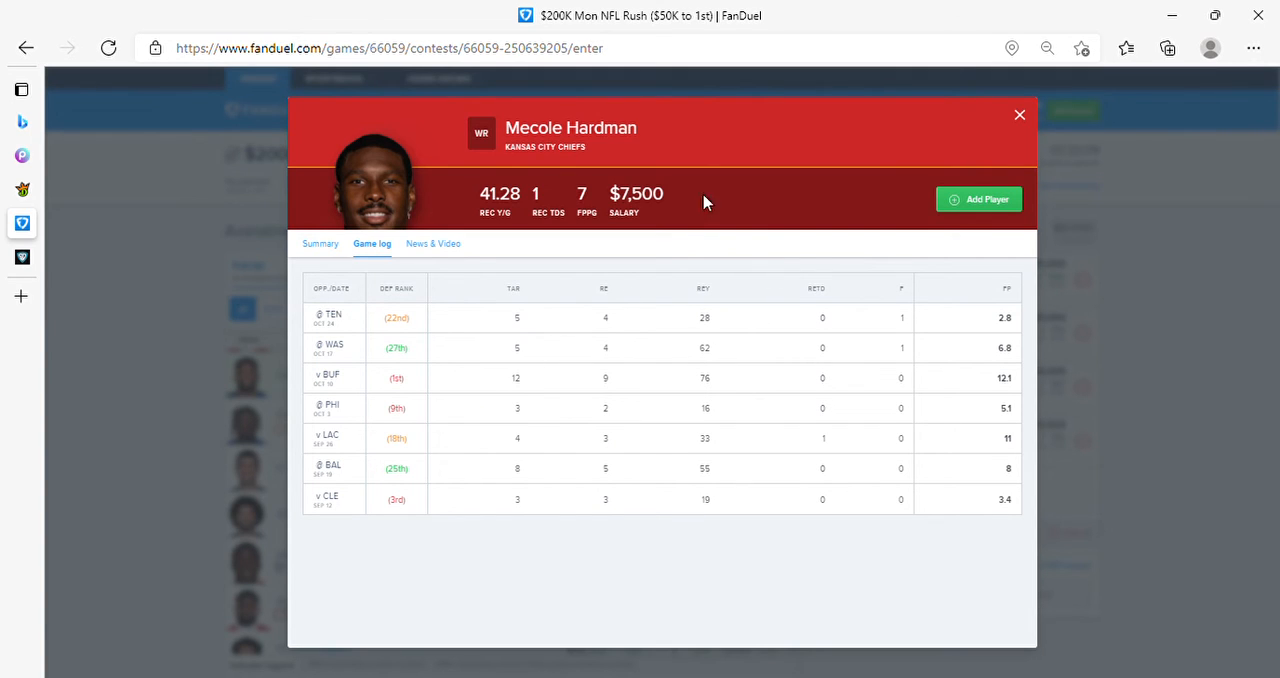
{"action": "left_click", "coordinate": [1020, 114]}
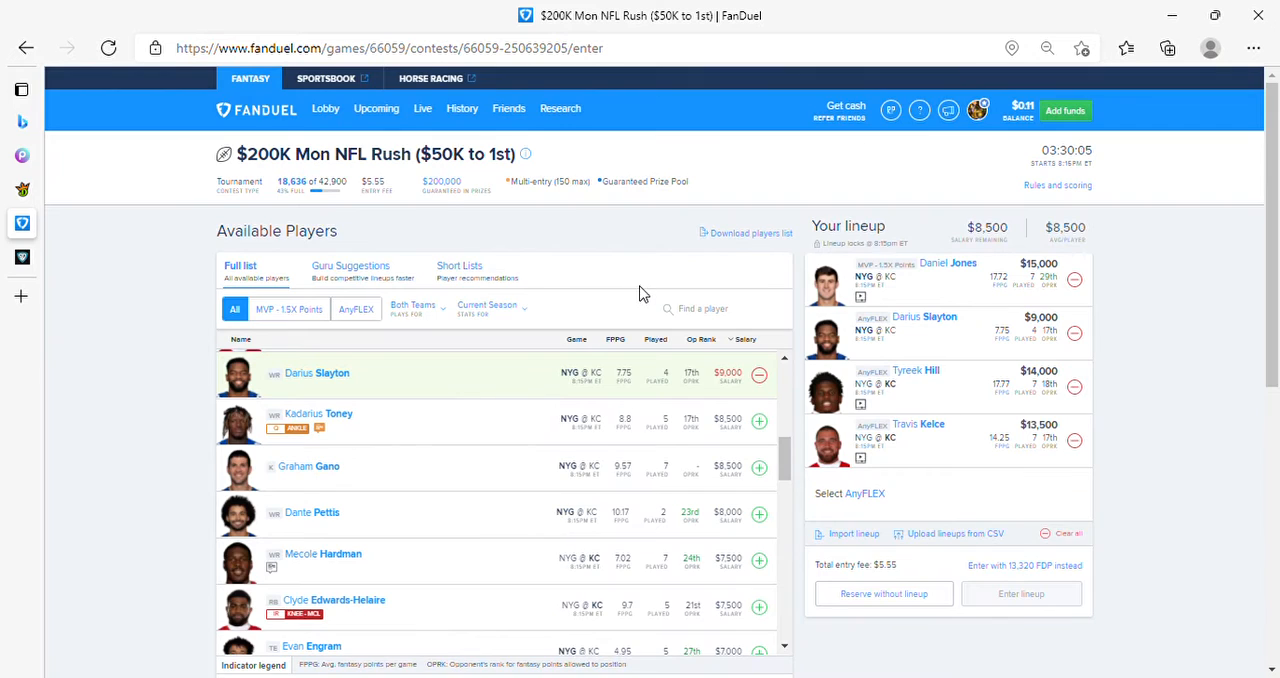
{"action": "mouse_move", "coordinate": [960, 338]}
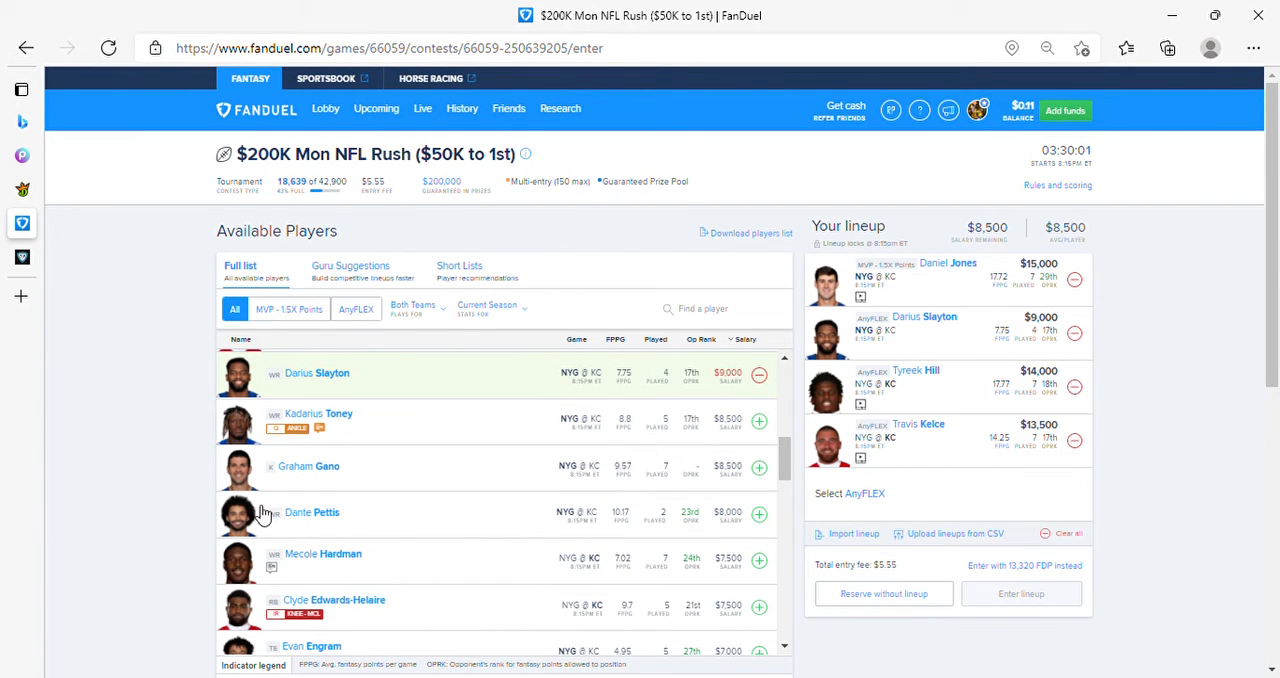
{"action": "mouse_move", "coordinate": [788, 516]}
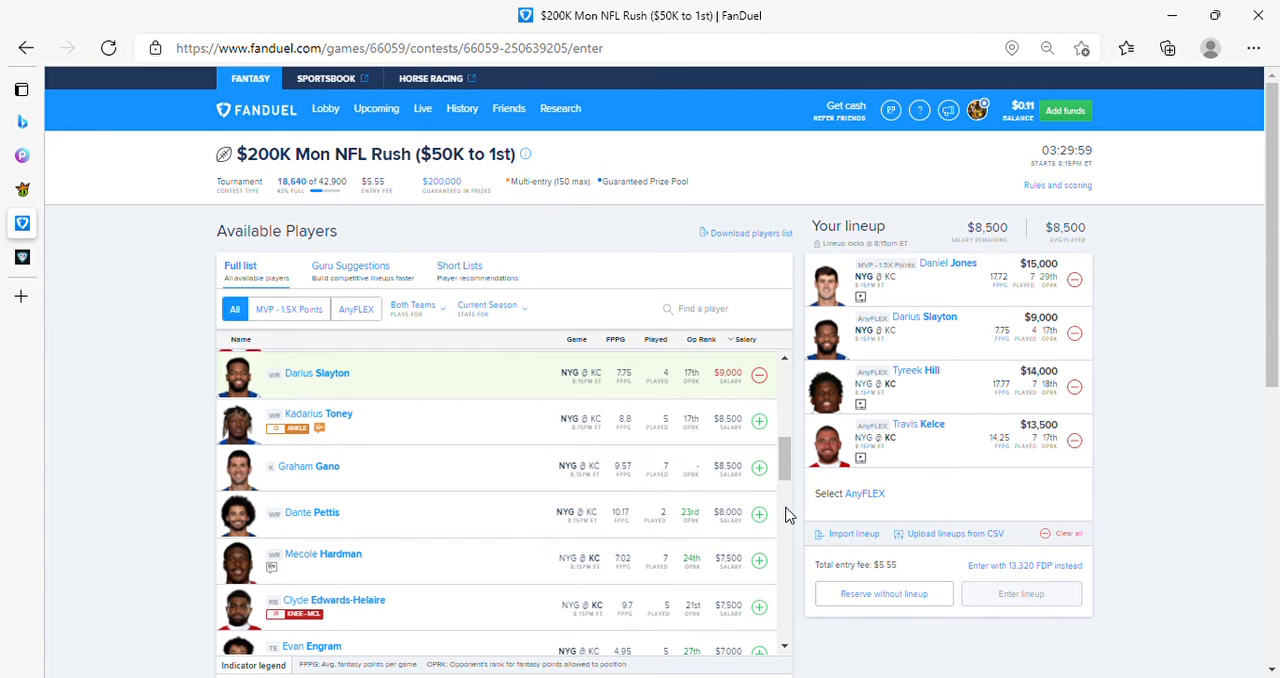
Add Dante Pettis as the AnyFLEX, completing the five-player lineup with $500 left.
{"action": "left_click", "coordinate": [760, 512]}
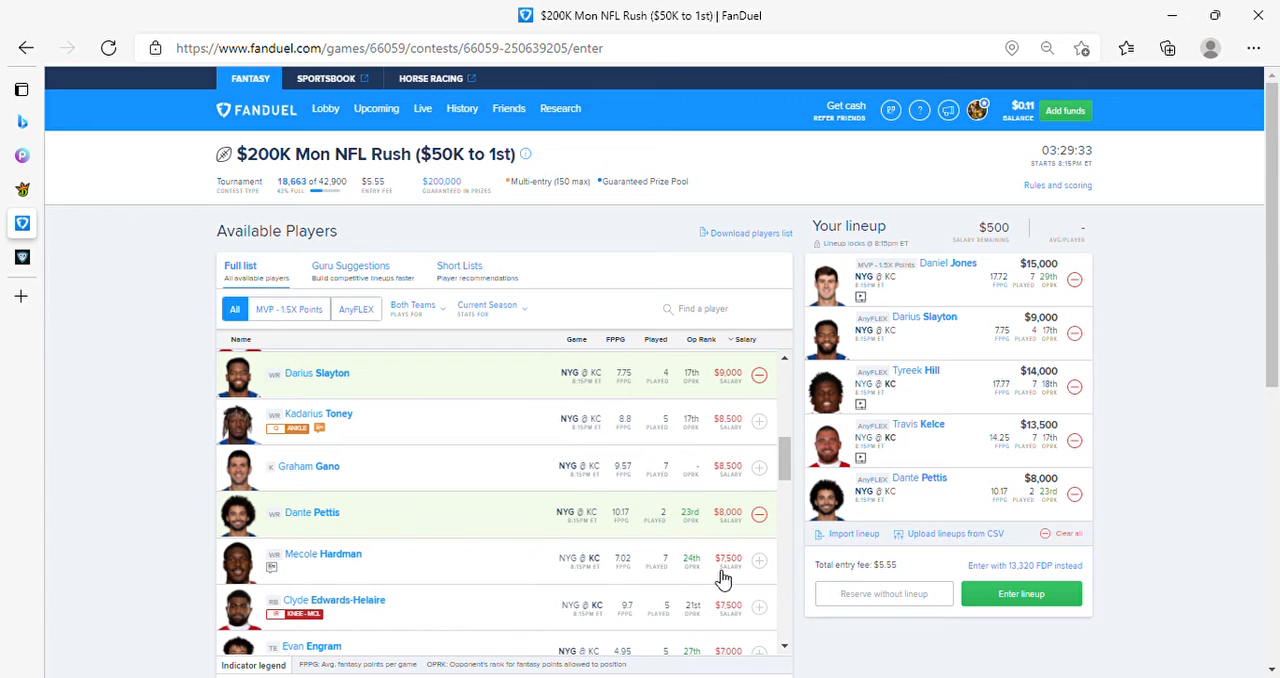
{"action": "mouse_move", "coordinate": [884, 504]}
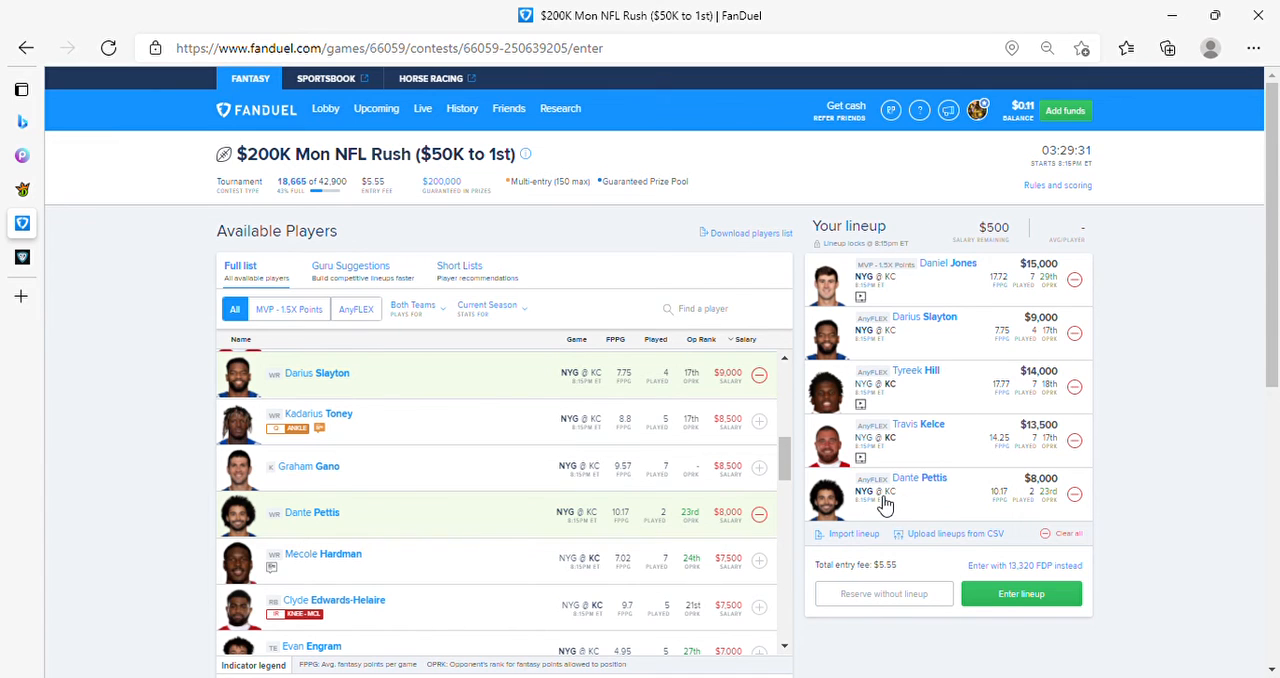
{"action": "mouse_move", "coordinate": [108, 188]}
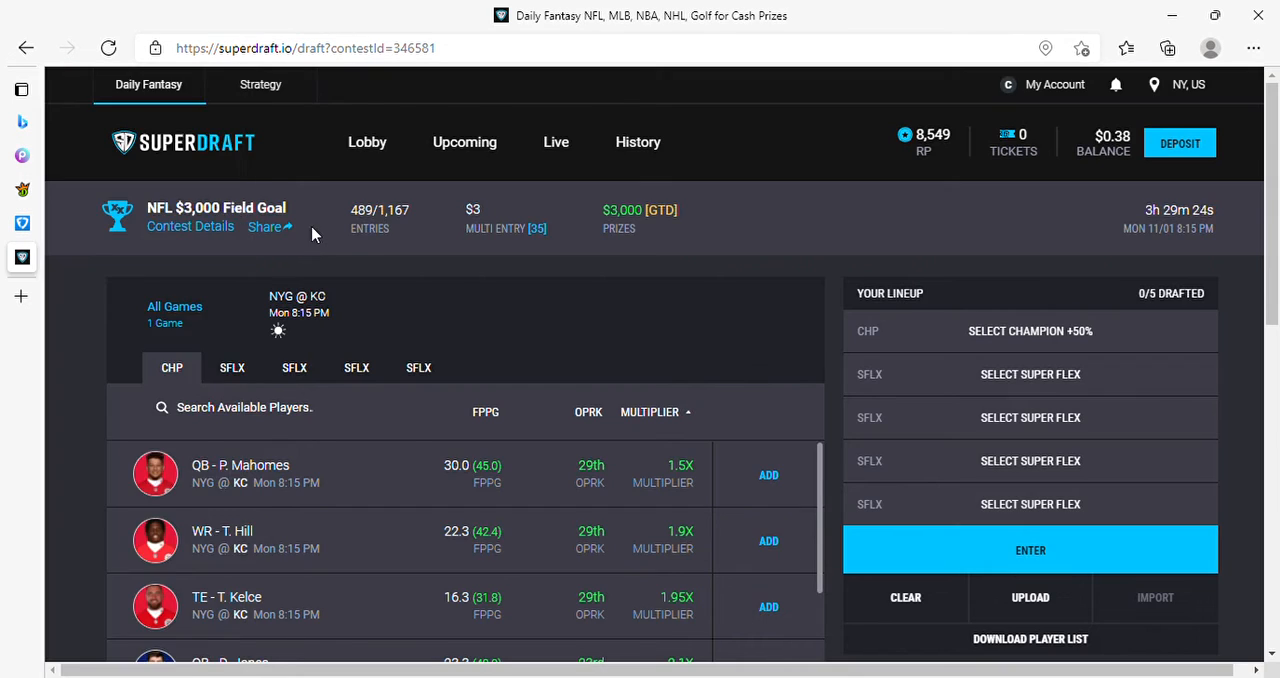
Draft RB D. Williams as Champion at 3.3X in the NFL $3,000 Field Goal lineup.
{"action": "scroll", "scroll_direction": "down", "scroll_amount": 3}
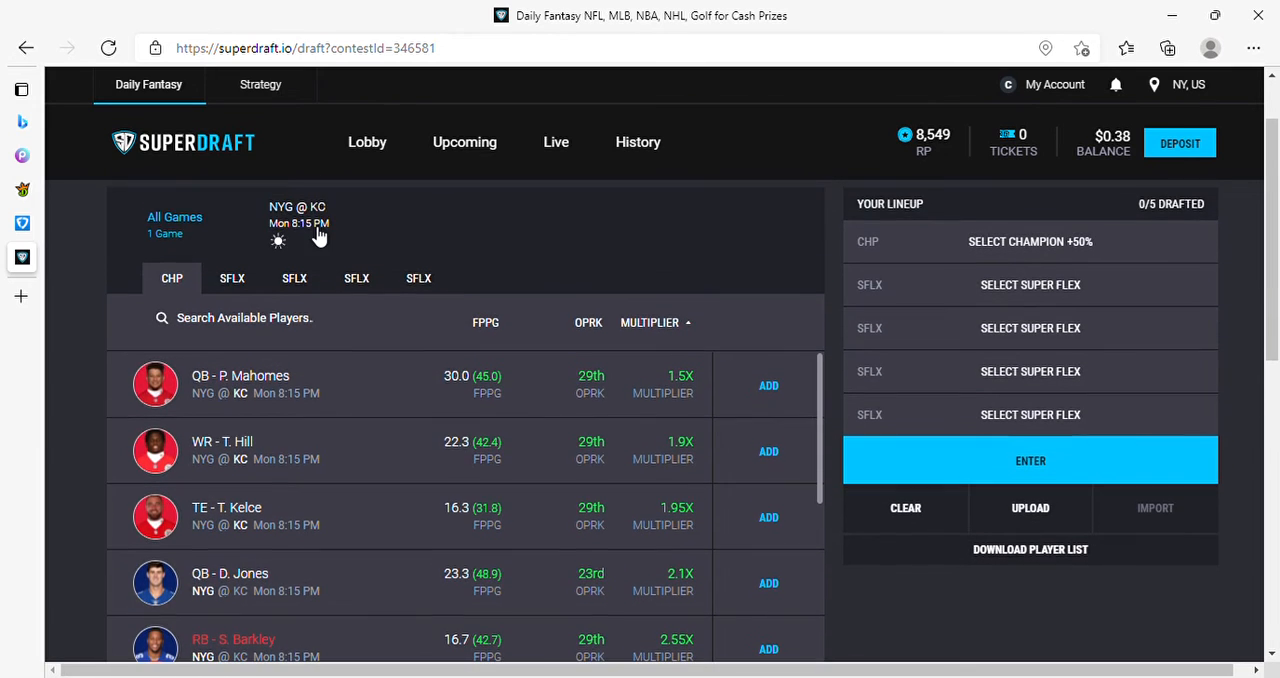
{"action": "scroll", "scroll_direction": "down", "scroll_amount": 3}
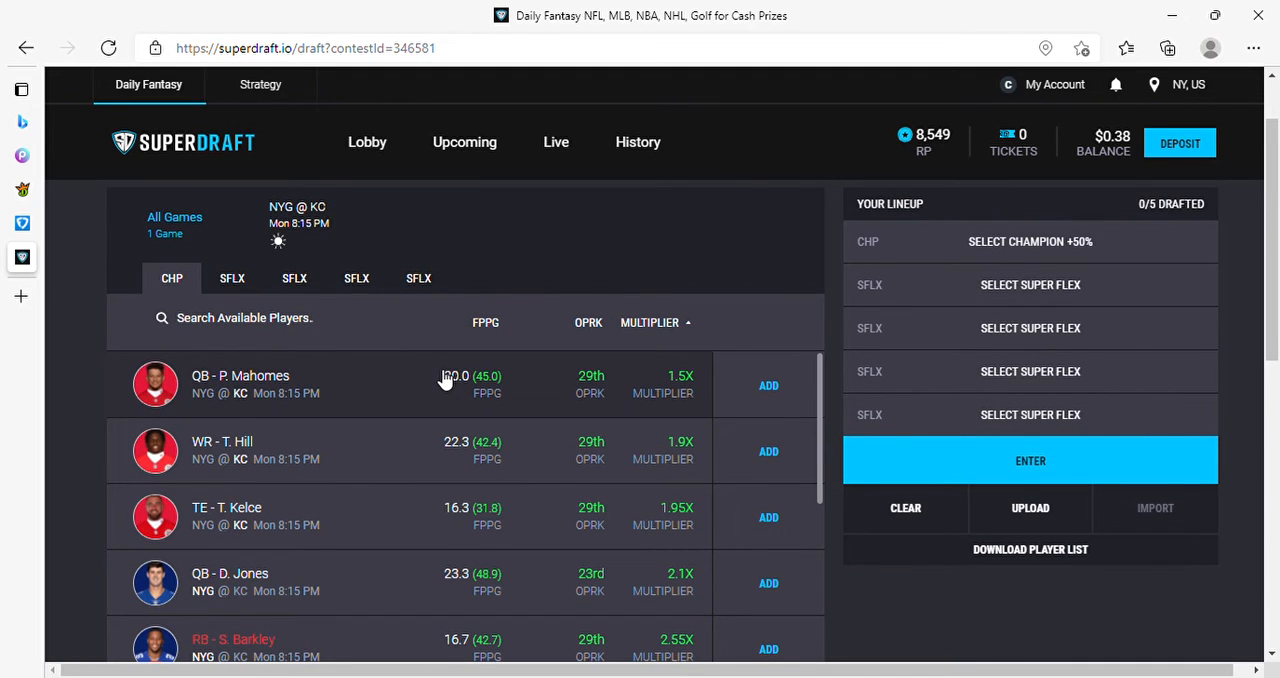
{"action": "scroll", "scroll_direction": "down", "scroll_amount": 3}
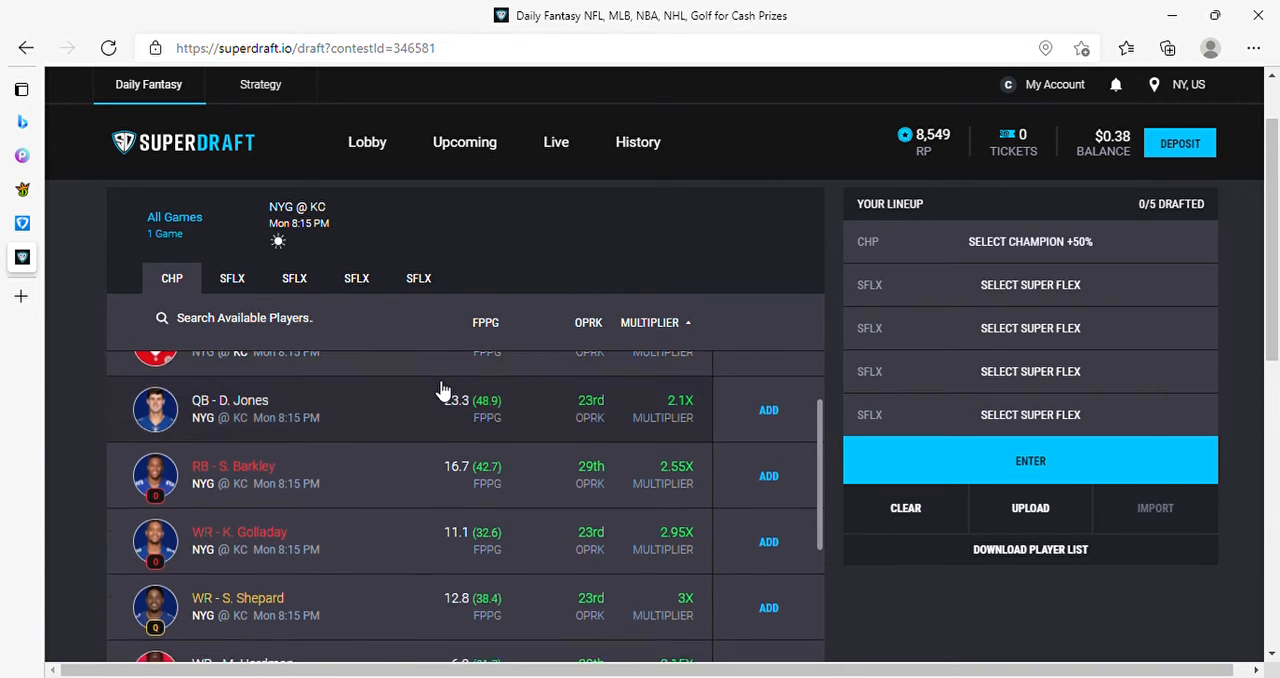
{"action": "scroll", "scroll_direction": "down", "scroll_amount": 3}
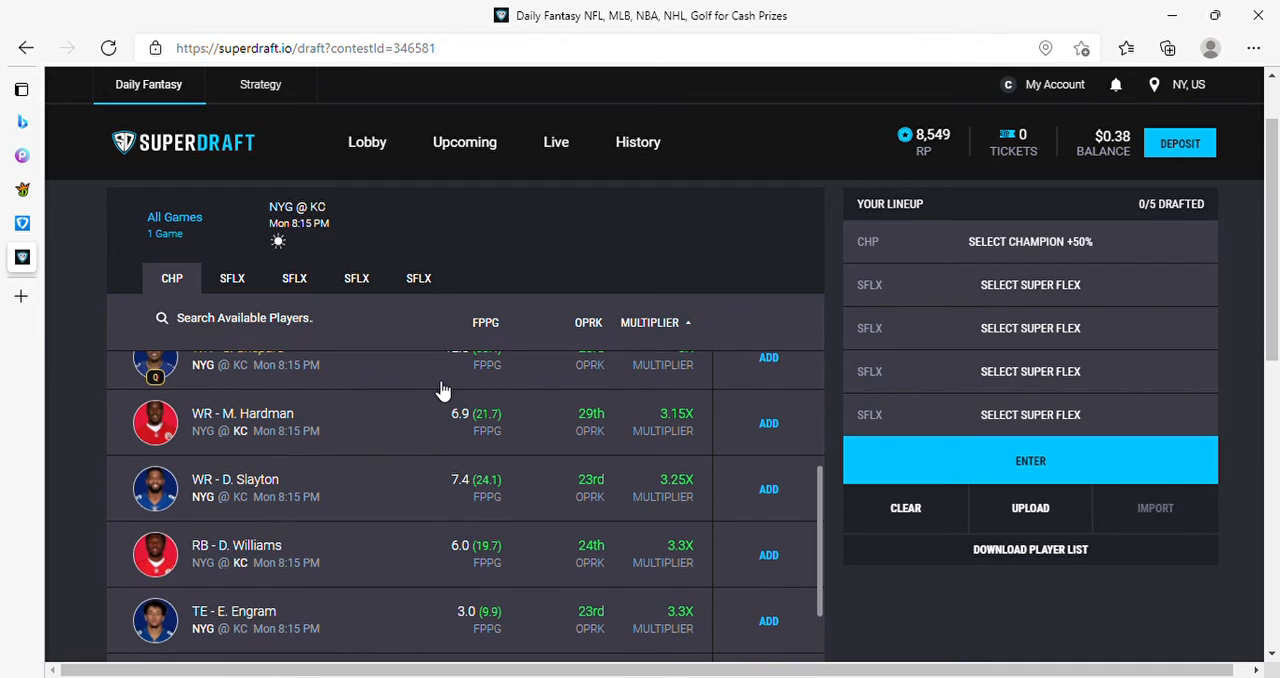
{"action": "scroll", "scroll_direction": "down", "scroll_amount": 3}
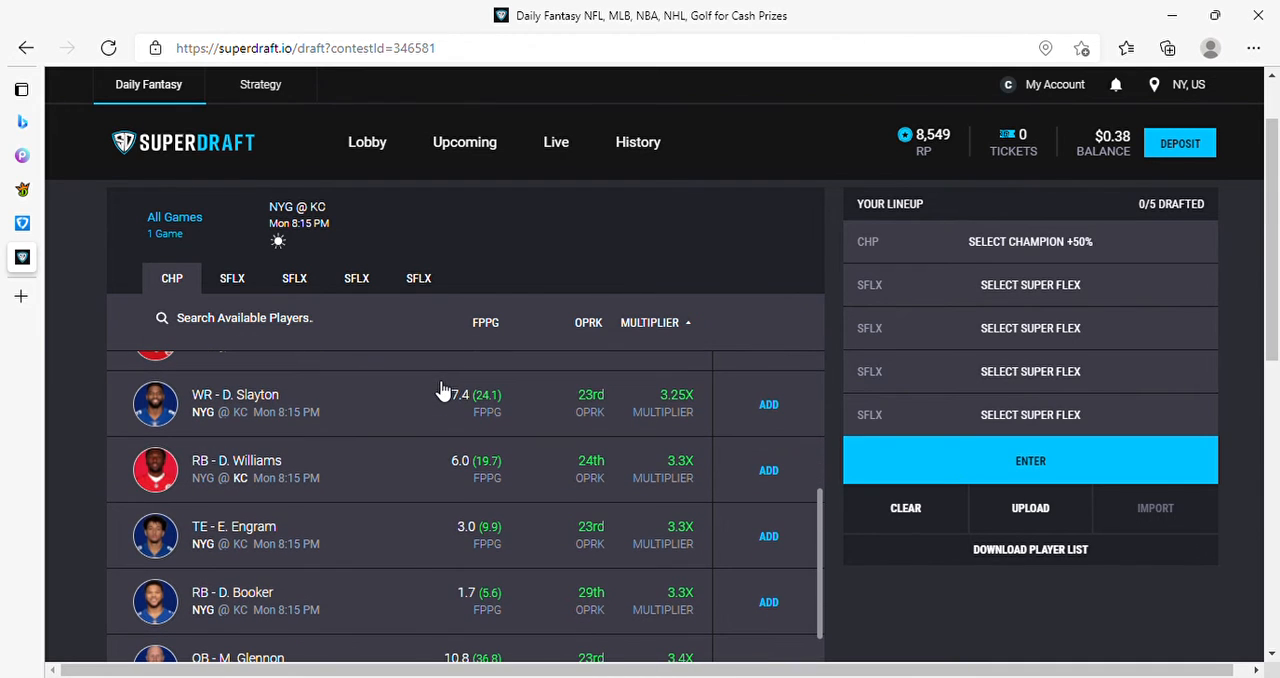
{"action": "mouse_move", "coordinate": [520, 400]}
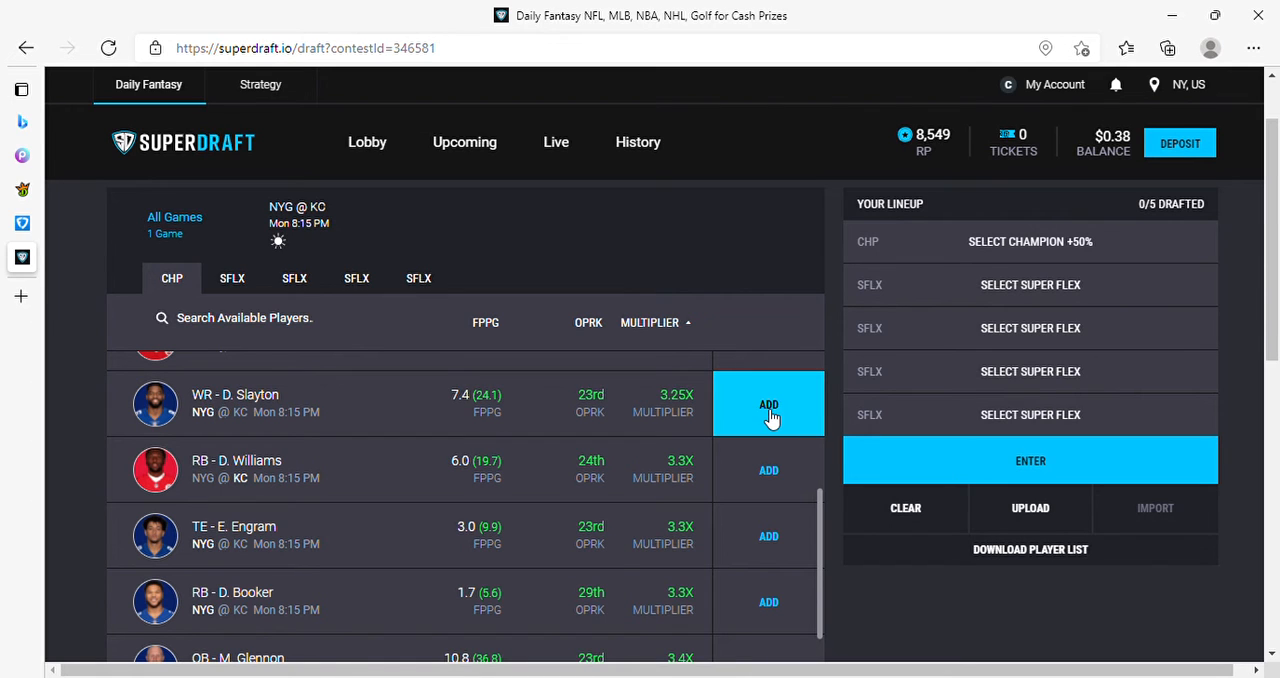
{"action": "mouse_move", "coordinate": [496, 428]}
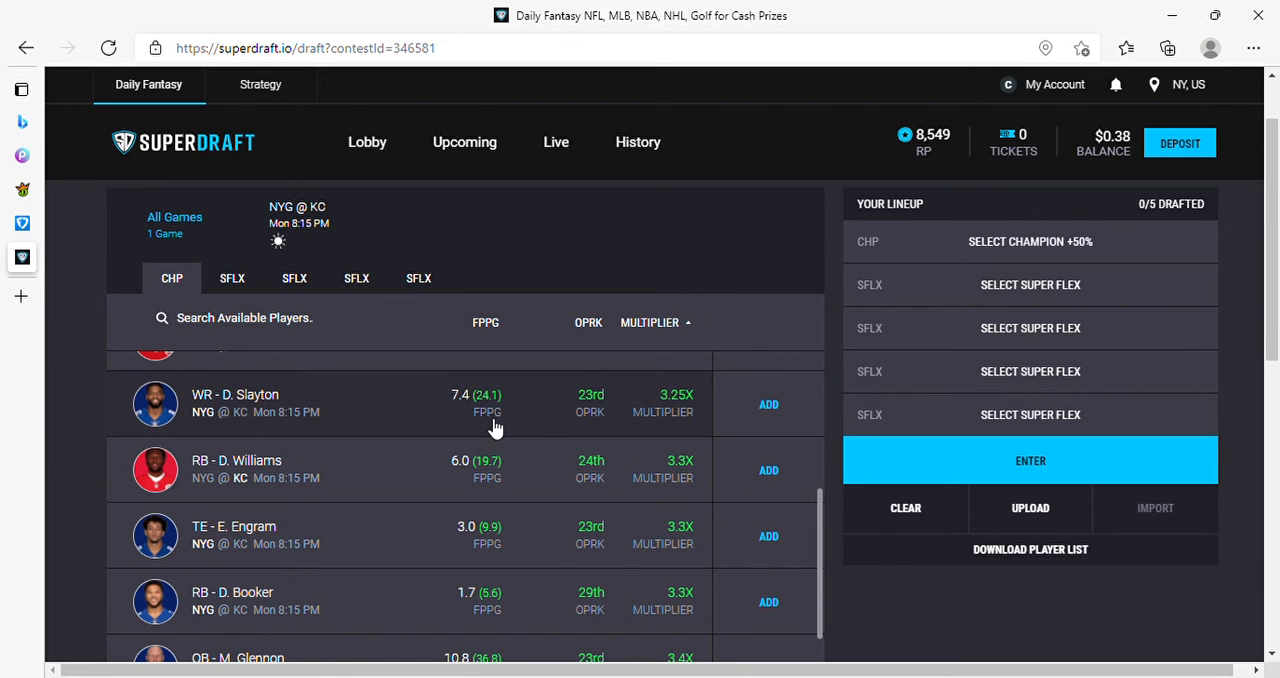
{"action": "left_click", "coordinate": [768, 470]}
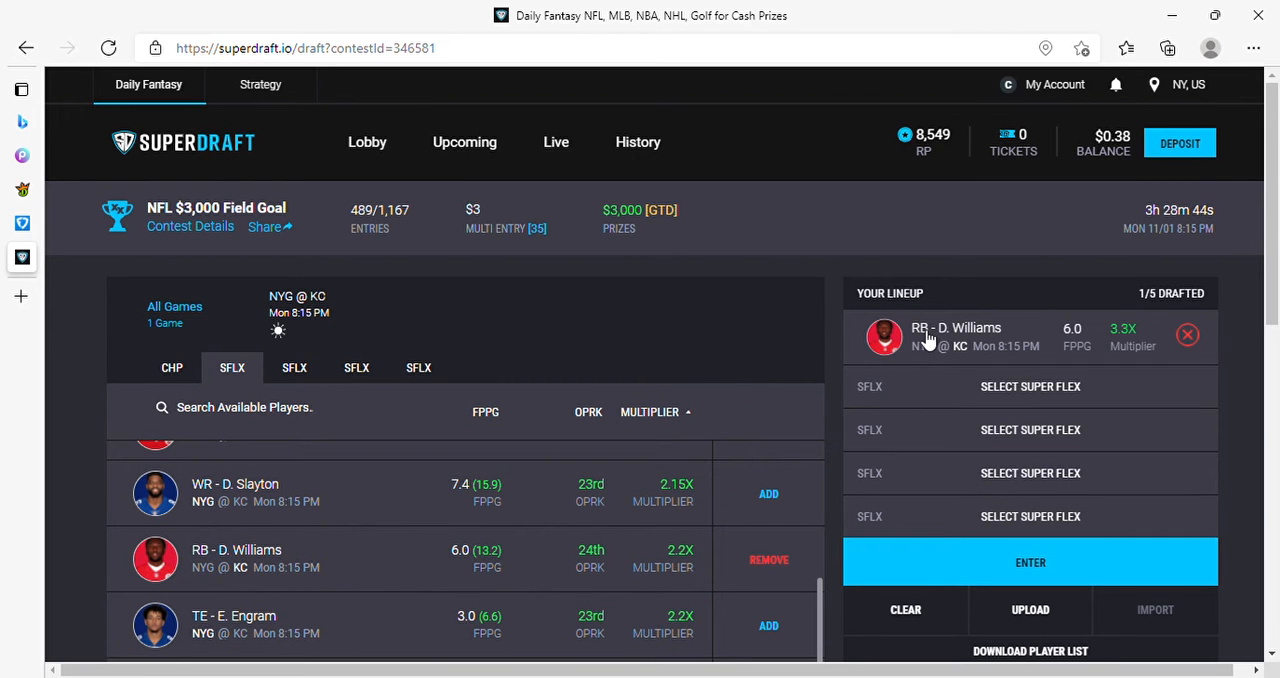
{"action": "mouse_move", "coordinate": [240, 558]}
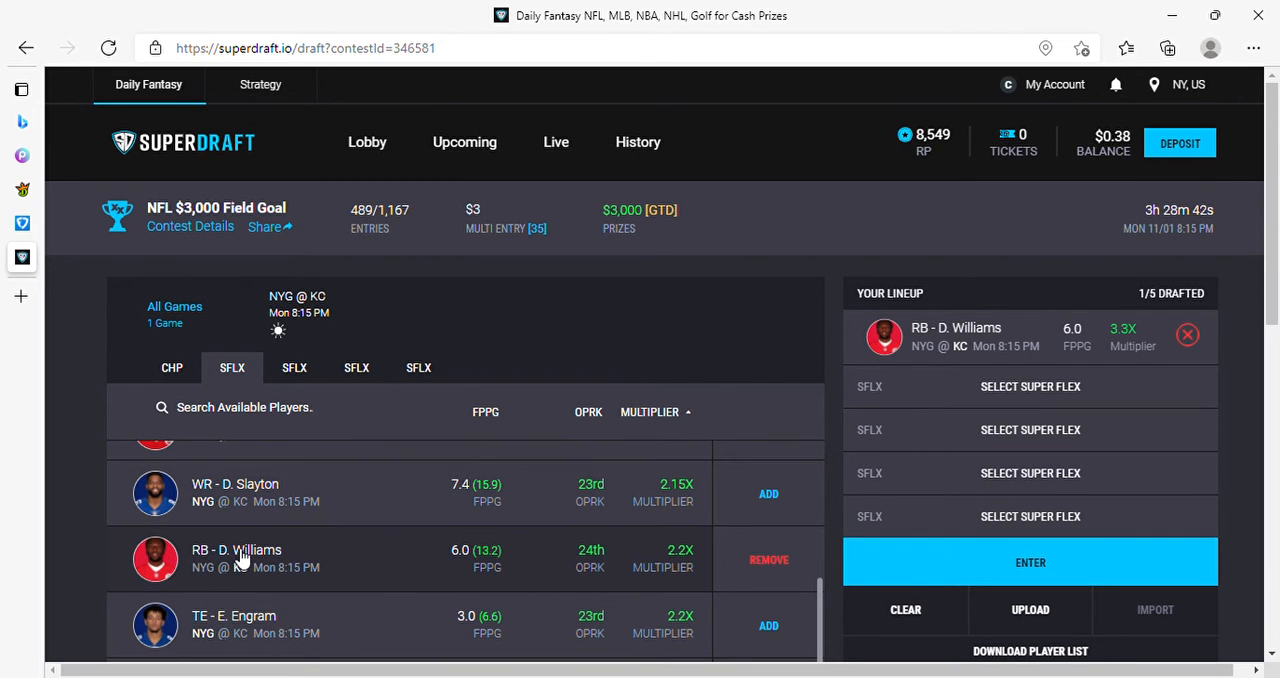
Bring up Darrel Williams's player profile with his next game and recent performances.
{"action": "left_click", "coordinate": [236, 550]}
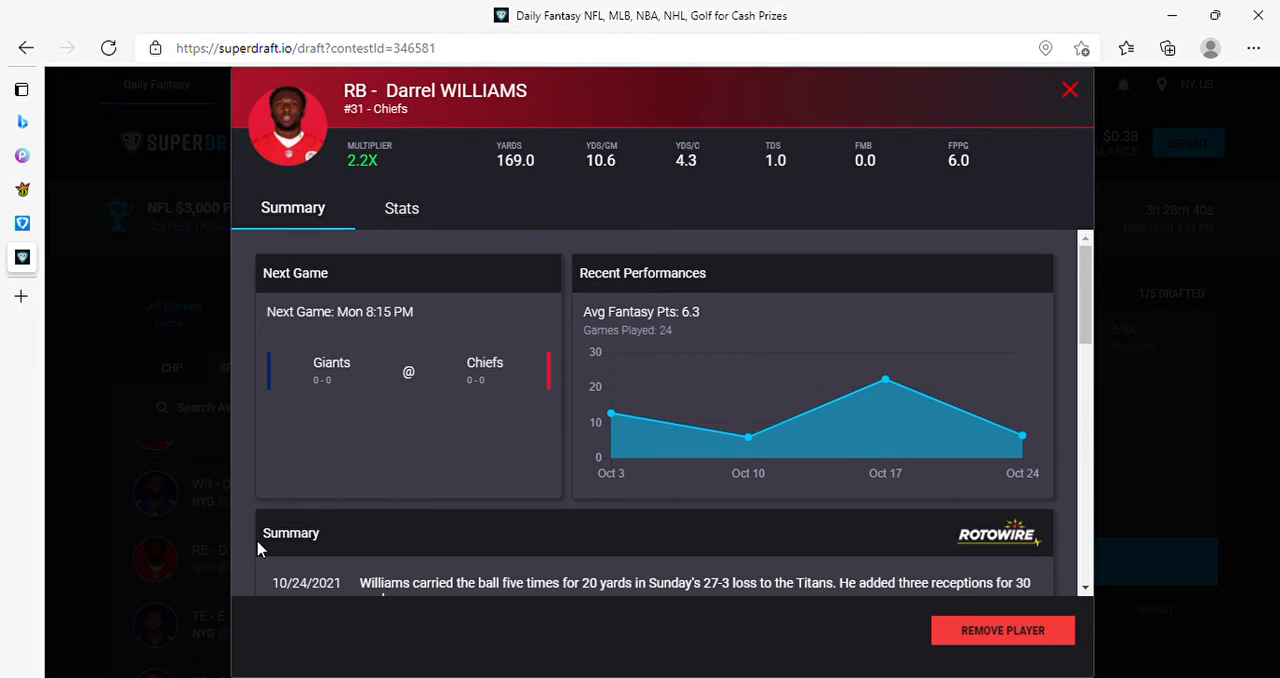
{"action": "mouse_move", "coordinate": [680, 338]}
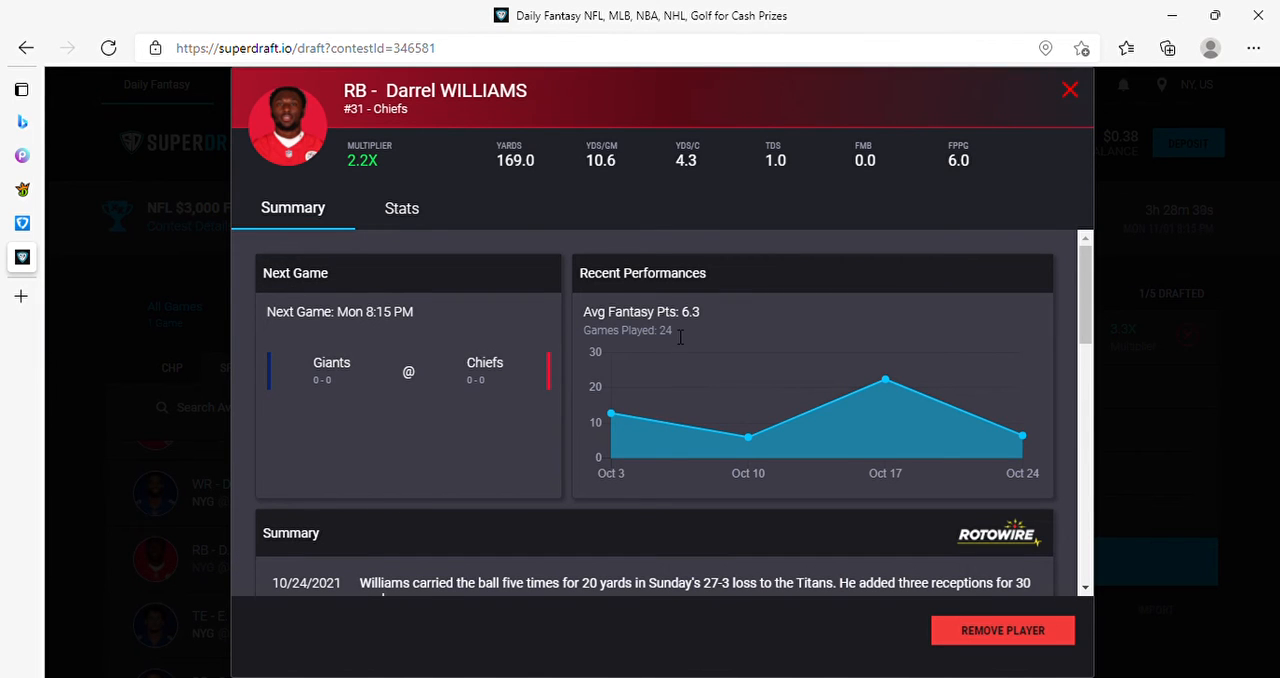
{"action": "mouse_move", "coordinate": [616, 244]}
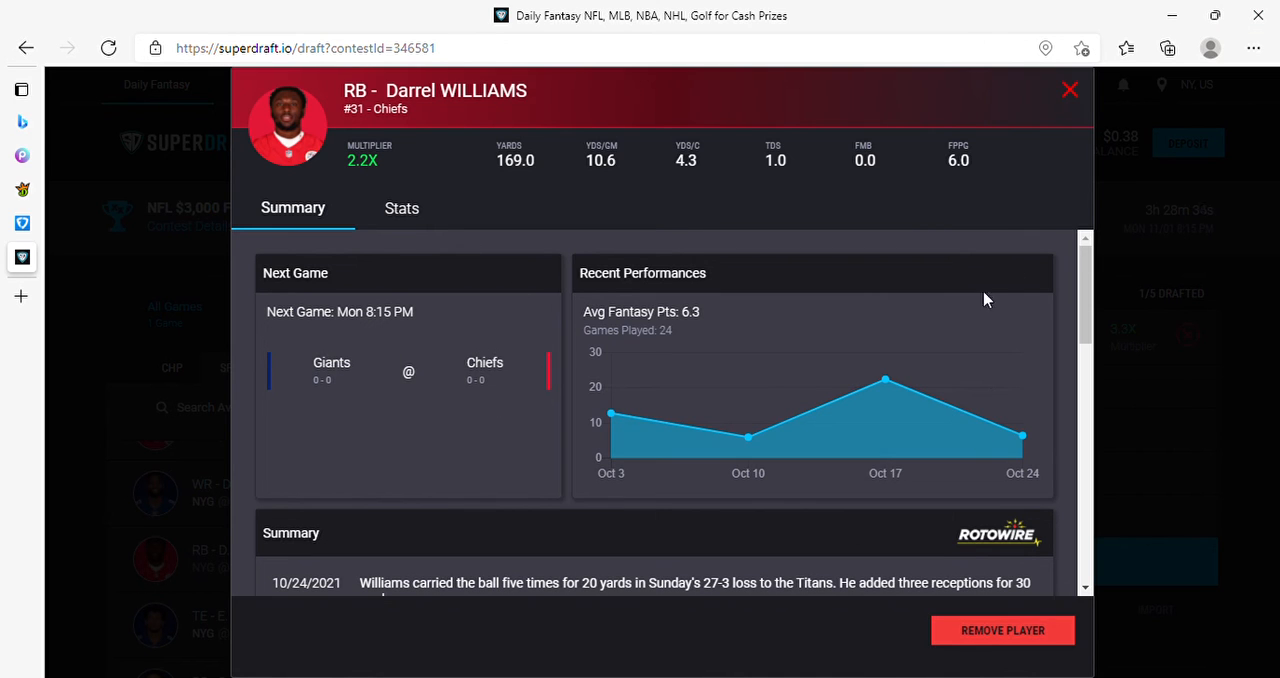
{"action": "mouse_move", "coordinate": [210, 304]}
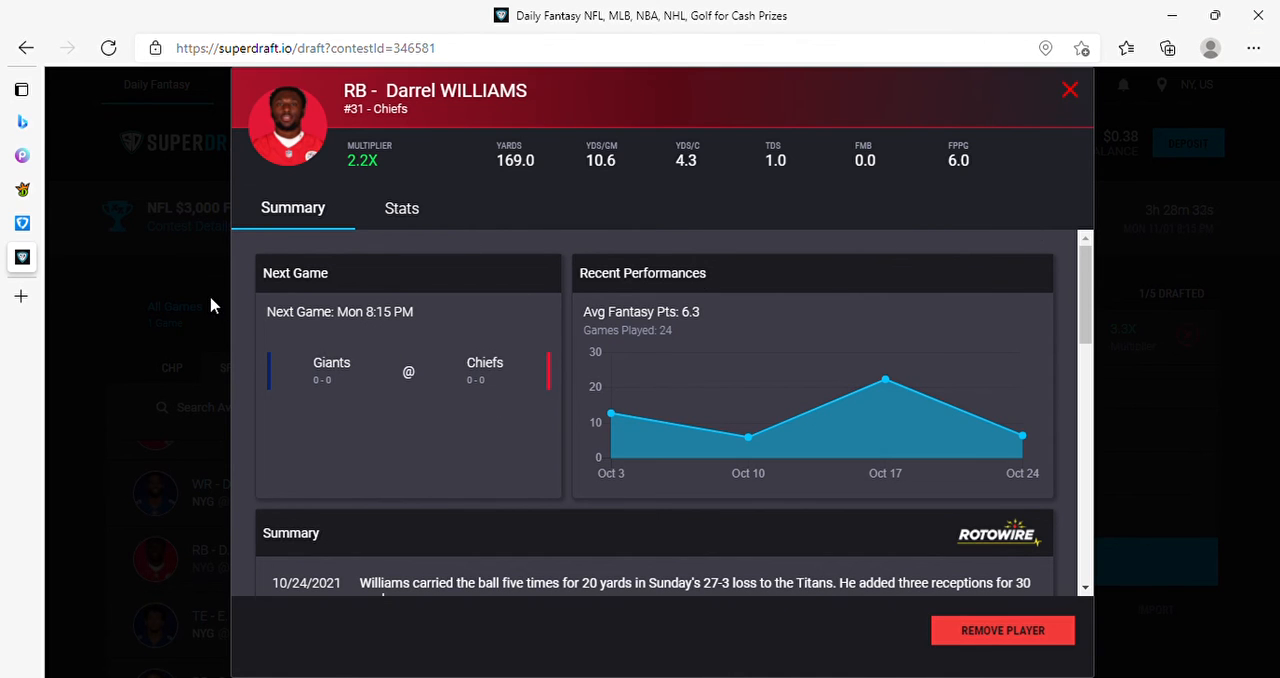
Draft T. Hill, T. Kelce and D. Jones into the empty Super Flex spots.
{"action": "left_click", "coordinate": [1070, 88]}
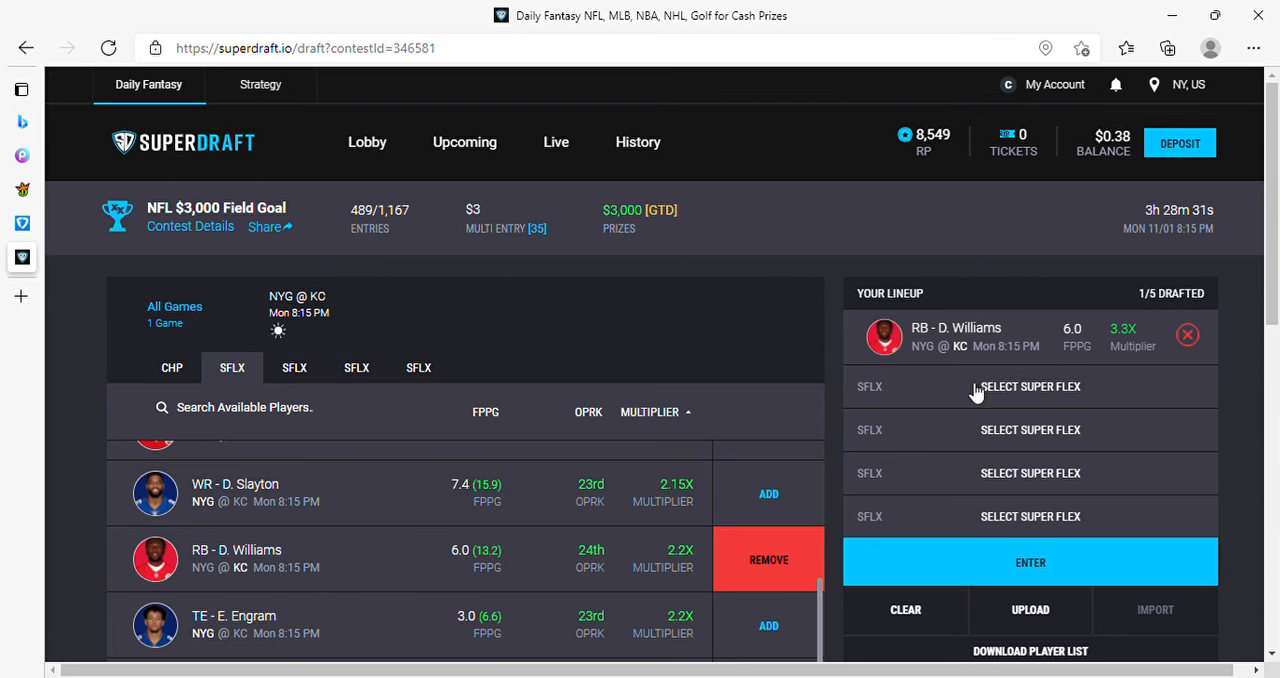
{"action": "mouse_move", "coordinate": [470, 530]}
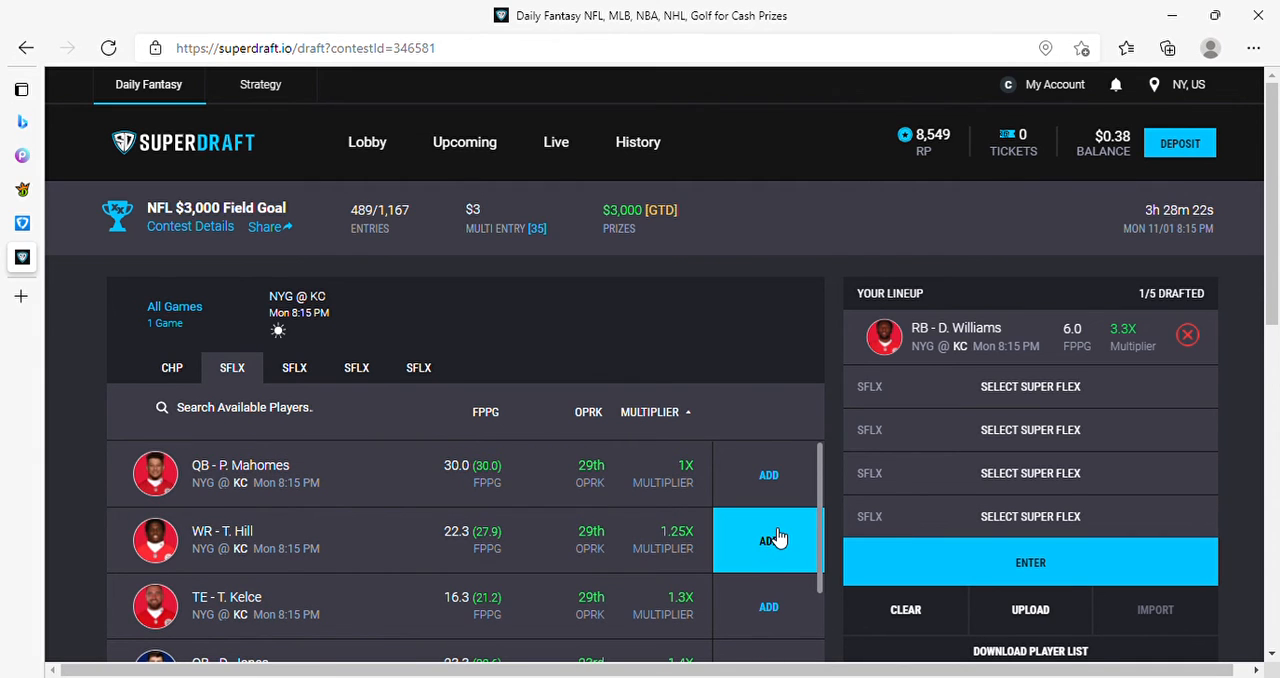
{"action": "left_click", "coordinate": [768, 540]}
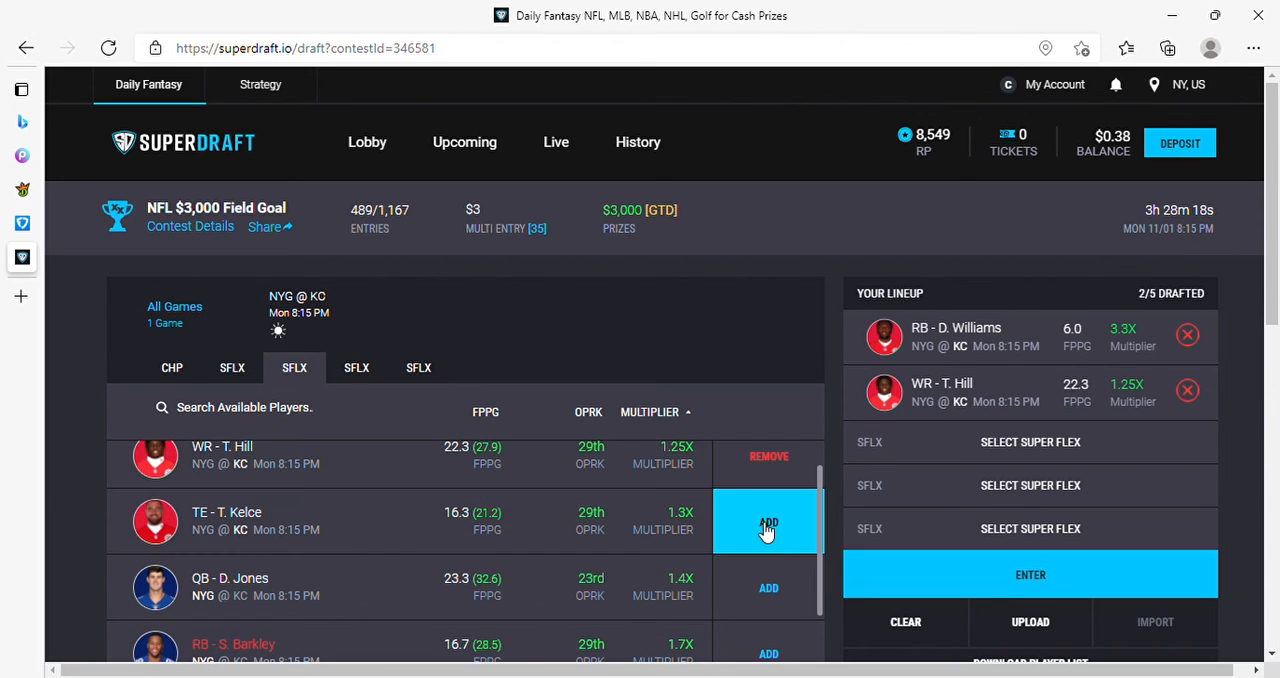
{"action": "left_click", "coordinate": [768, 522]}
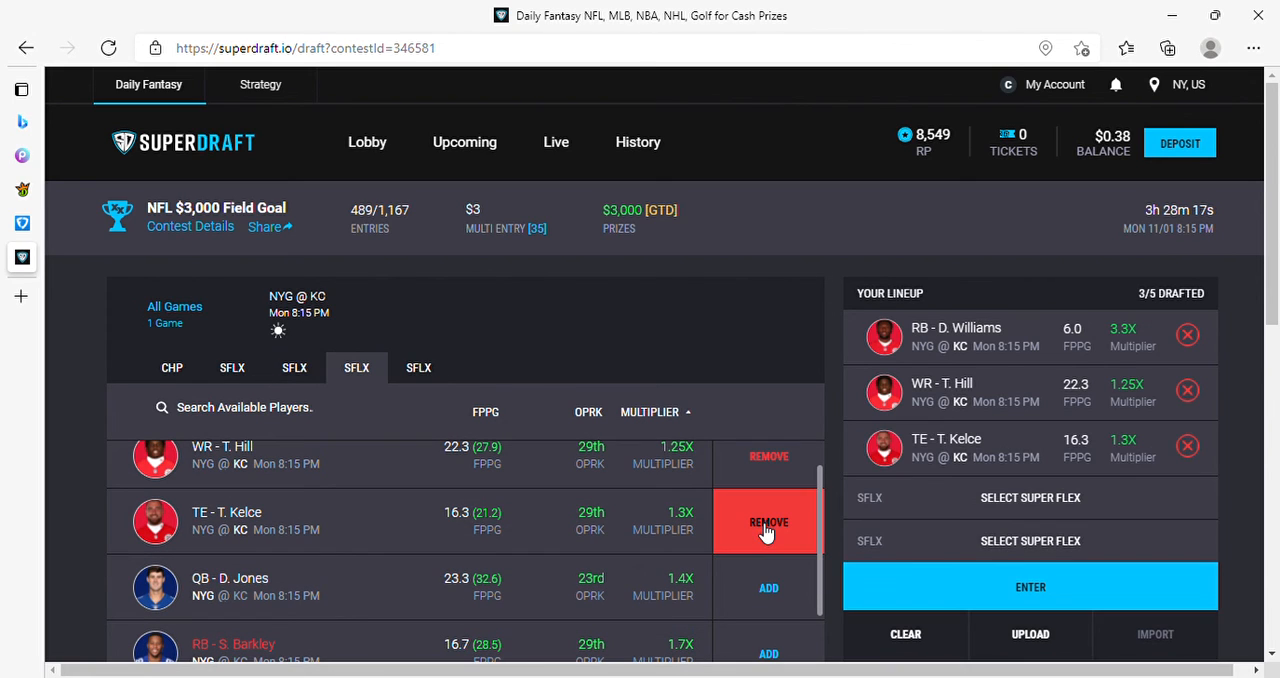
{"action": "left_click", "coordinate": [768, 588]}
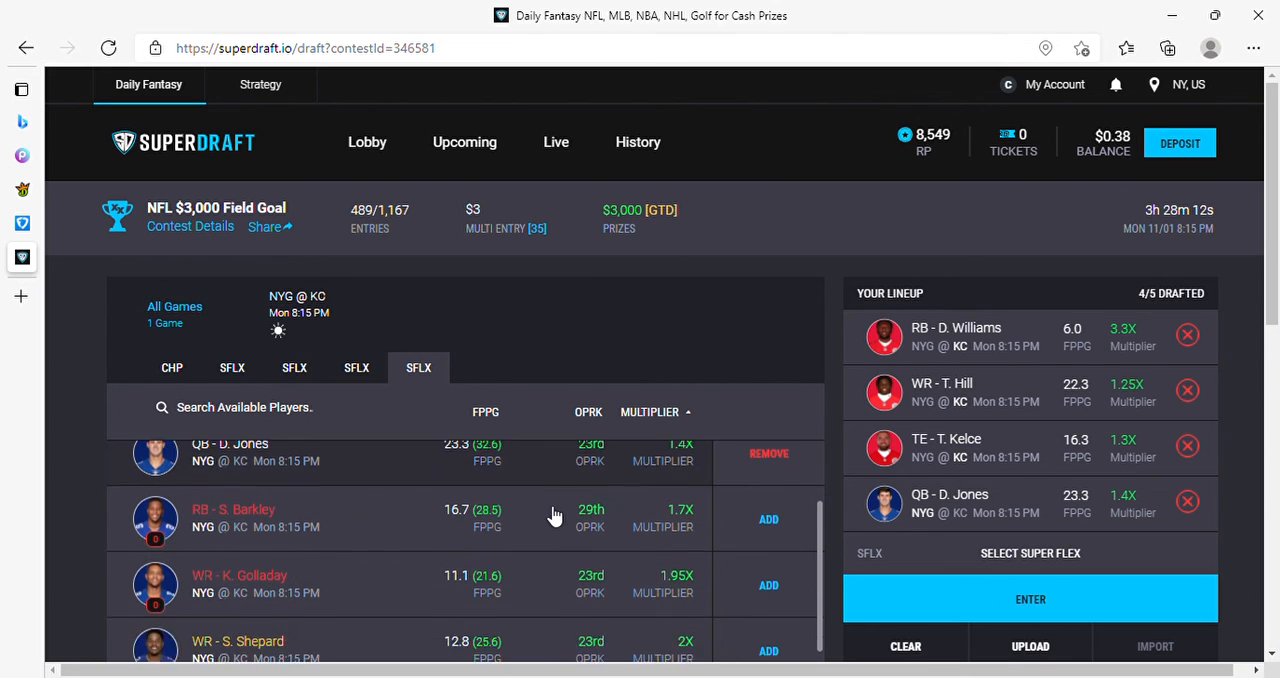
Draft D. Booker as the final Super Flex pick, completing the 5/5 lineup.
{"action": "scroll", "scroll_direction": "down", "scroll_amount": 3}
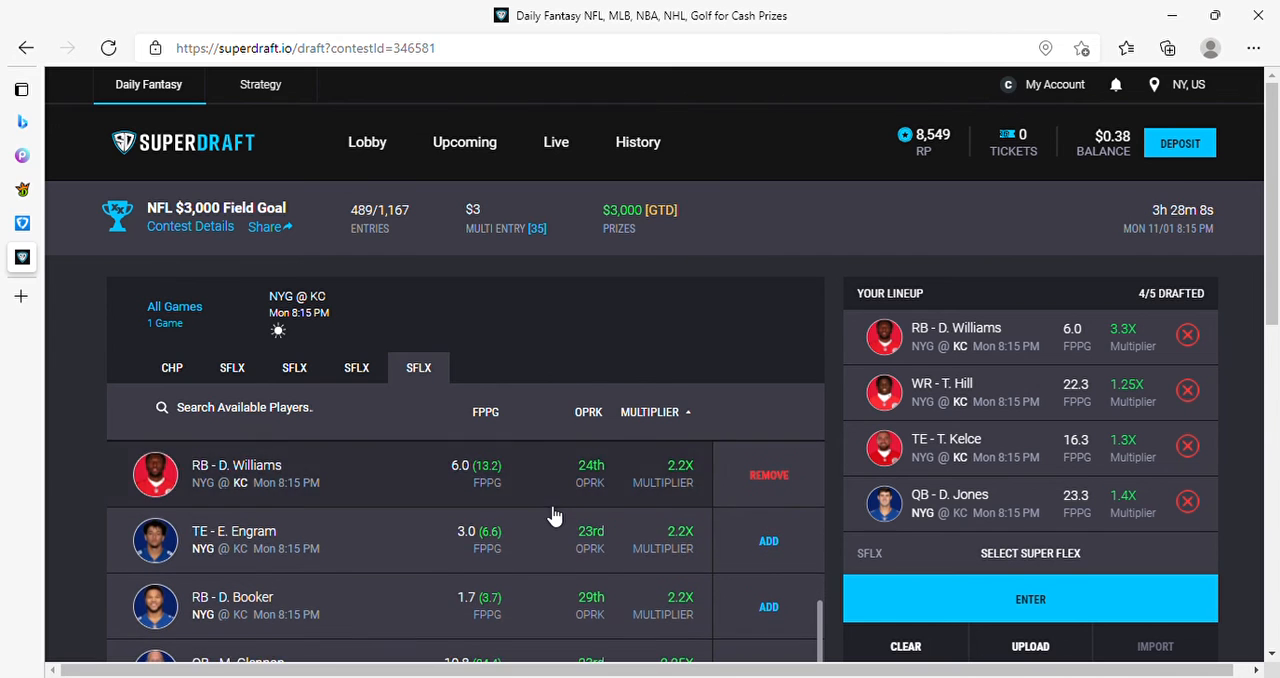
{"action": "scroll", "scroll_direction": "down", "scroll_amount": 3}
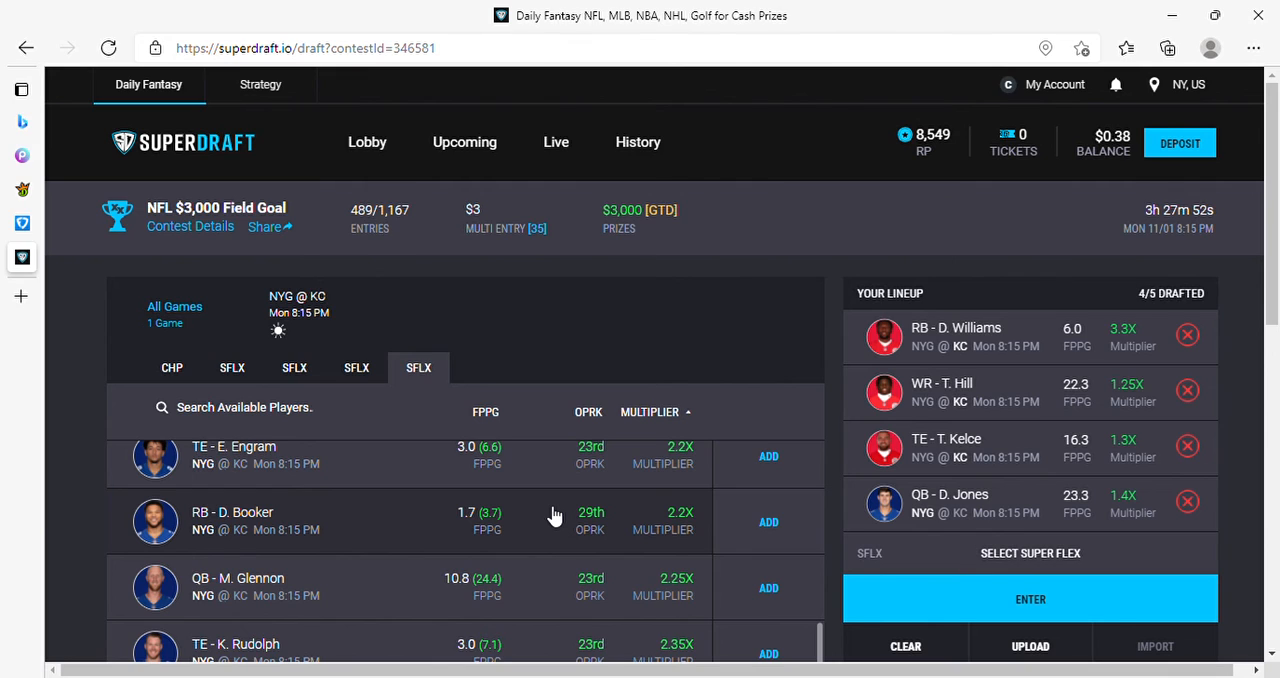
{"action": "left_click", "coordinate": [768, 520]}
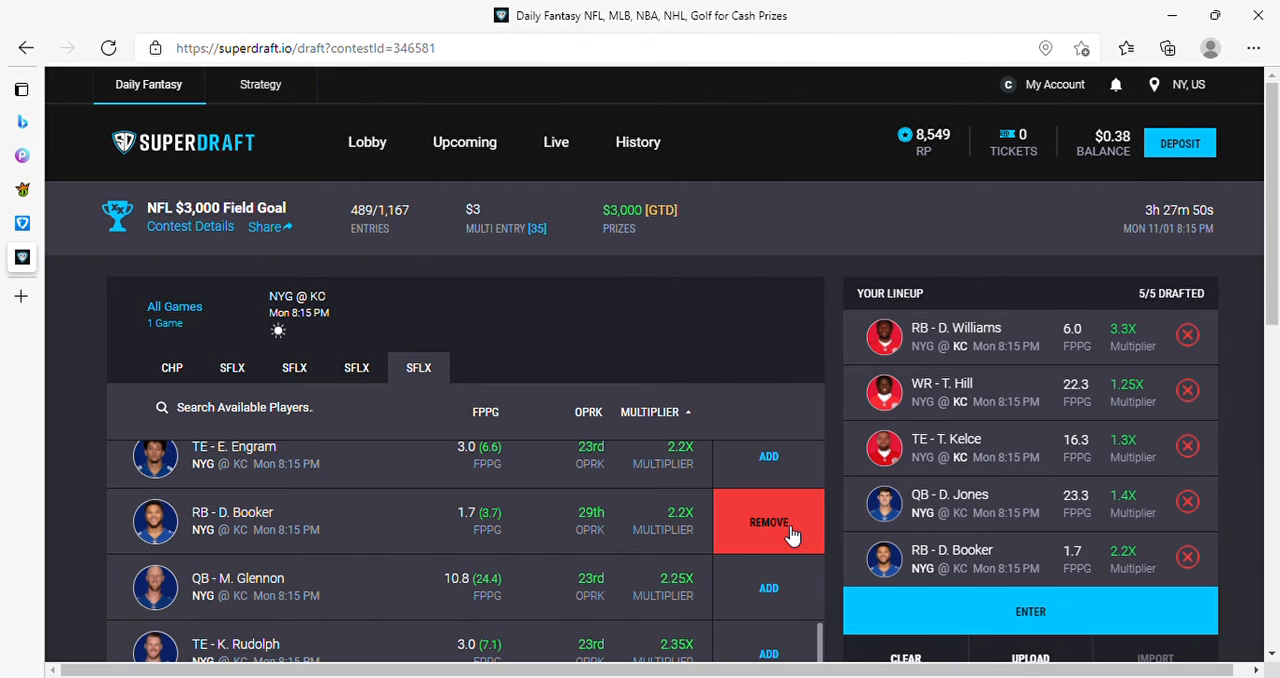
{"action": "mouse_move", "coordinate": [990, 338]}
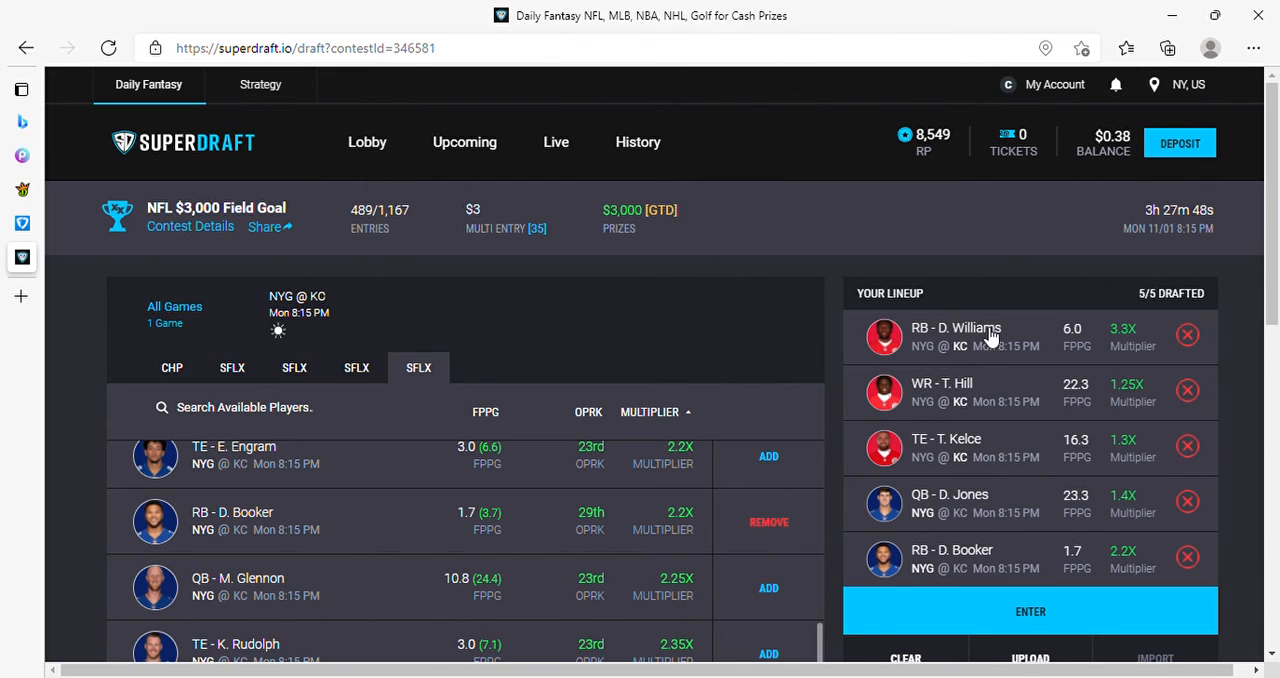
{"action": "mouse_move", "coordinate": [1058, 332]}
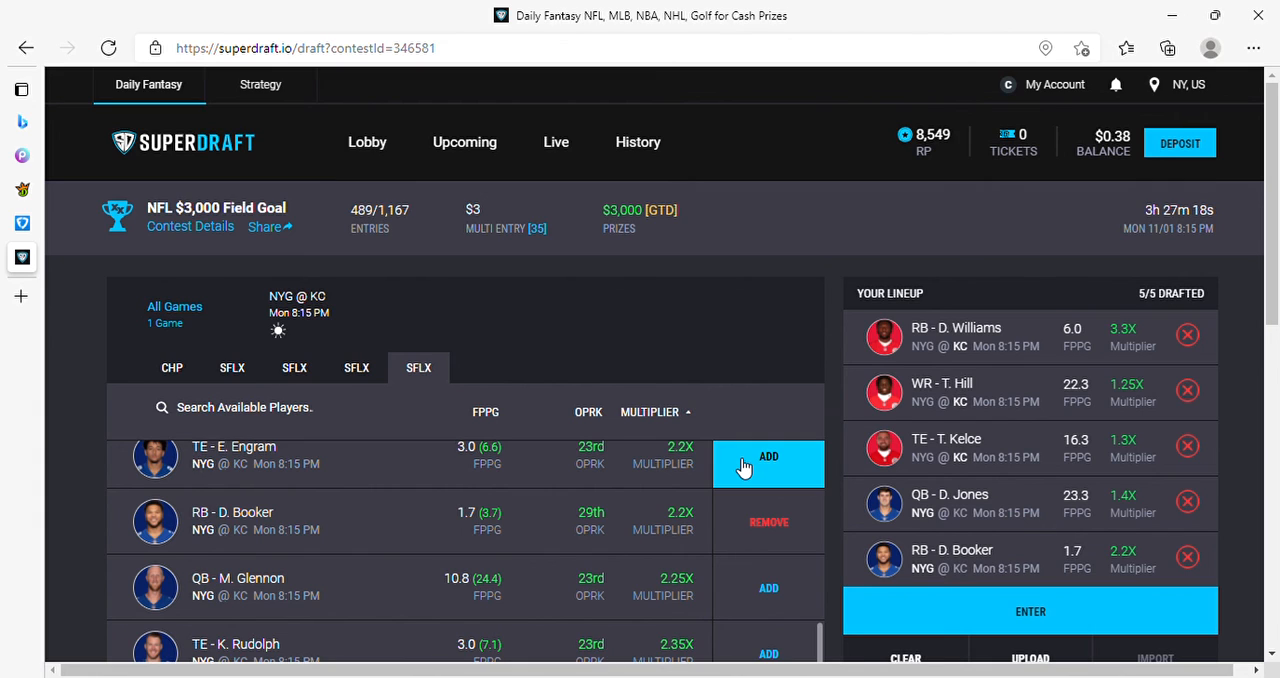
{"action": "mouse_move", "coordinate": [722, 484]}
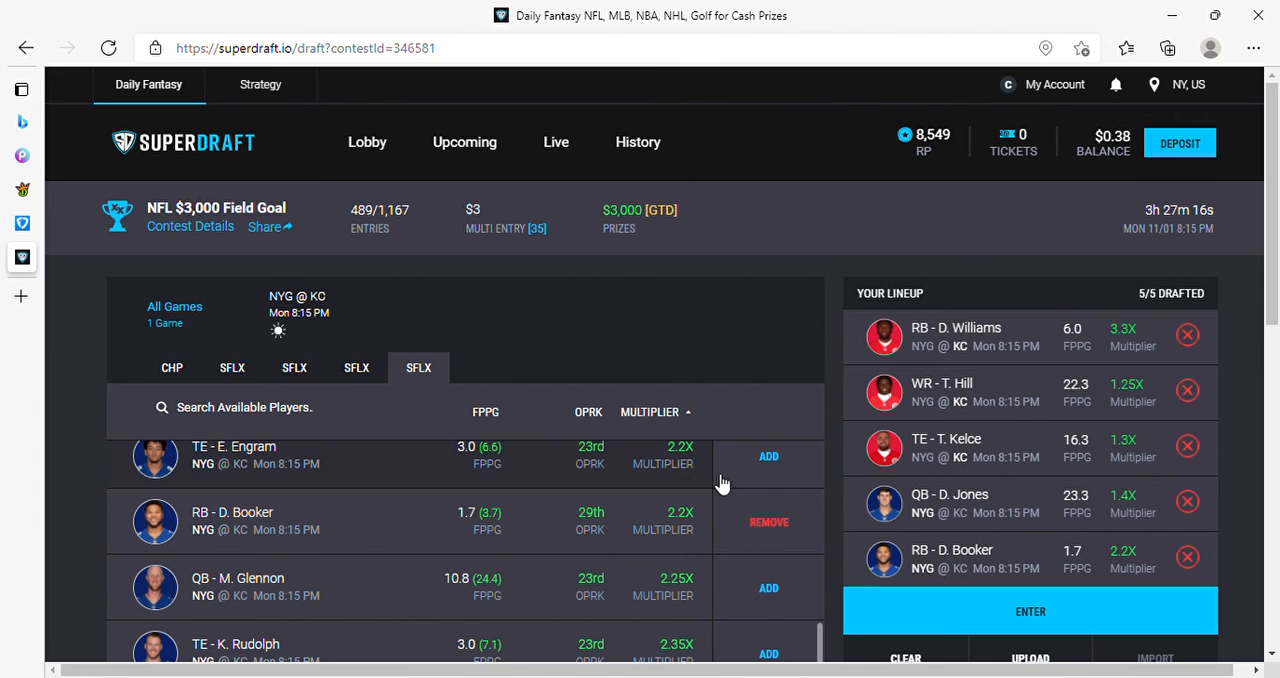
{"action": "mouse_move", "coordinate": [728, 328]}
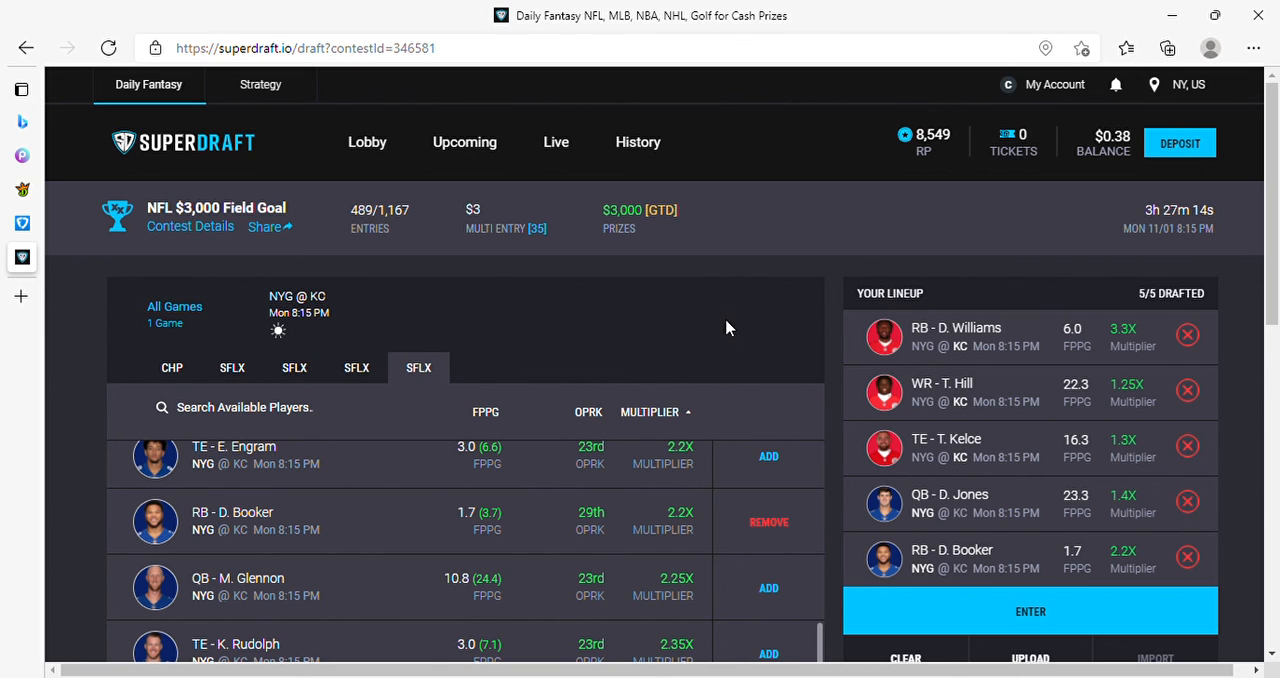
{"action": "mouse_move", "coordinate": [700, 352]}
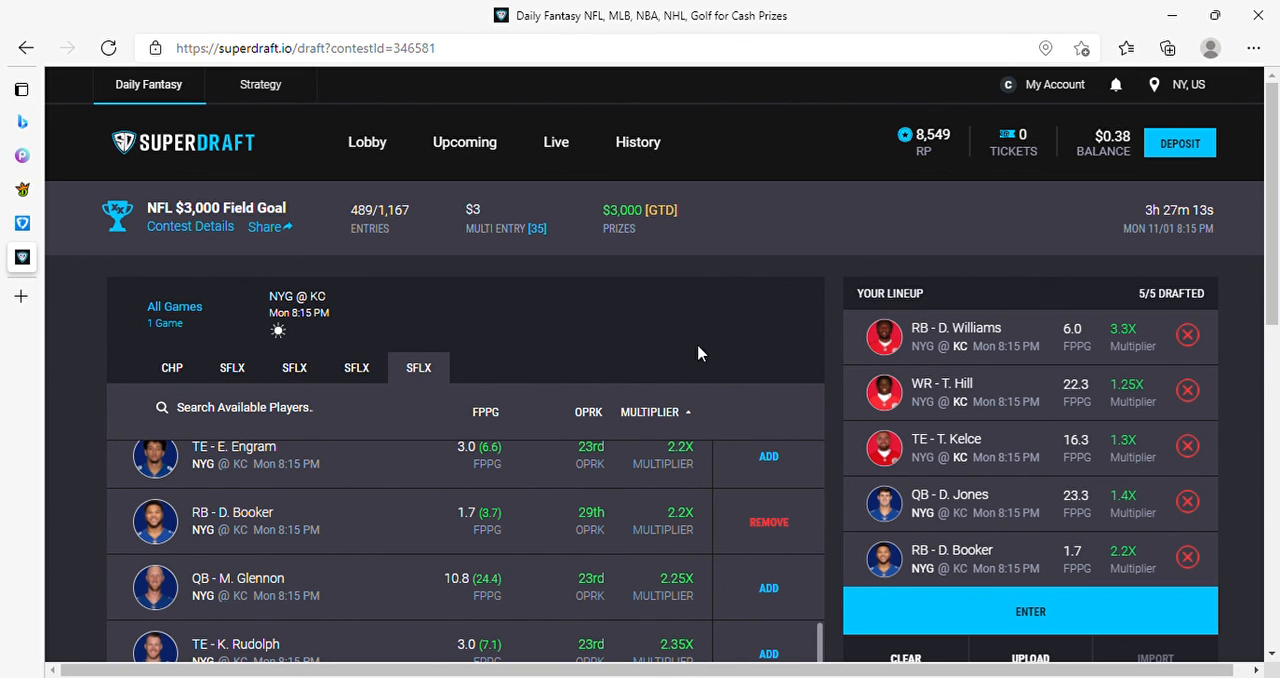
{"action": "mouse_move", "coordinate": [970, 260]}
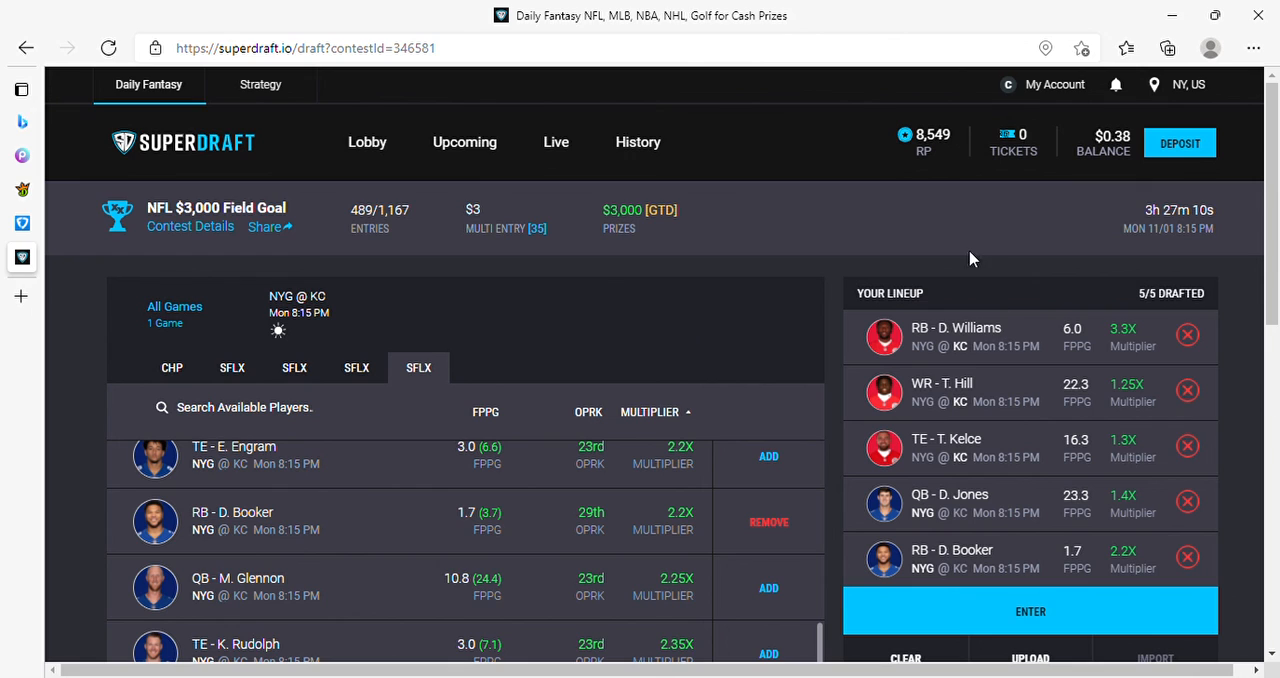
{"action": "mouse_move", "coordinate": [138, 304]}
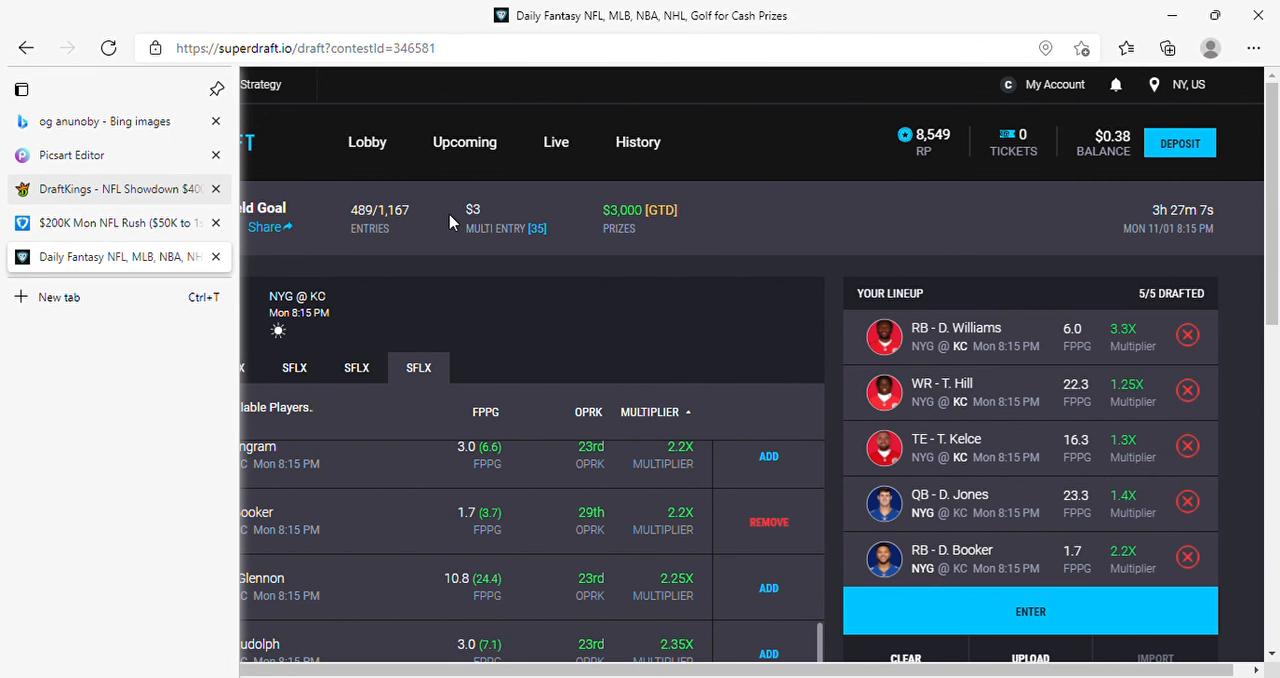
Switch back to the completed DraftKings NYG vs KC Showdown lineup with $100 salary left.
{"action": "left_click", "coordinate": [118, 188]}
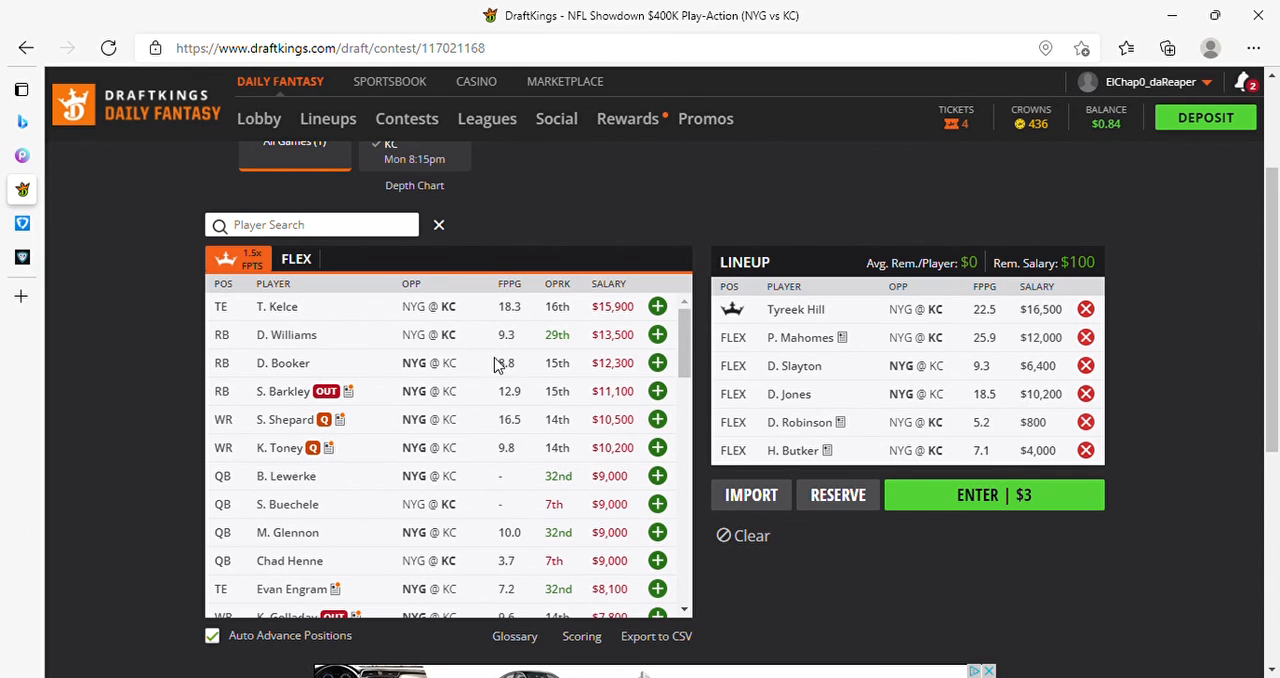
{"action": "mouse_move", "coordinate": [462, 398]}
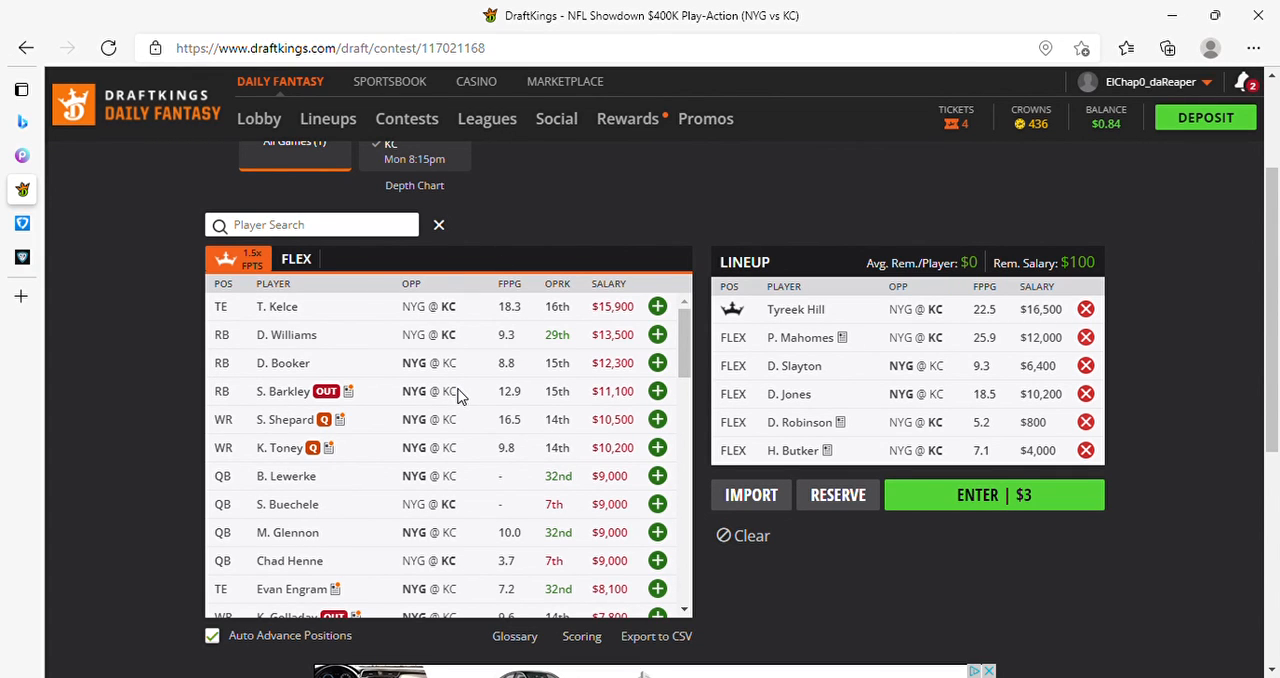
{"action": "mouse_move", "coordinate": [584, 376]}
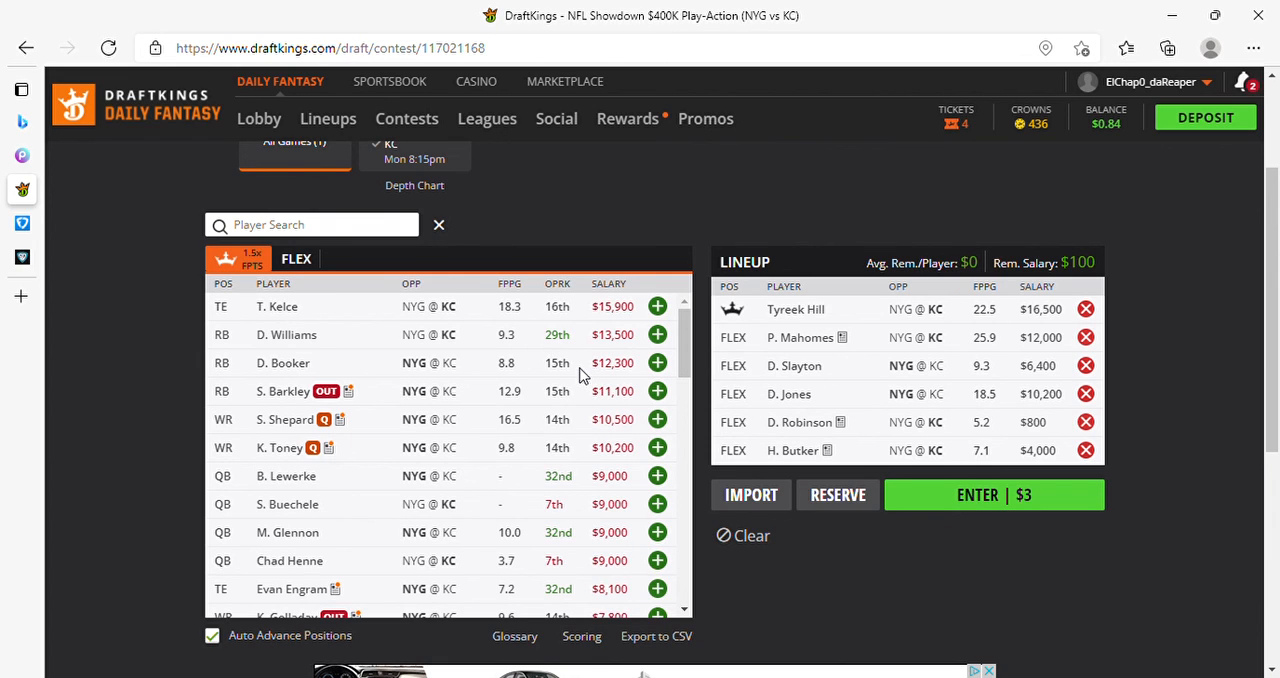
{"action": "mouse_move", "coordinate": [532, 392]}
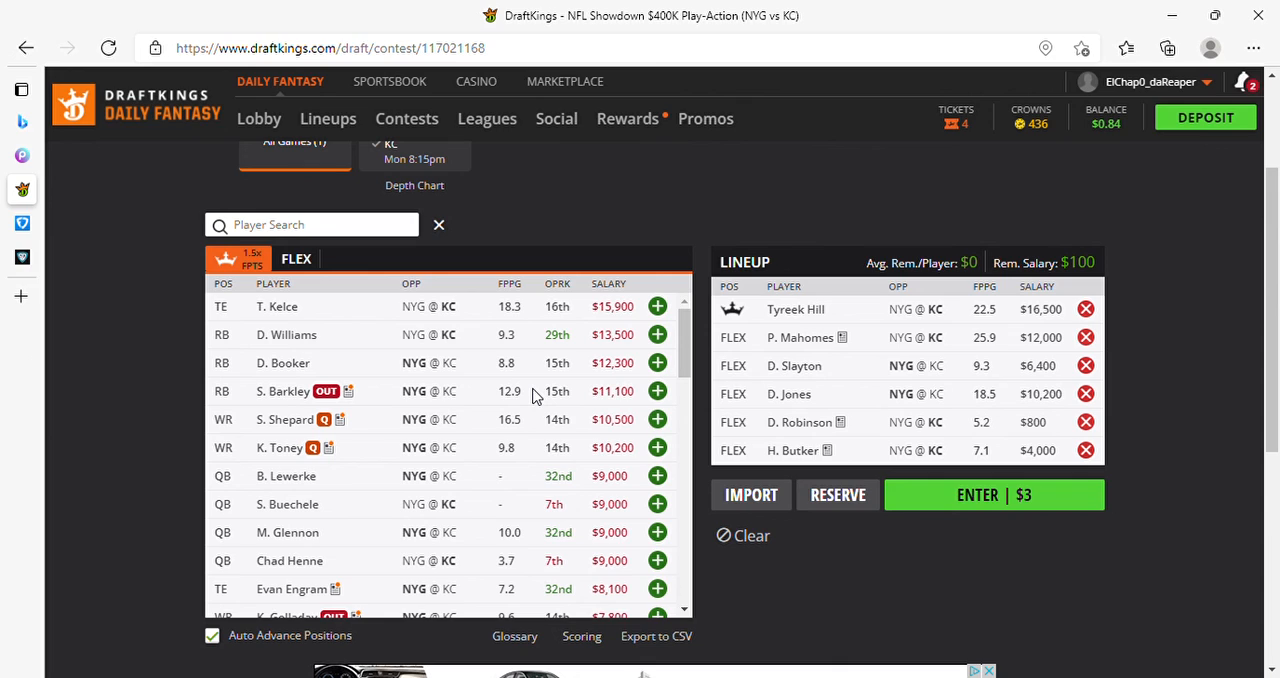
{"action": "mouse_move", "coordinate": [696, 418]}
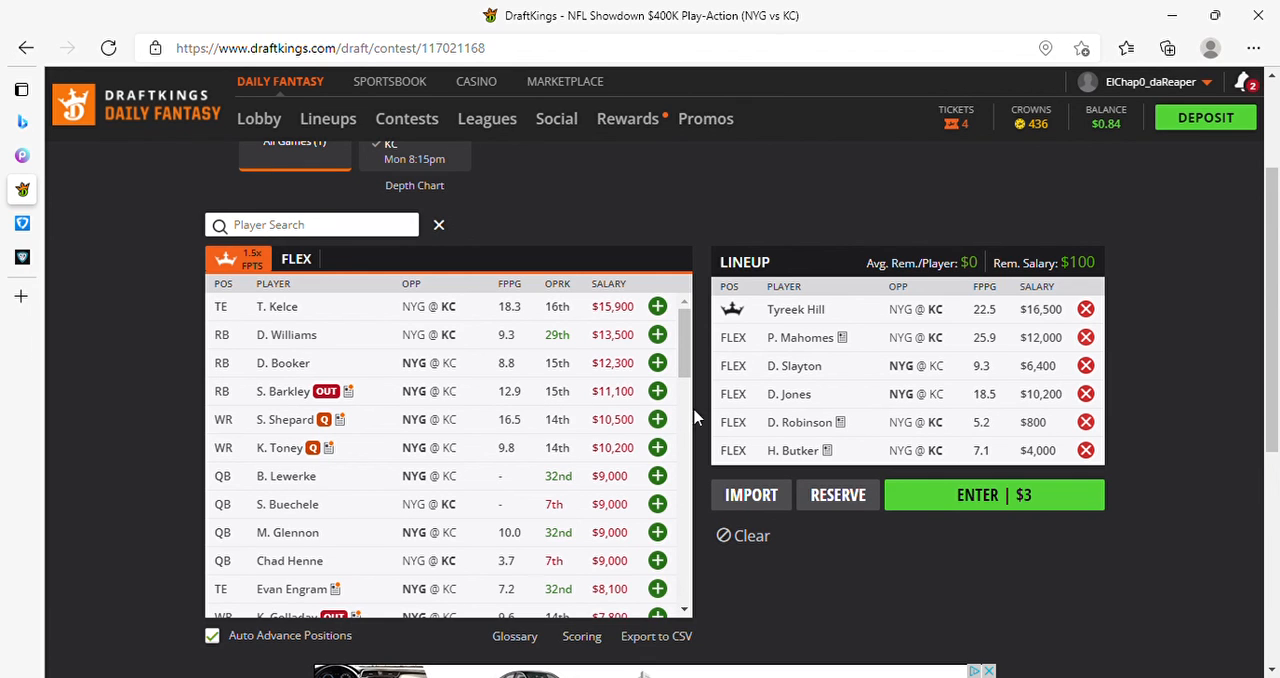
{"action": "mouse_move", "coordinate": [530, 418]}
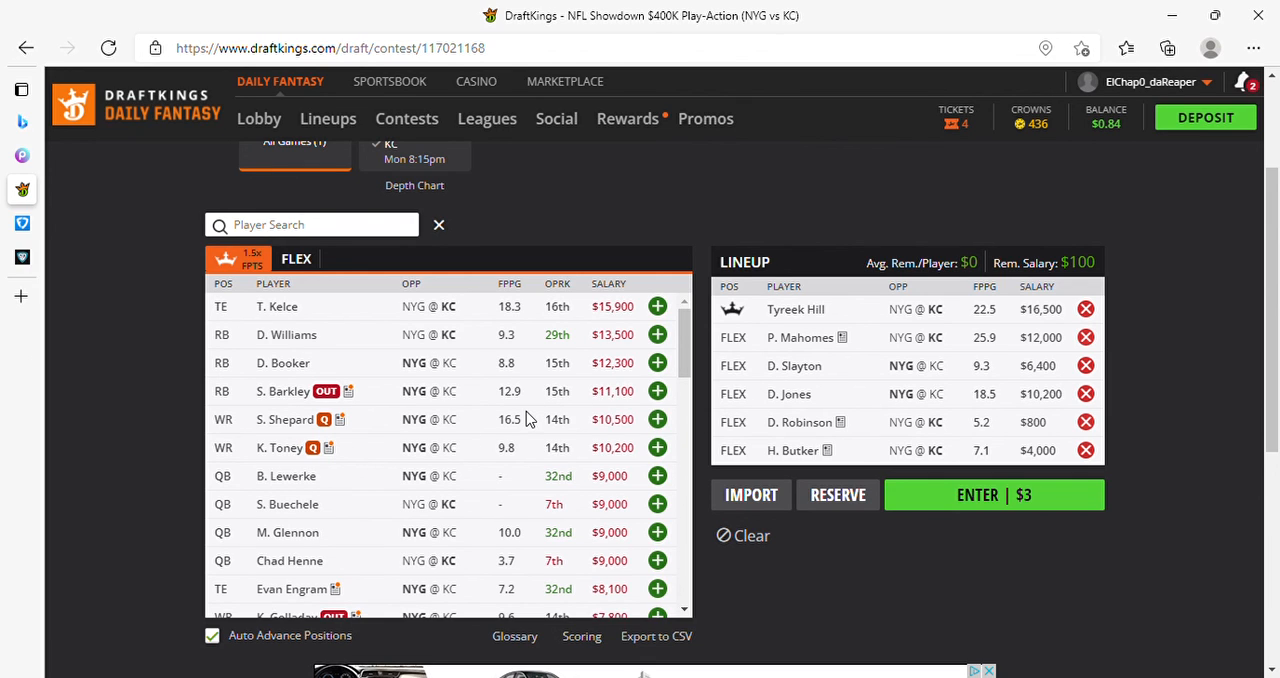
{"action": "mouse_move", "coordinate": [524, 420]}
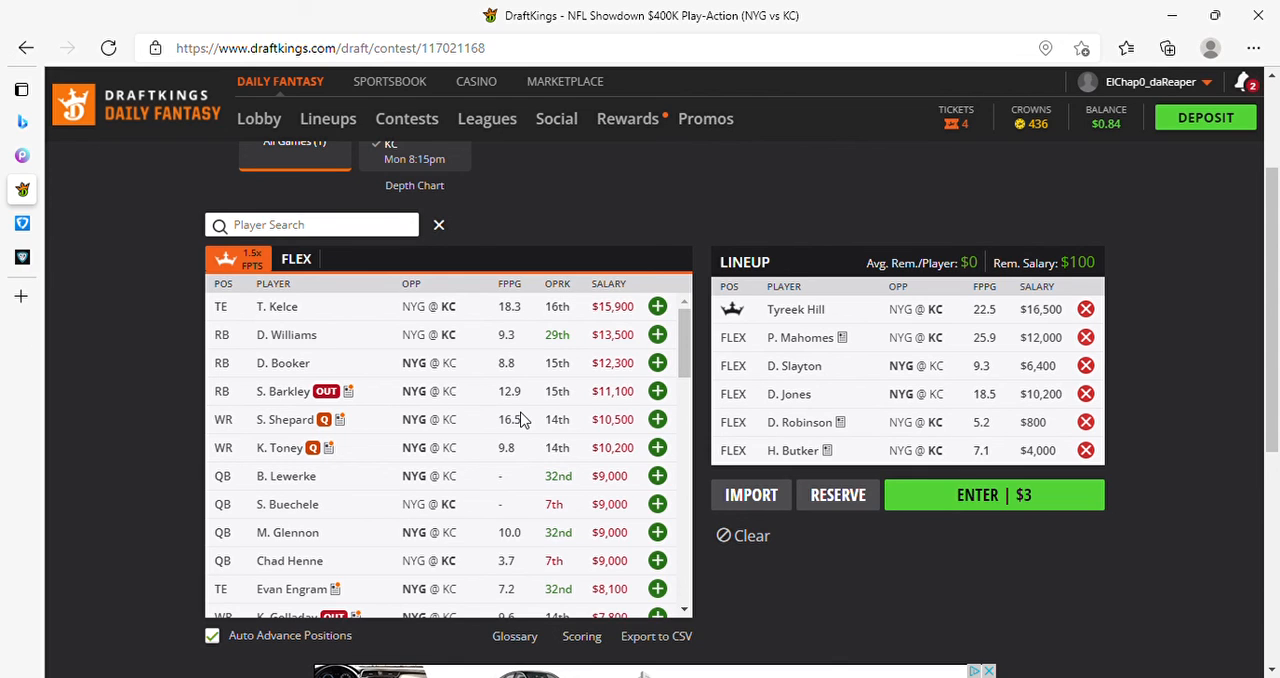
{"action": "mouse_move", "coordinate": [162, 274]}
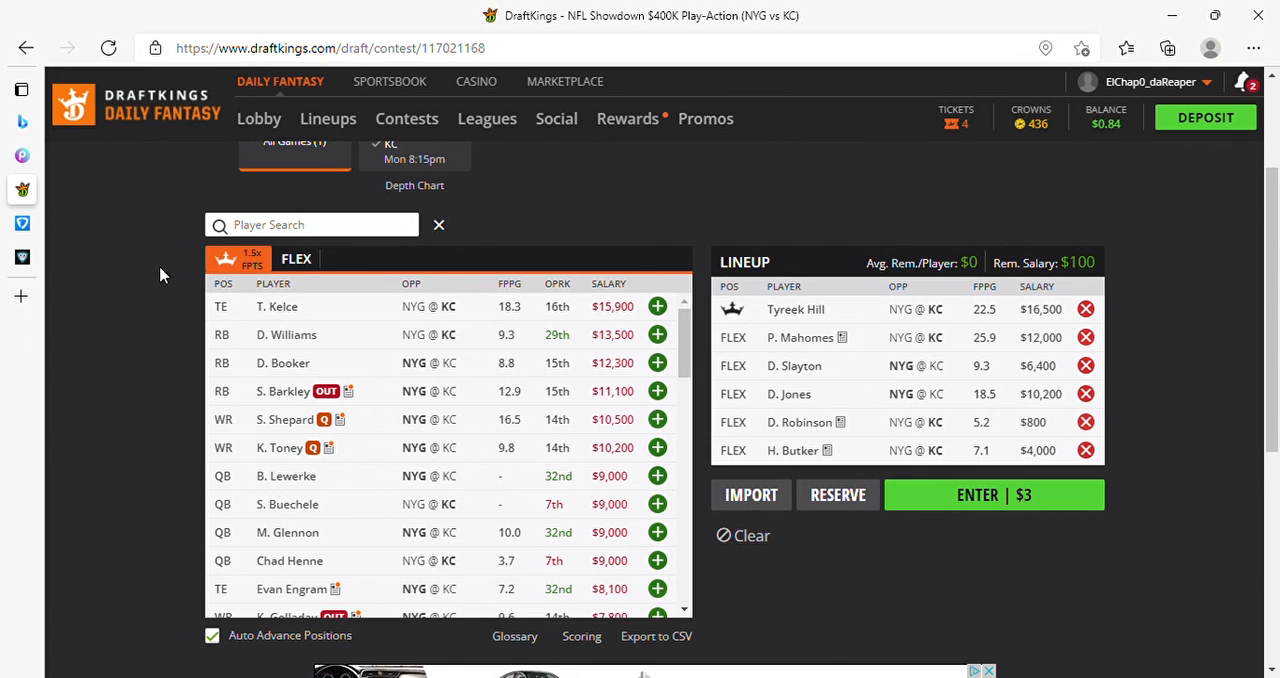
{"action": "mouse_move", "coordinate": [392, 244]}
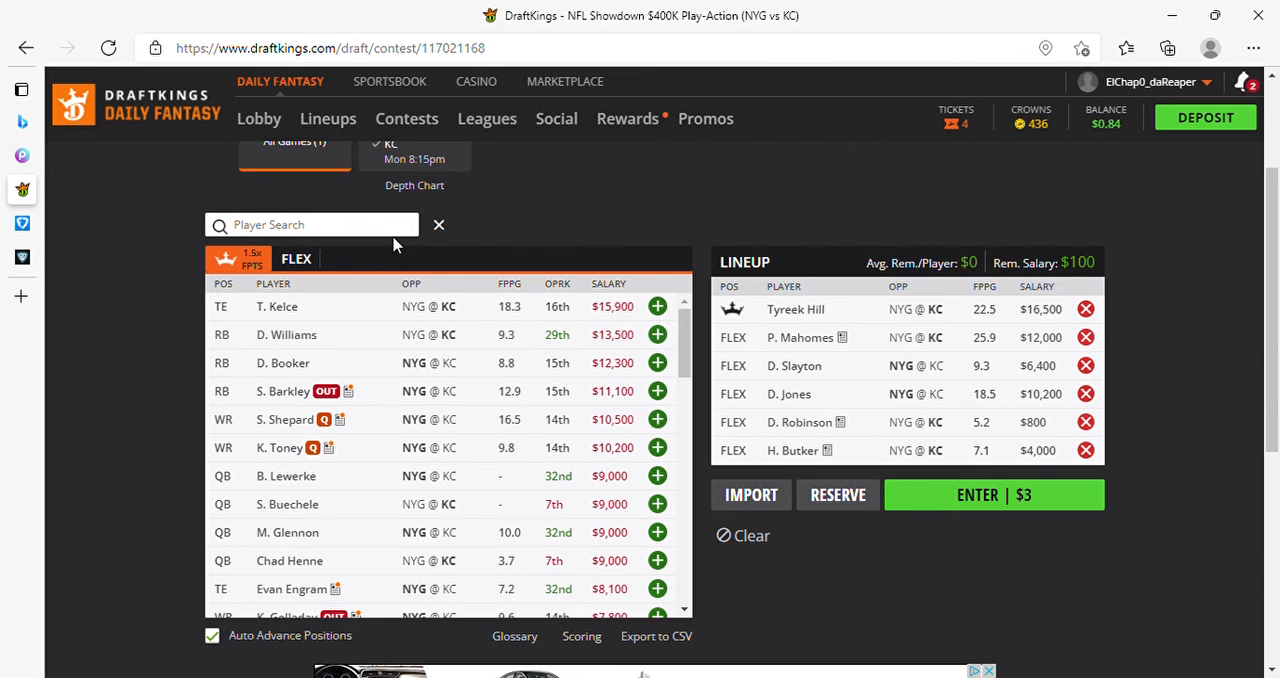
{"action": "mouse_move", "coordinate": [1158, 246]}
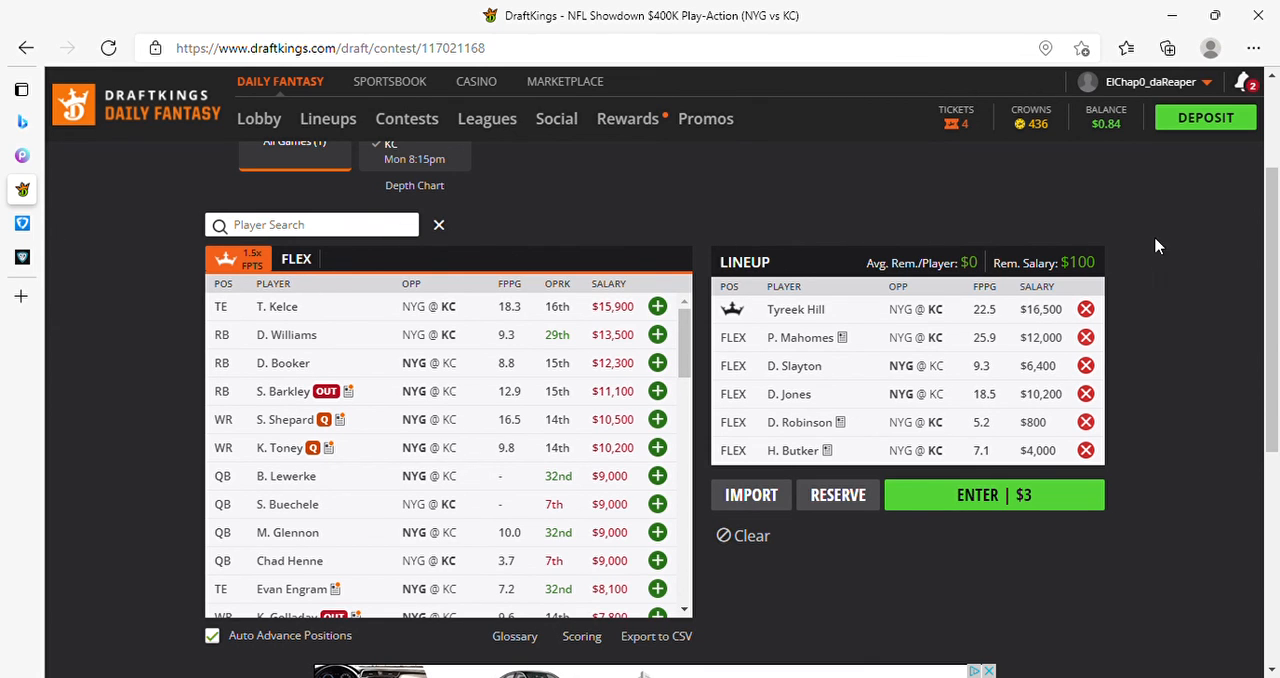